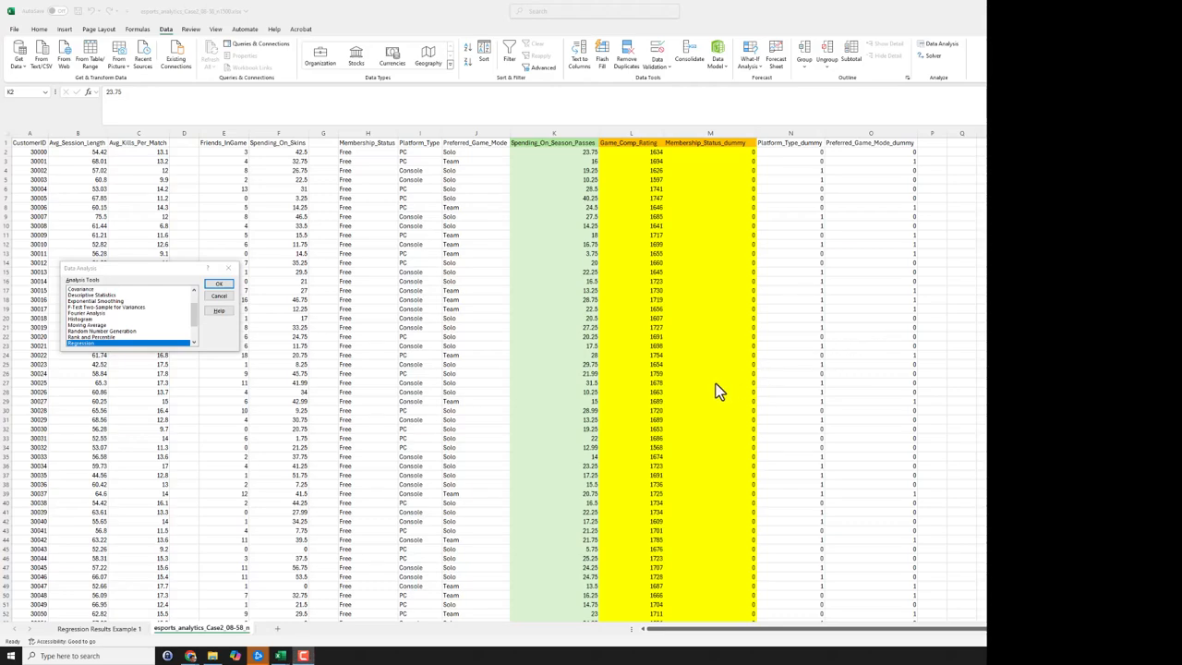
{"action": "mouse_move", "coordinate": [445, 422]}
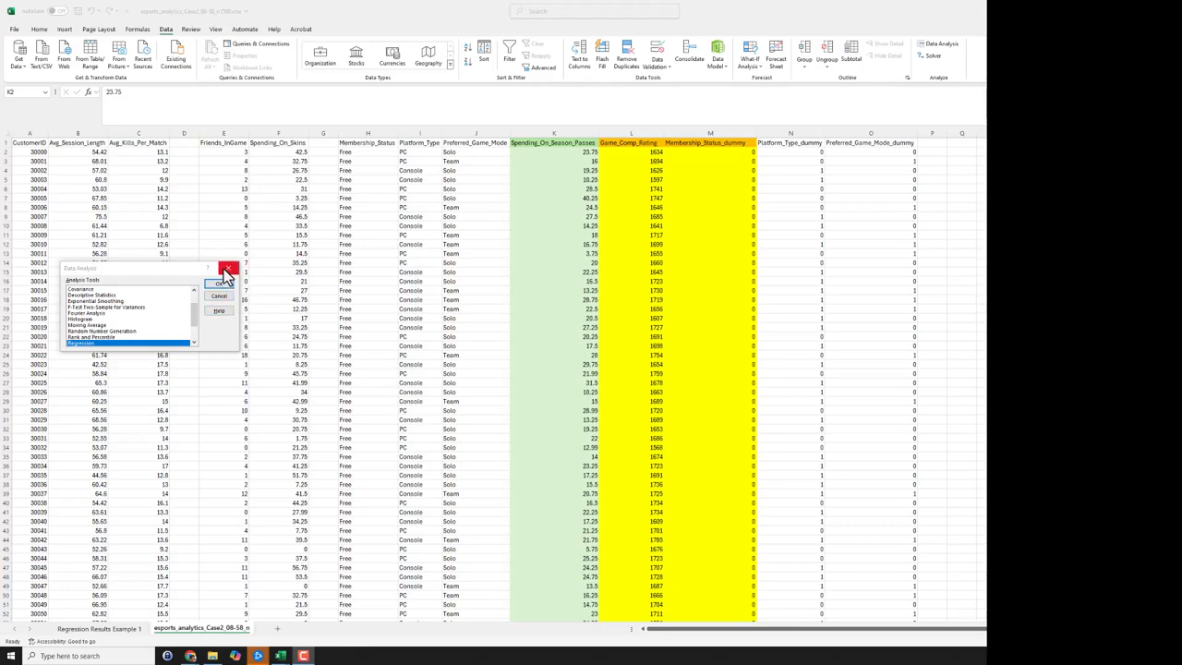
- Close the Data Analysis tools list without running Regression
{"action": "left_click", "coordinate": [229, 268]}
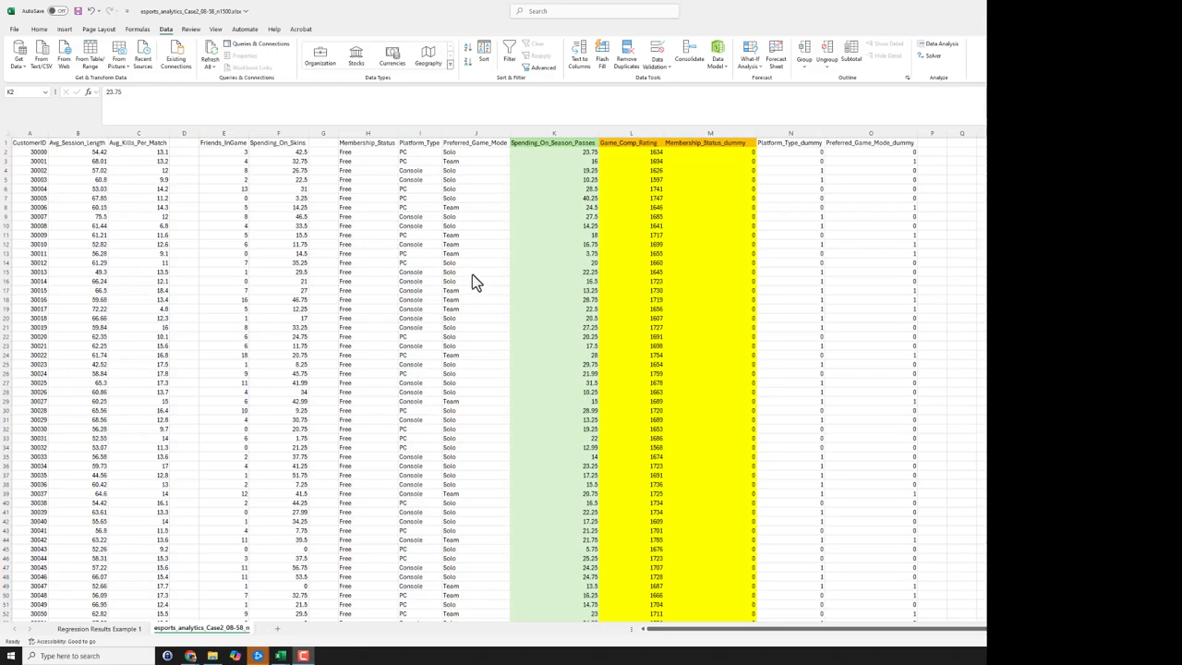
{"action": "mouse_move", "coordinate": [420, 277]}
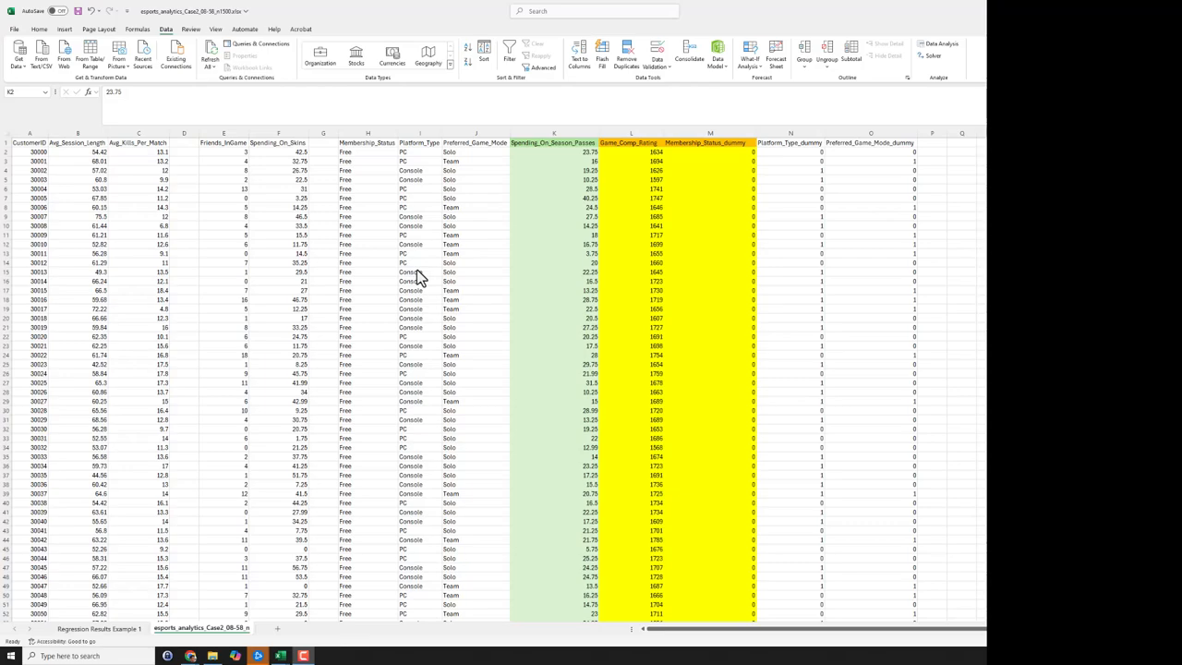
{"action": "mouse_move", "coordinate": [530, 190]}
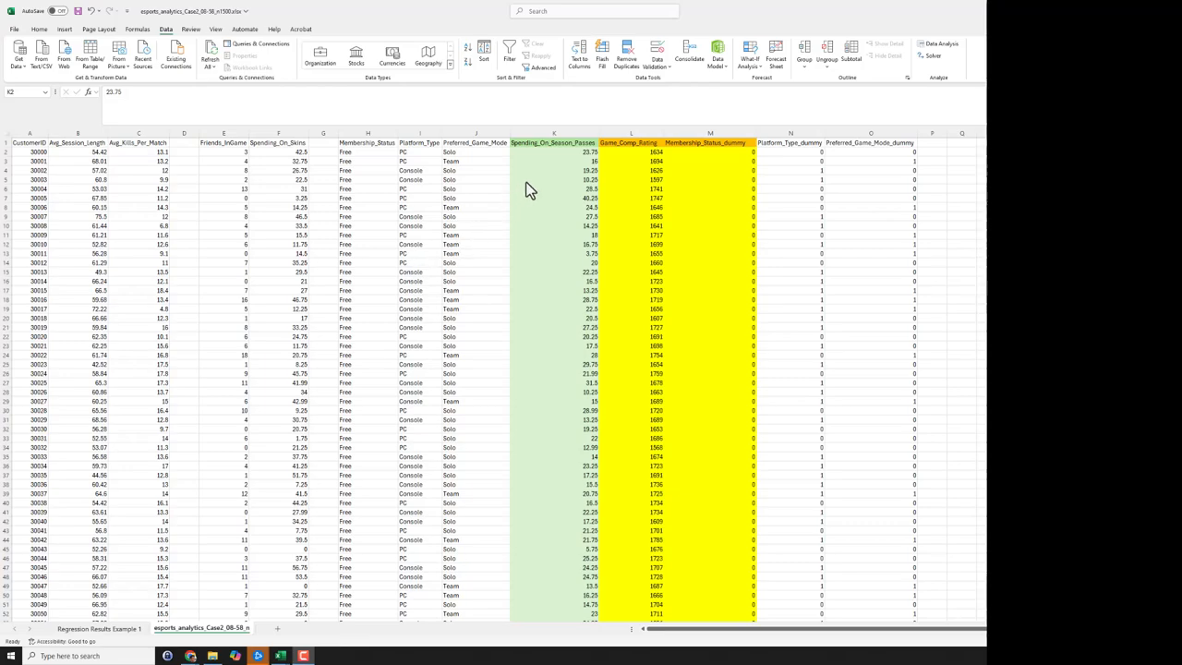
{"action": "left_click", "coordinate": [555, 151]}
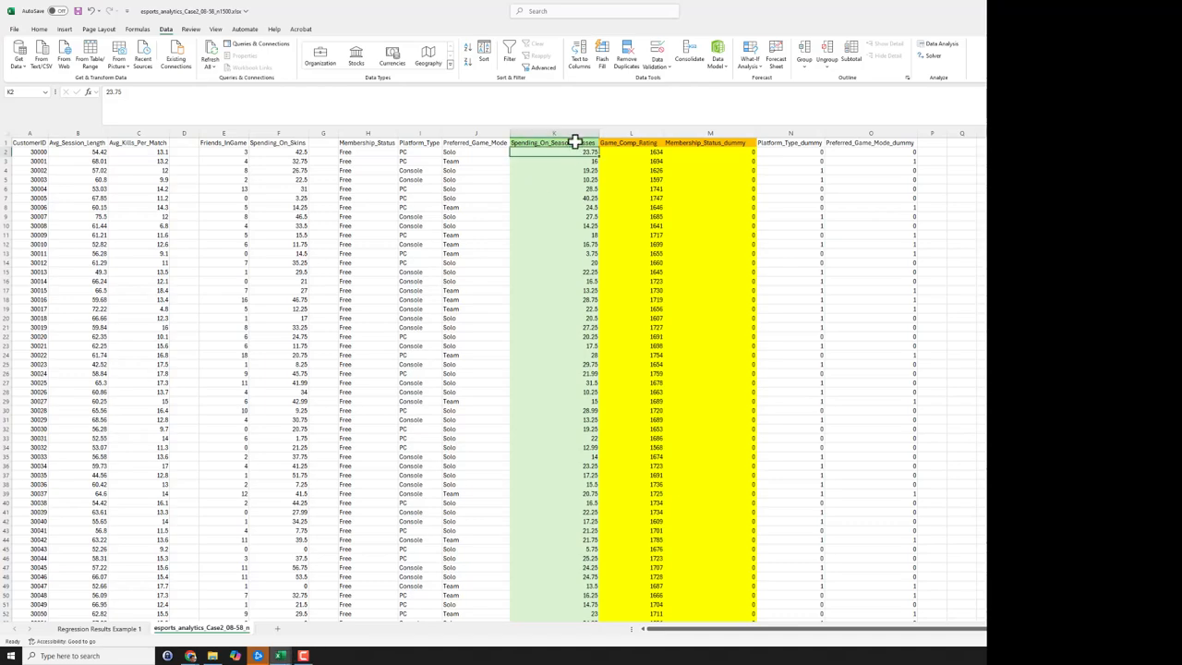
{"action": "left_click", "coordinate": [554, 144]}
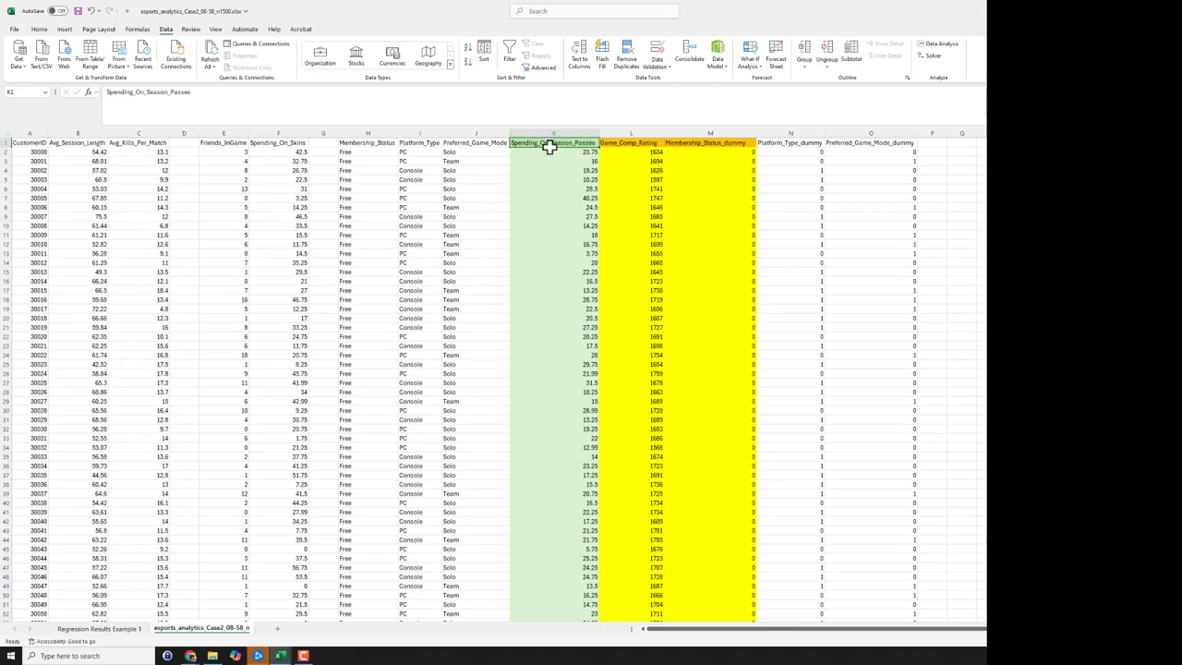
{"action": "left_click_drag", "start_coordinate": [554, 151], "coordinate": [554, 207]}
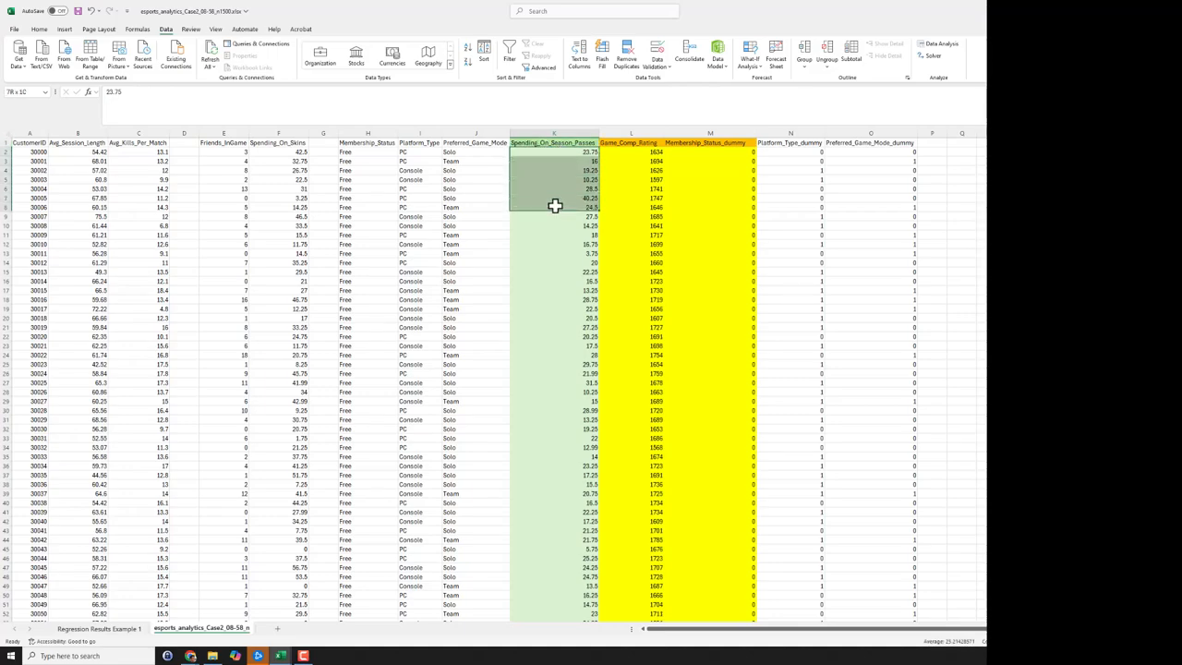
{"action": "left_click", "coordinate": [554, 143]}
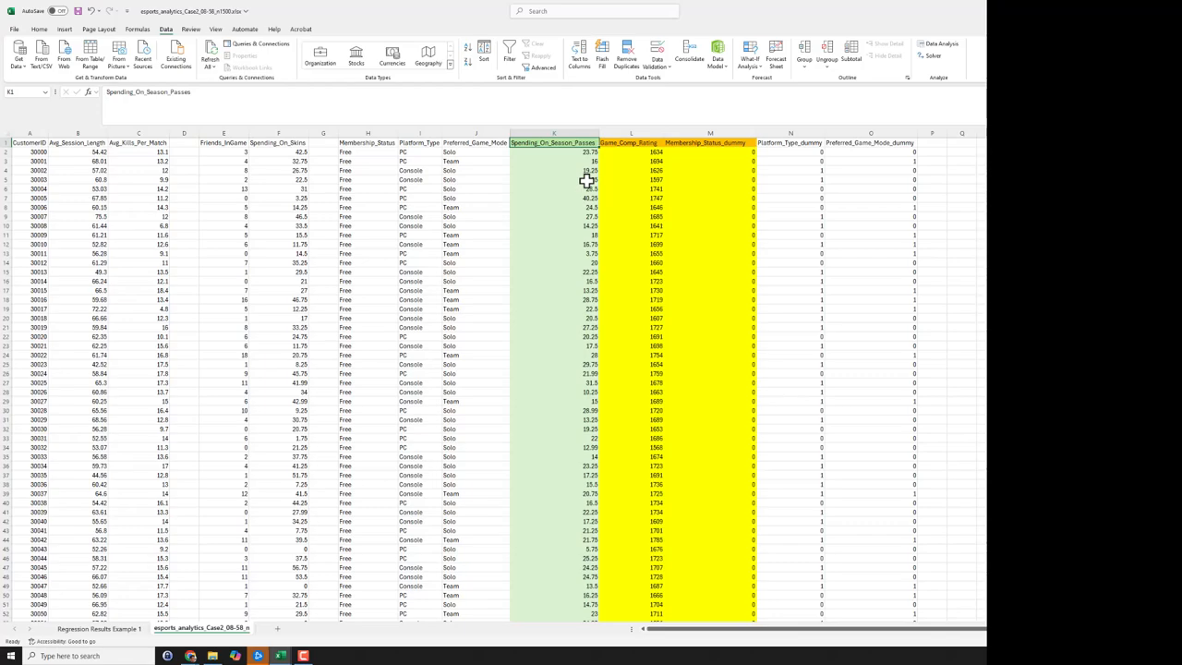
{"action": "mouse_move", "coordinate": [587, 160]}
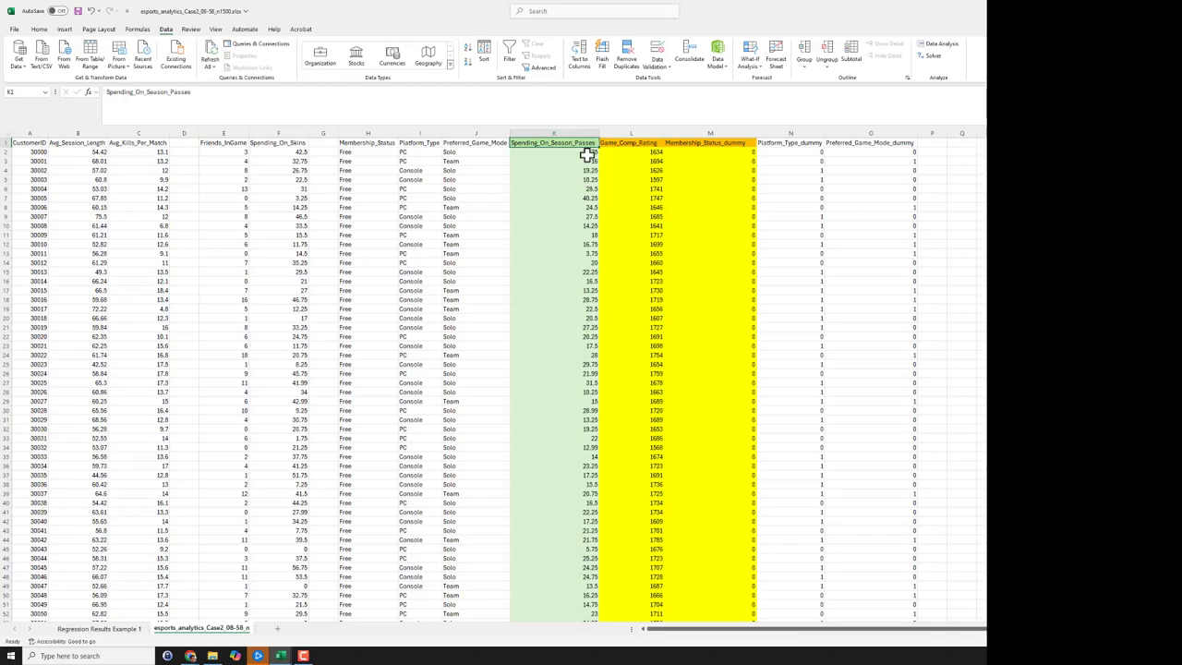
{"action": "left_click", "coordinate": [631, 143]}
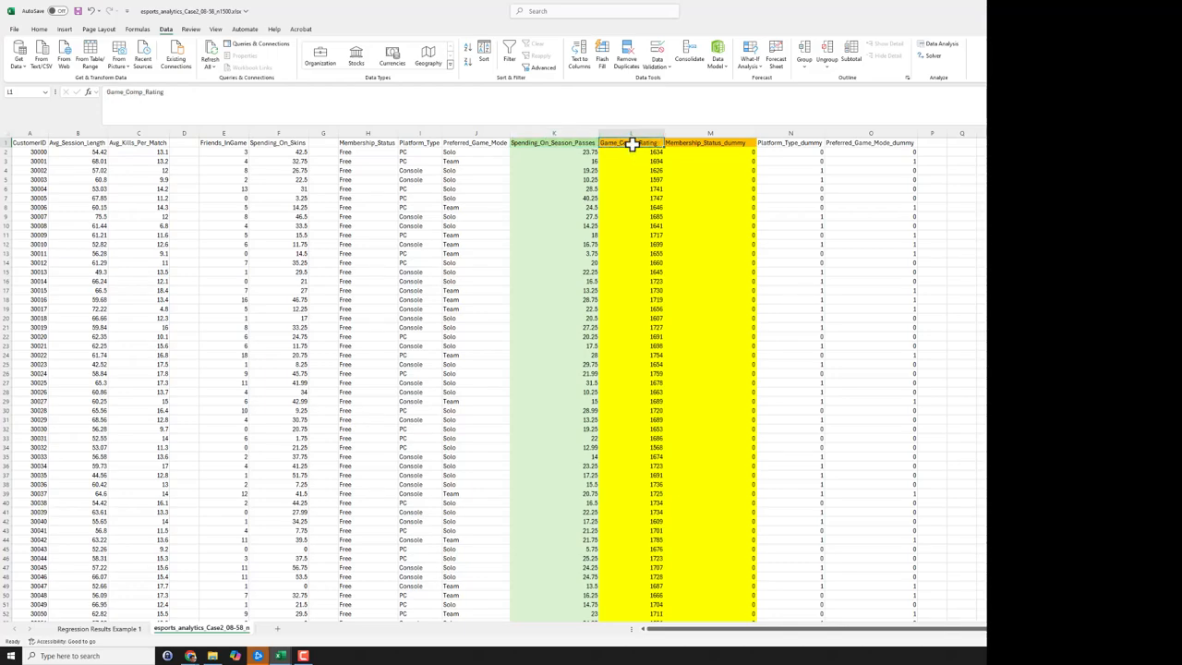
{"action": "left_click_drag", "start_coordinate": [631, 144], "coordinate": [632, 196]}
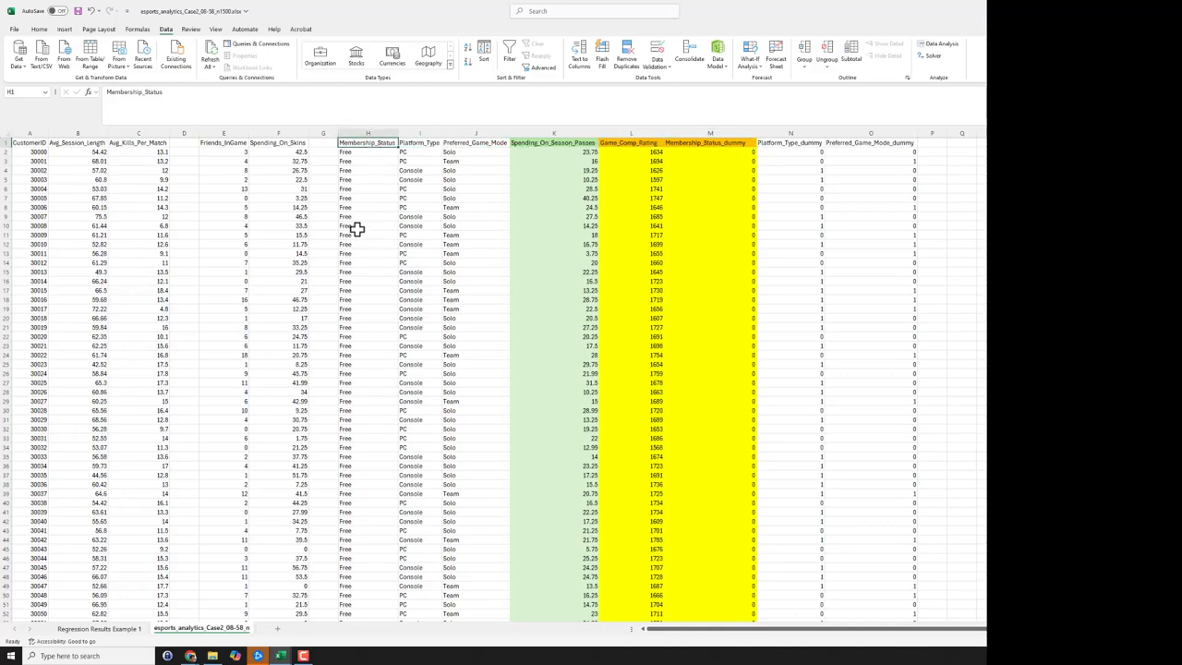
{"action": "mouse_move", "coordinate": [355, 235]}
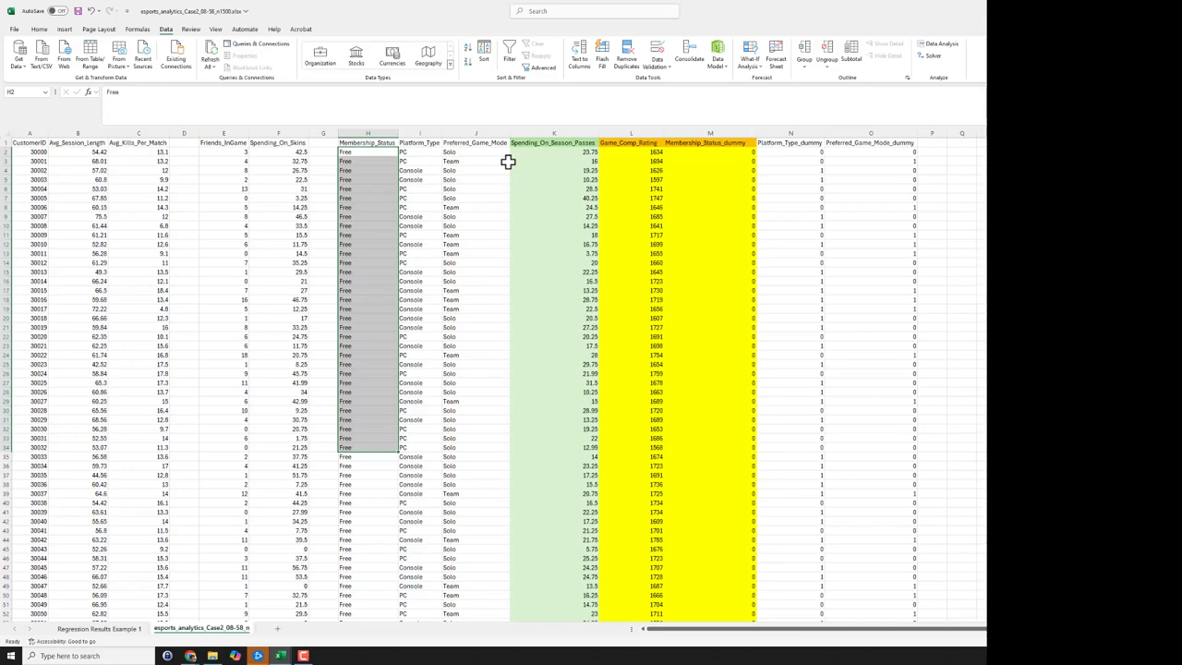
{"action": "mouse_move", "coordinate": [702, 144]}
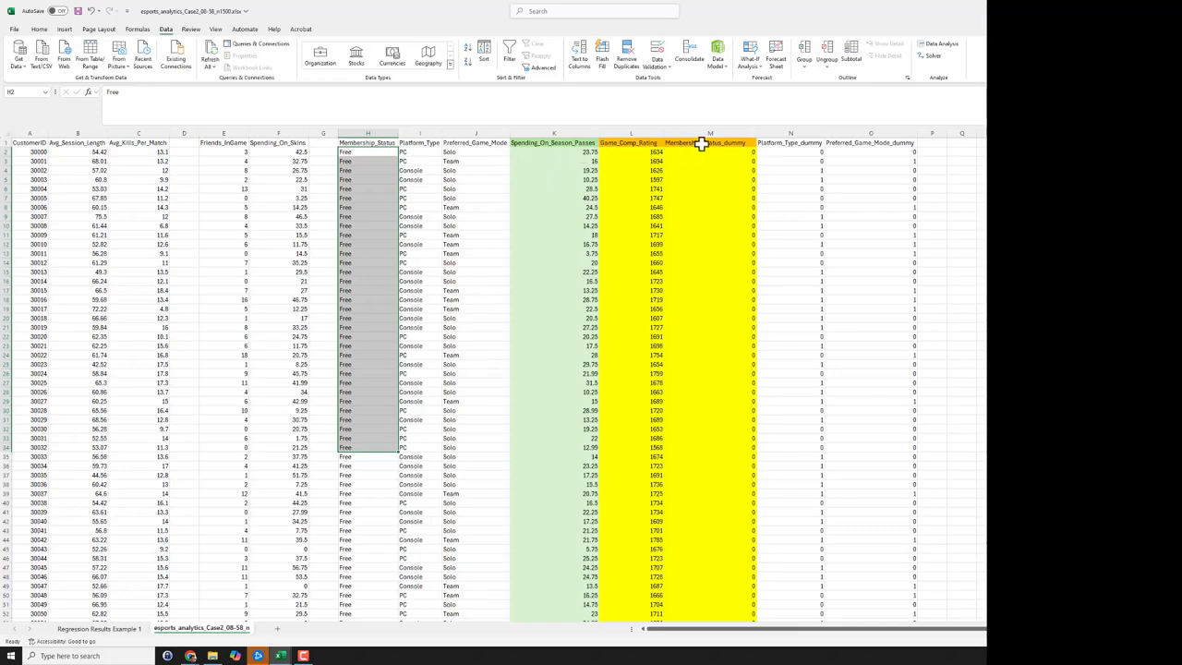
{"action": "left_click", "coordinate": [709, 190]}
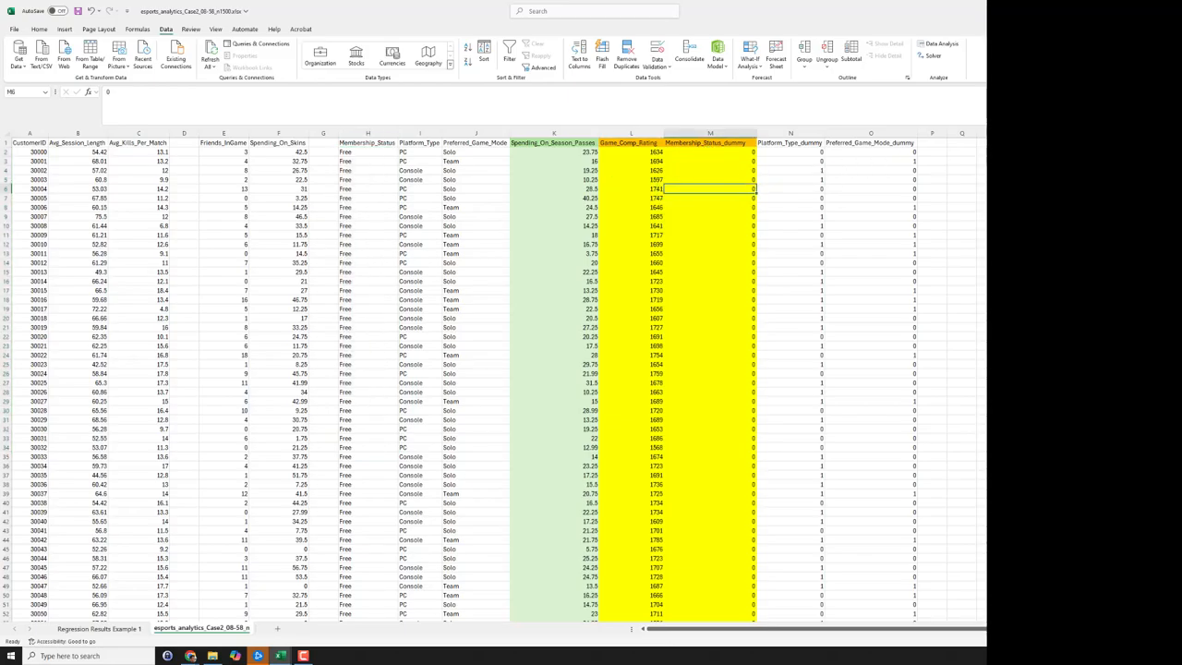
{"action": "scroll", "scroll_direction": "down", "scroll_amount": 3}
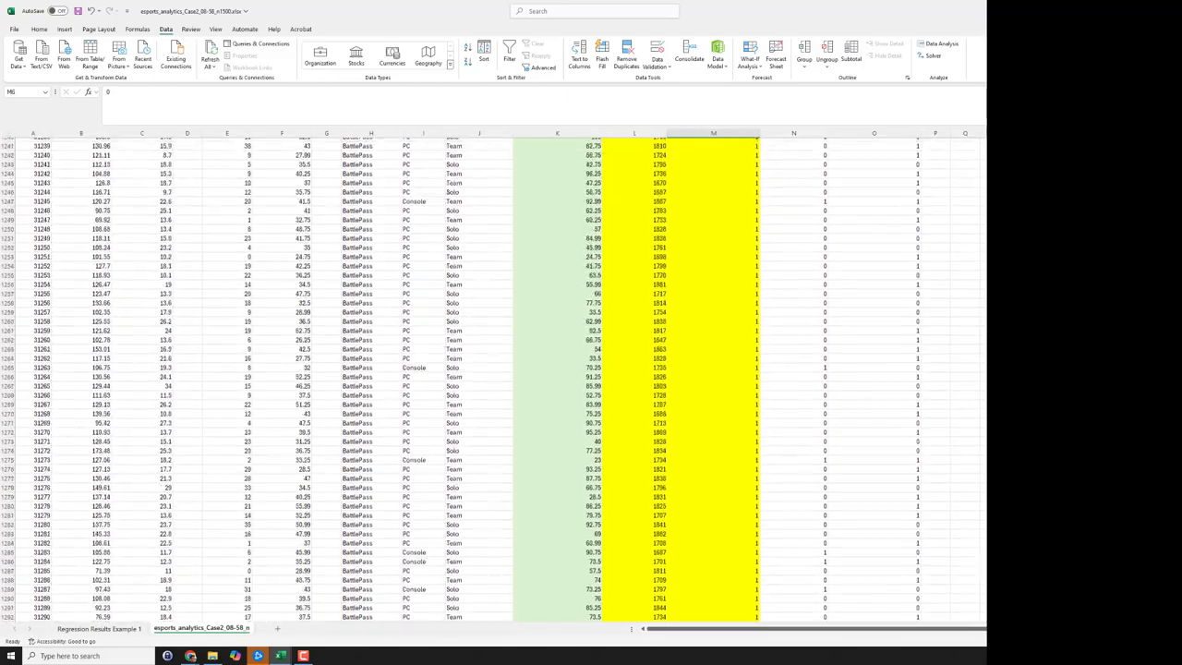
{"action": "left_click", "coordinate": [713, 478]}
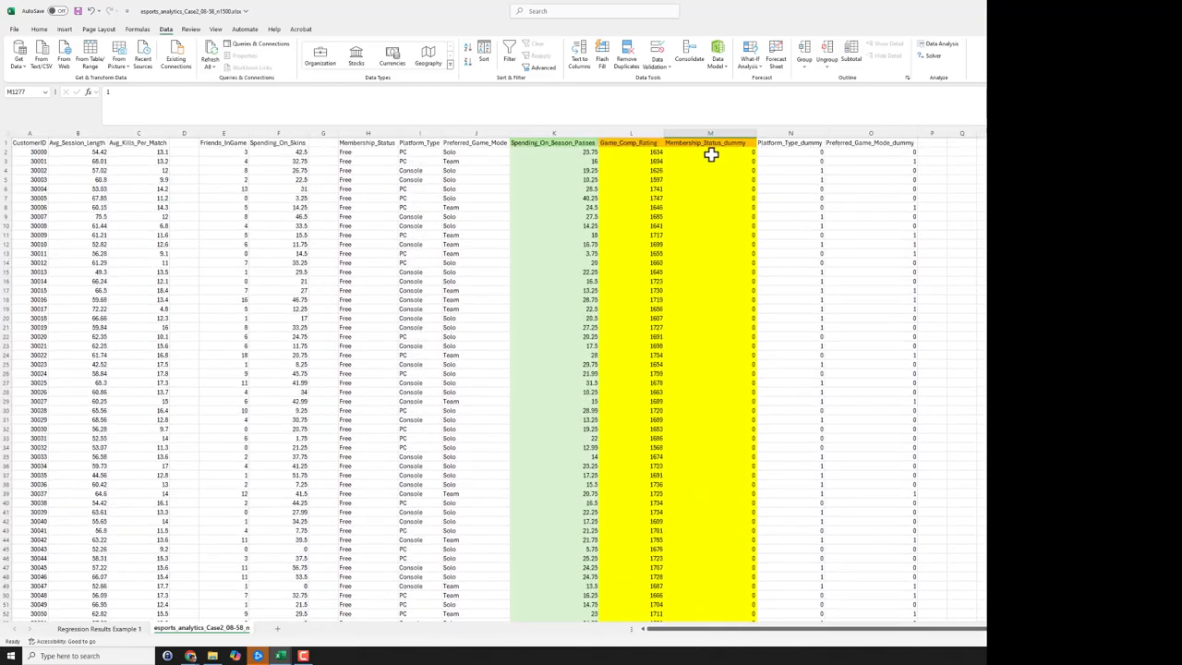
{"action": "left_click", "coordinate": [710, 151]}
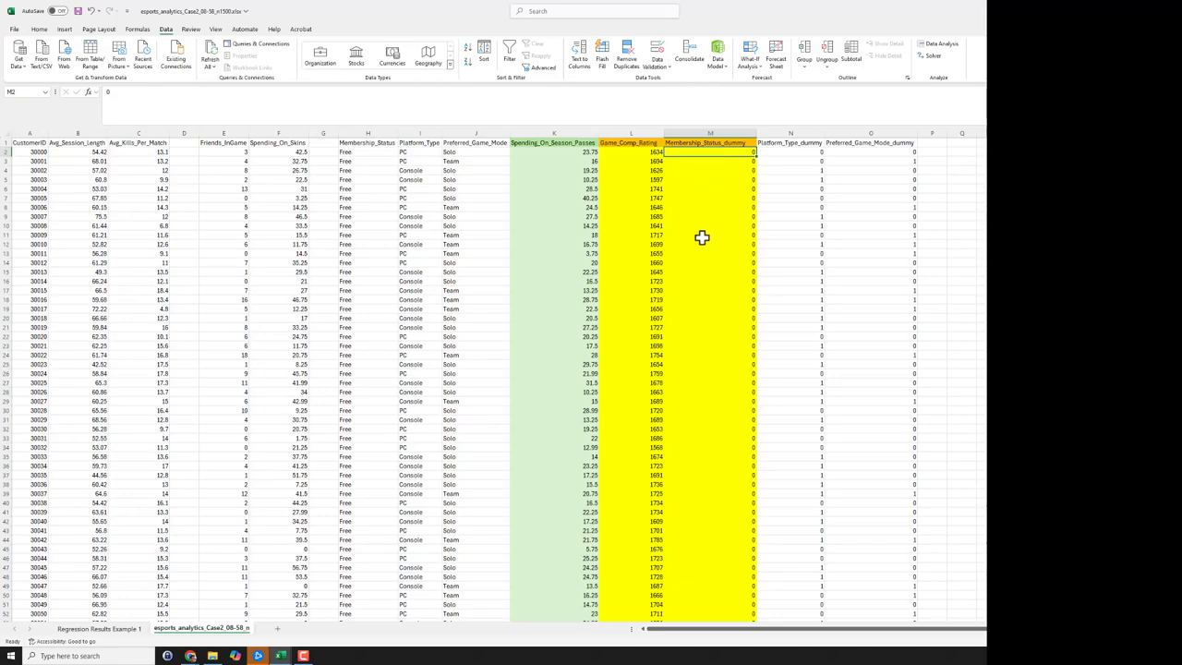
{"action": "mouse_move", "coordinate": [694, 218]}
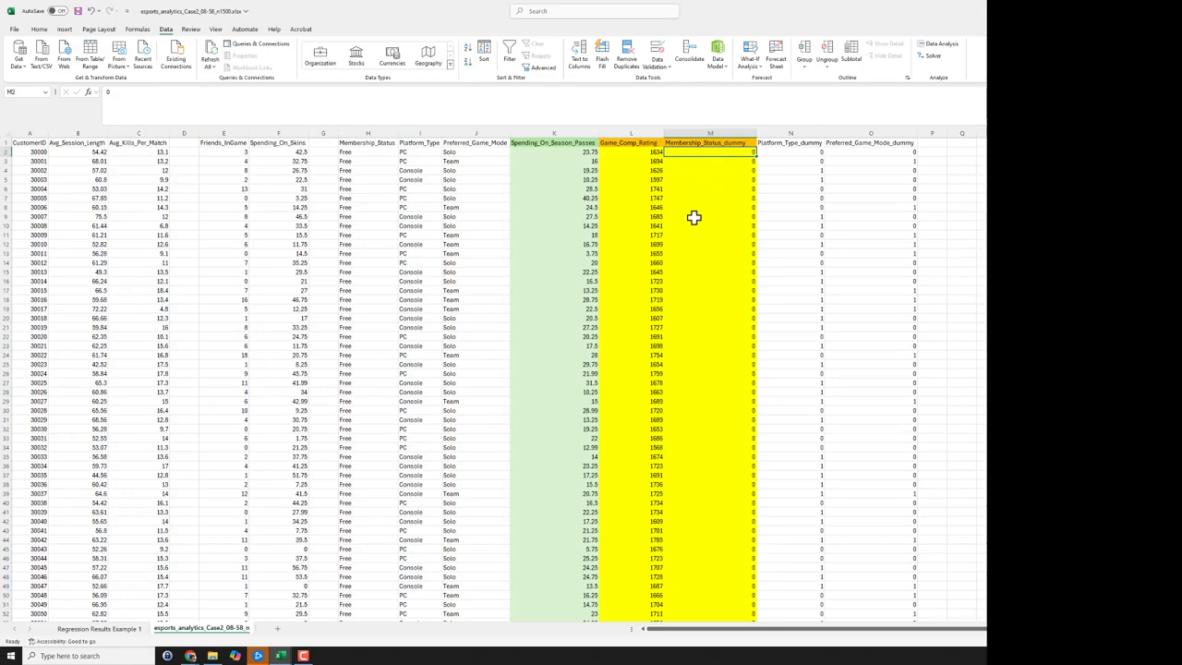
{"action": "mouse_move", "coordinate": [693, 213]}
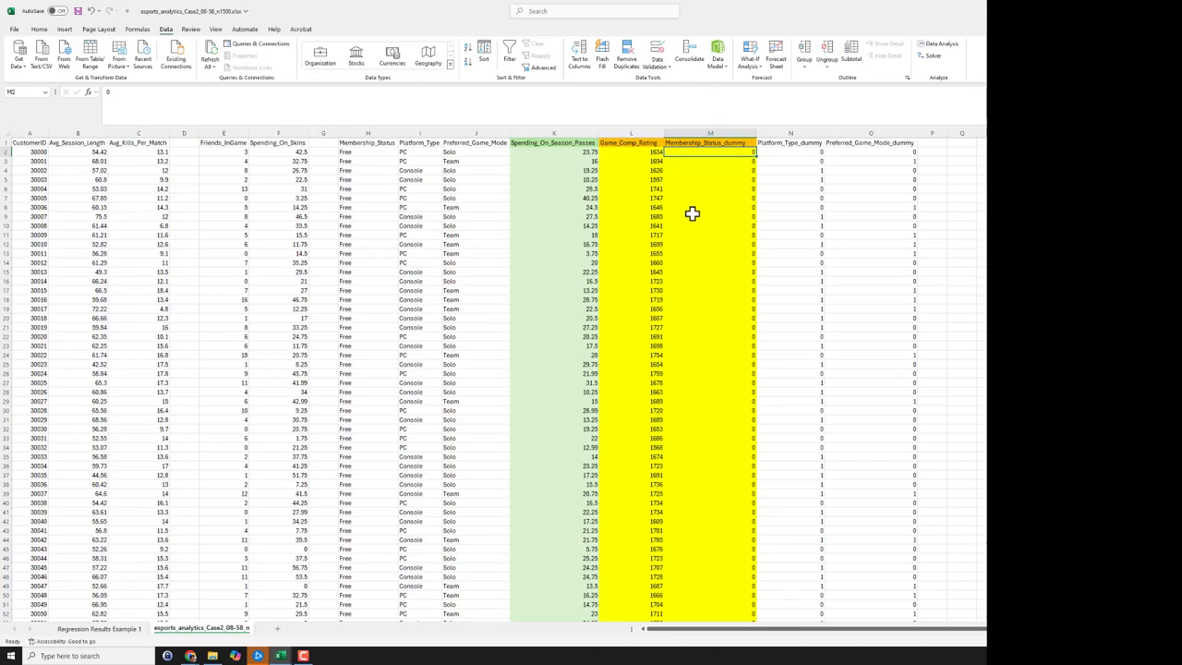
{"action": "left_click", "coordinate": [631, 142]}
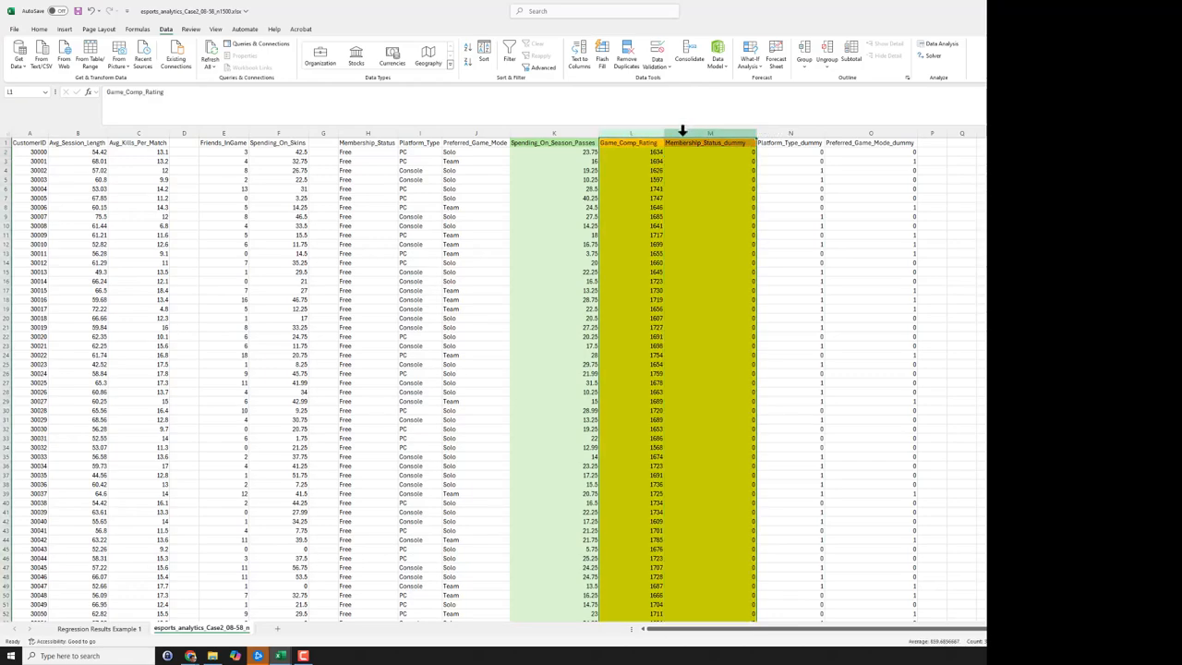
{"action": "left_click", "coordinate": [632, 161]}
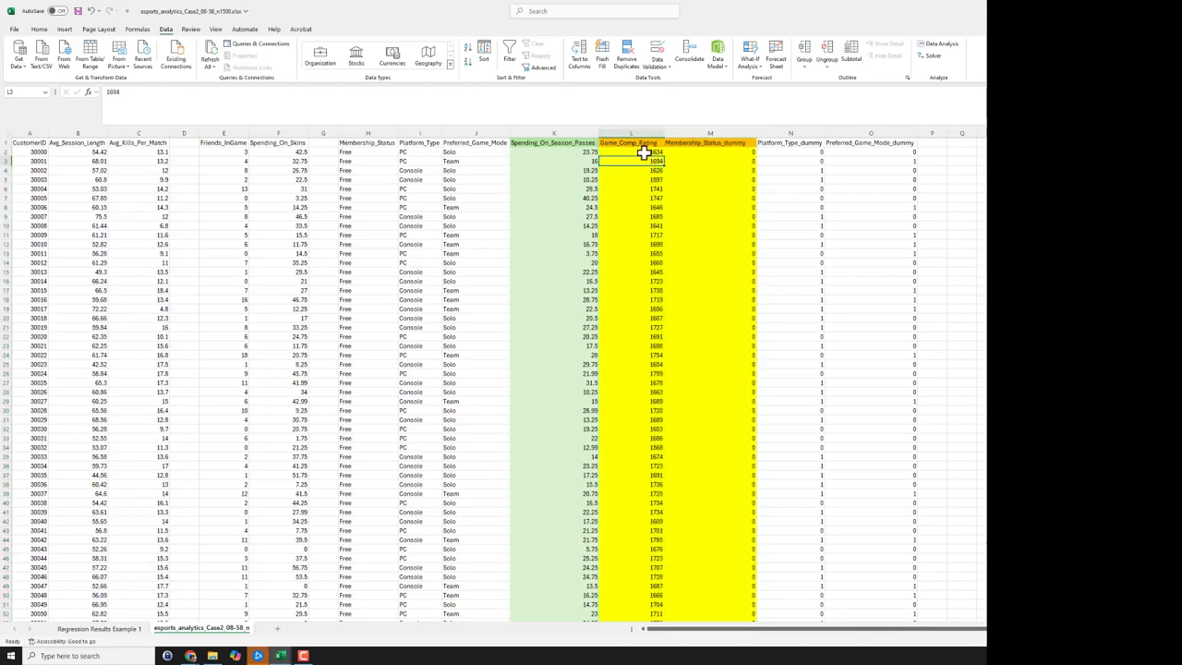
{"action": "left_click", "coordinate": [706, 142]}
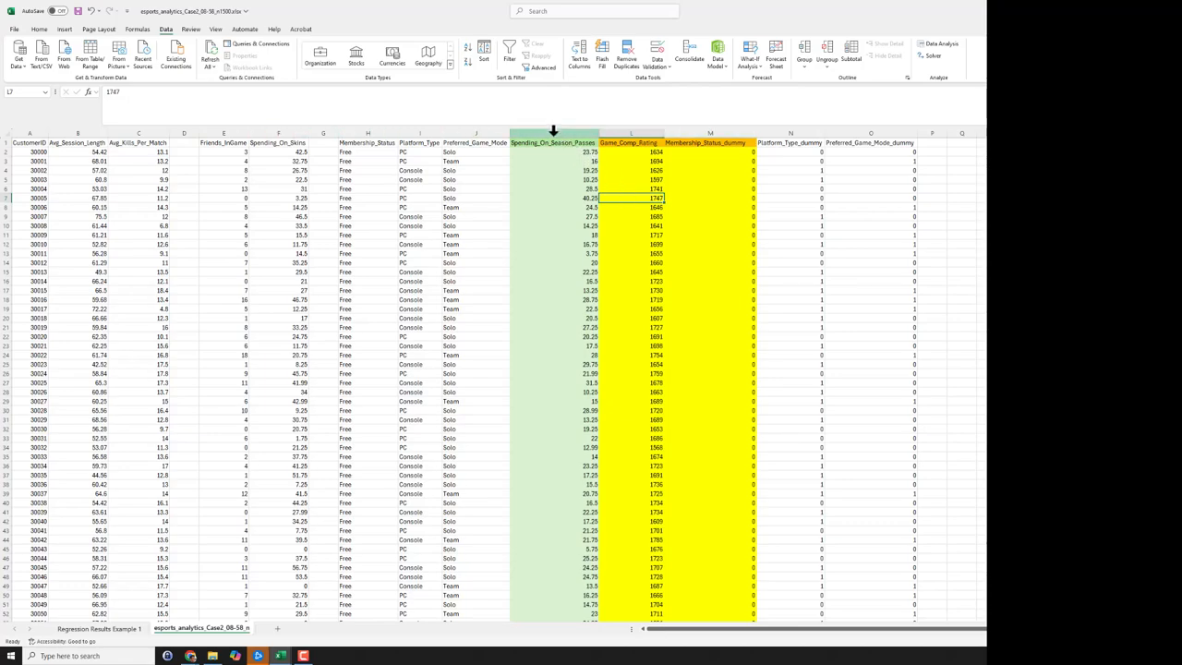
{"action": "left_click", "coordinate": [552, 142]}
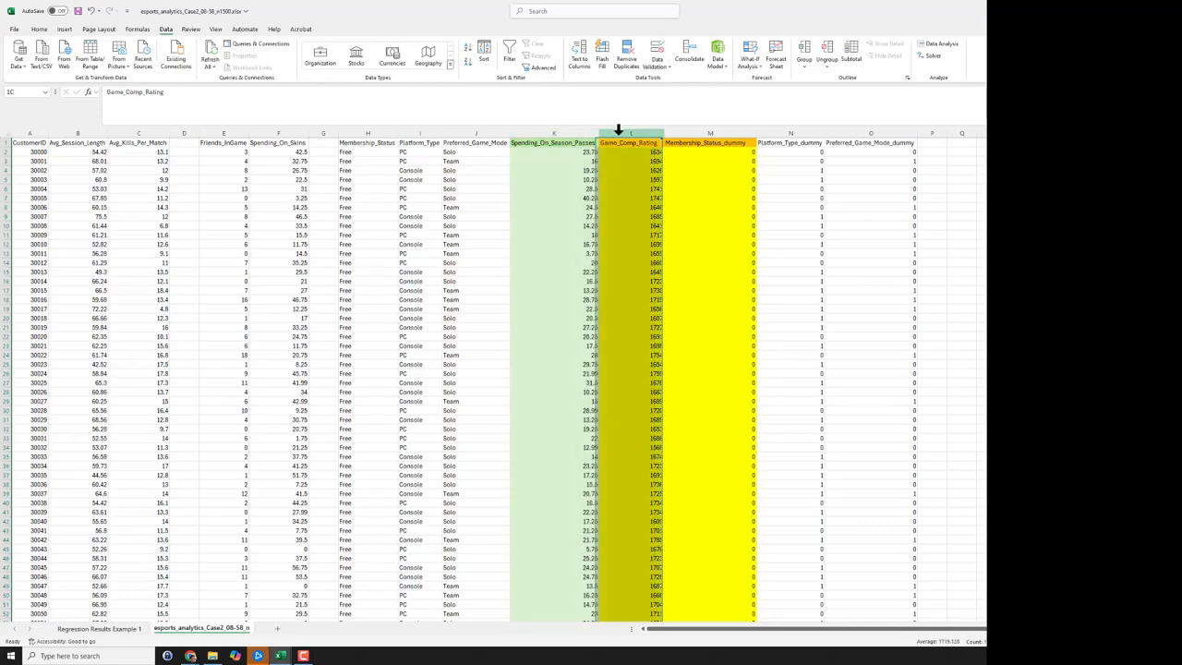
{"action": "left_click", "coordinate": [709, 142]}
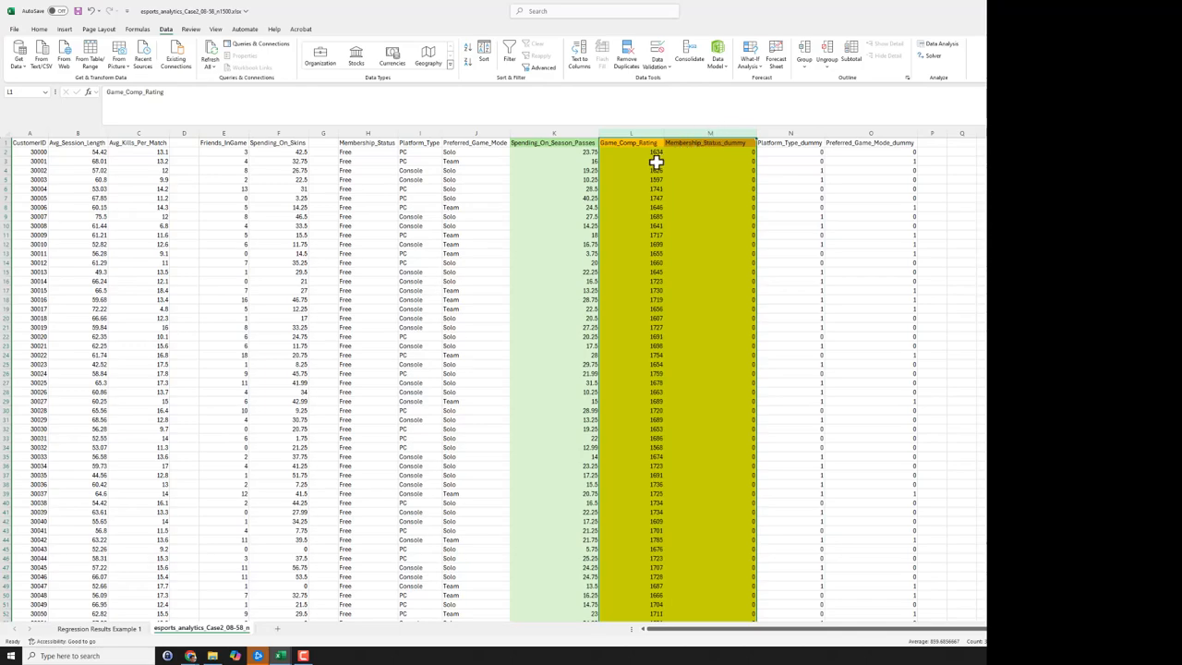
{"action": "mouse_move", "coordinate": [543, 223]}
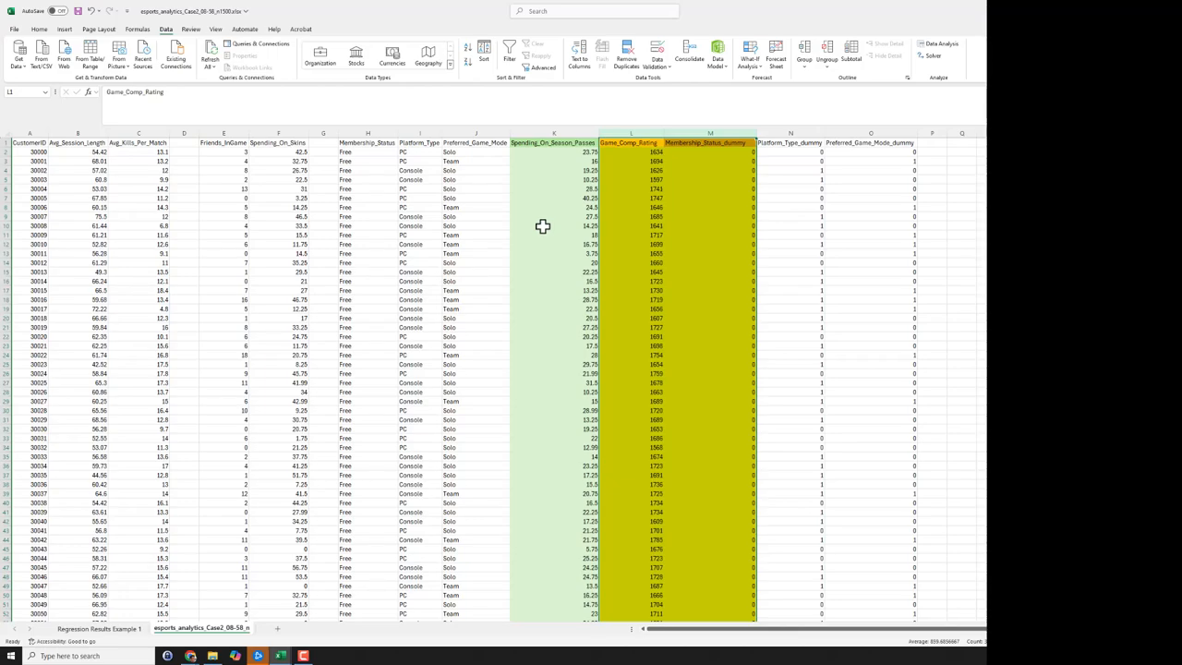
{"action": "scroll", "scroll_direction": "down", "scroll_amount": 3}
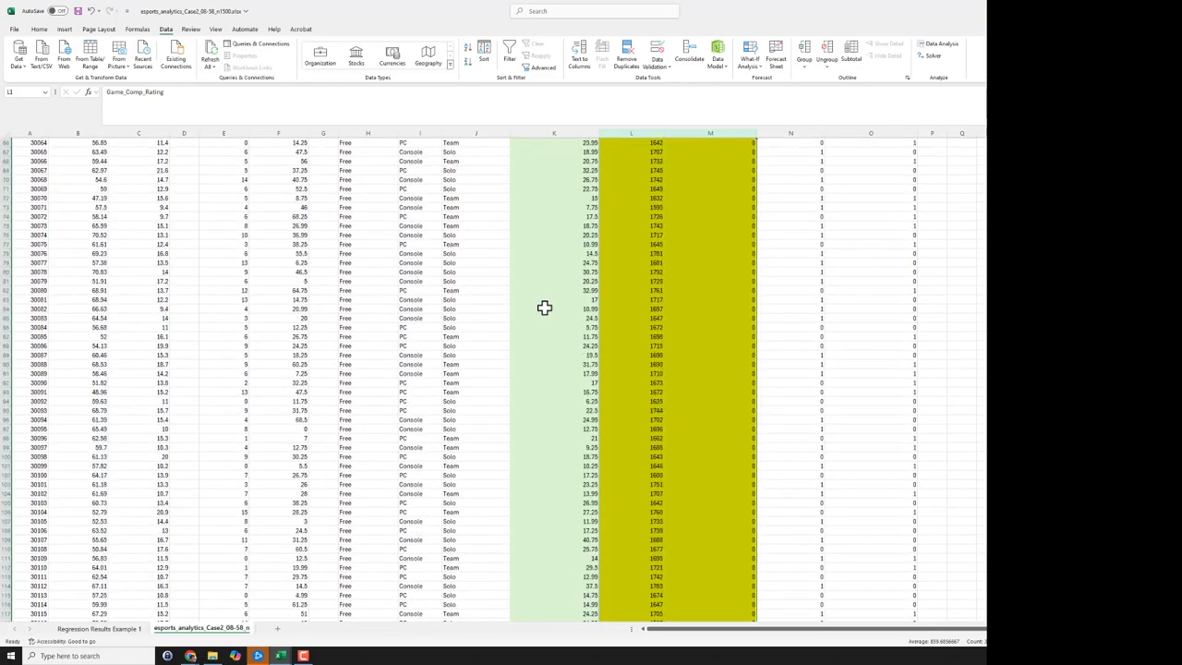
{"action": "scroll", "scroll_direction": "down", "scroll_amount": 3}
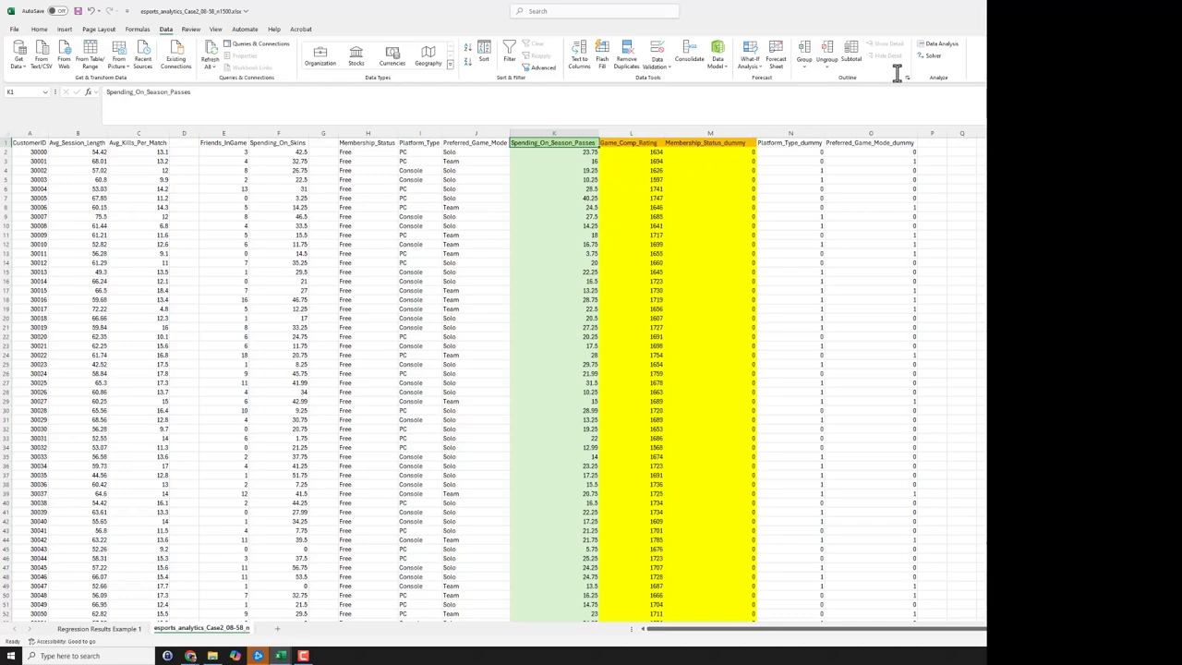
- Review the Regression settings for season-pass spending with Residuals checked, then cancel
{"action": "left_click", "coordinate": [939, 45]}
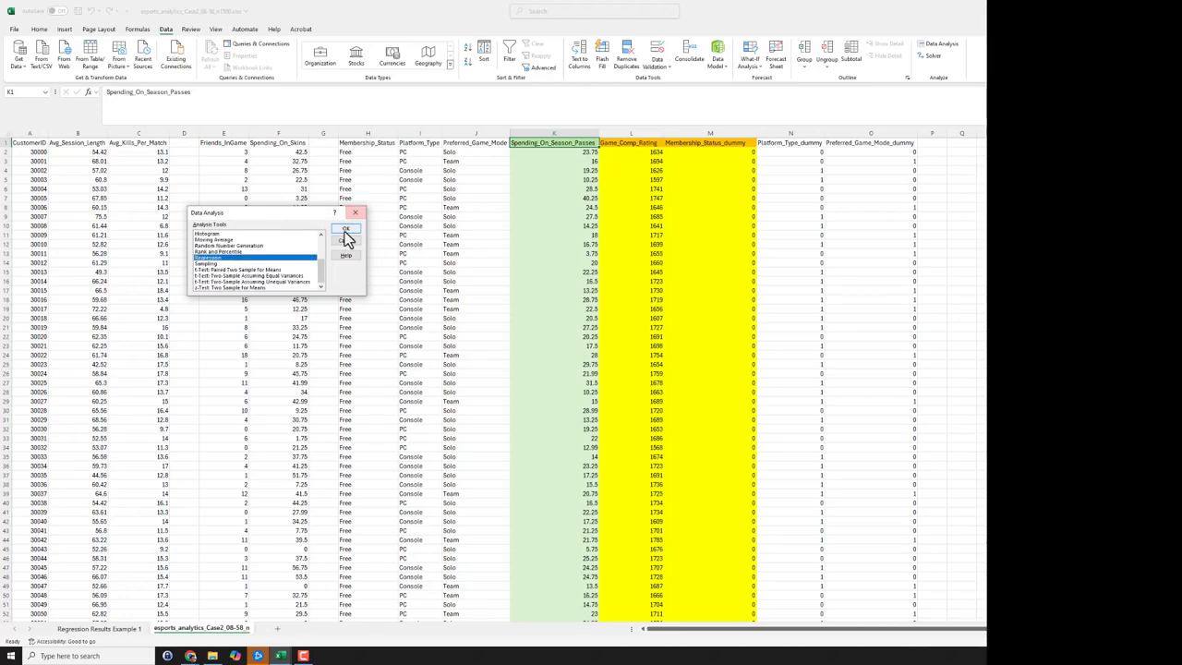
{"action": "left_click", "coordinate": [347, 228]}
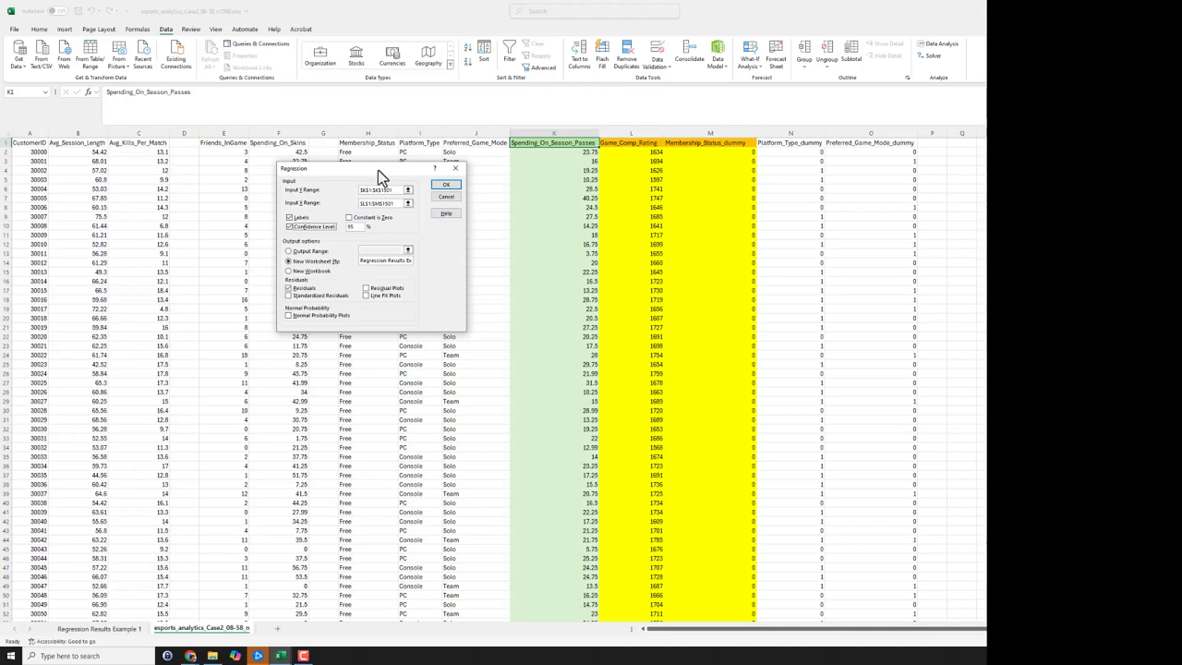
{"action": "mouse_move", "coordinate": [292, 200]}
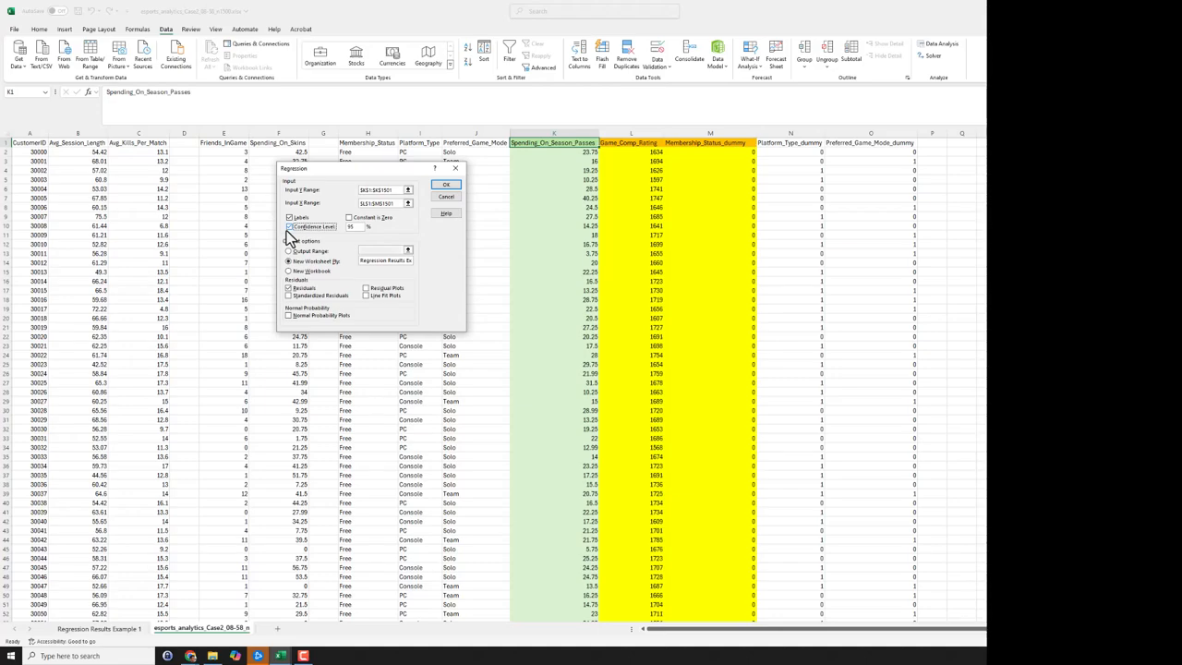
{"action": "left_click", "coordinate": [290, 227]}
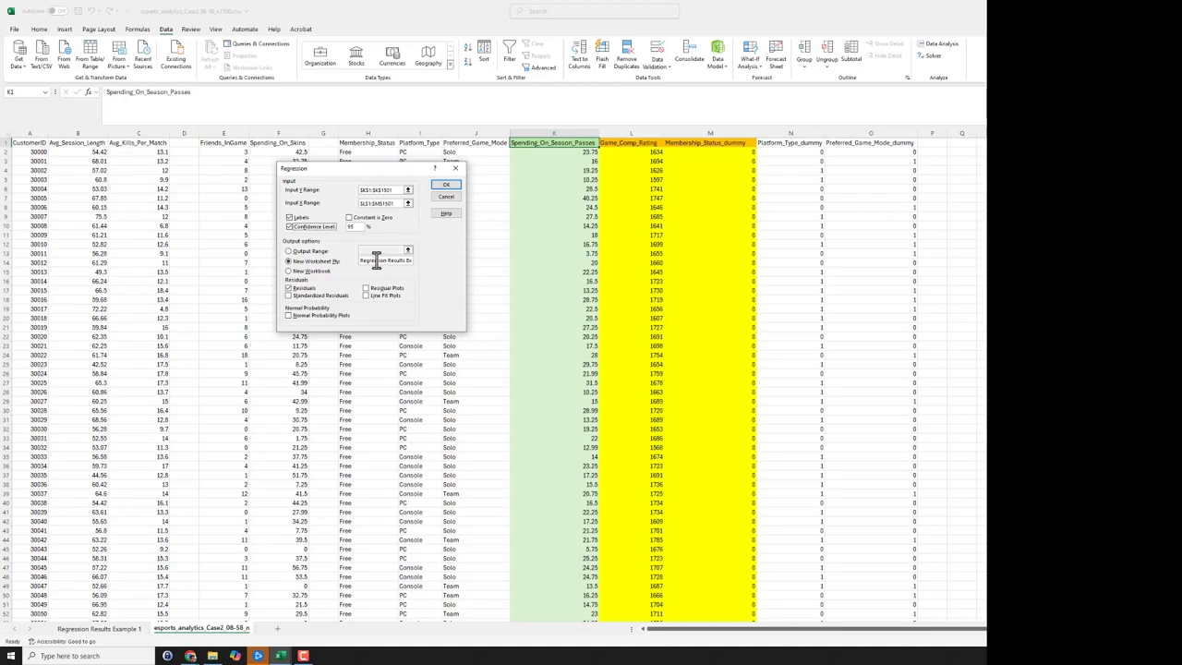
{"action": "mouse_move", "coordinate": [394, 269]}
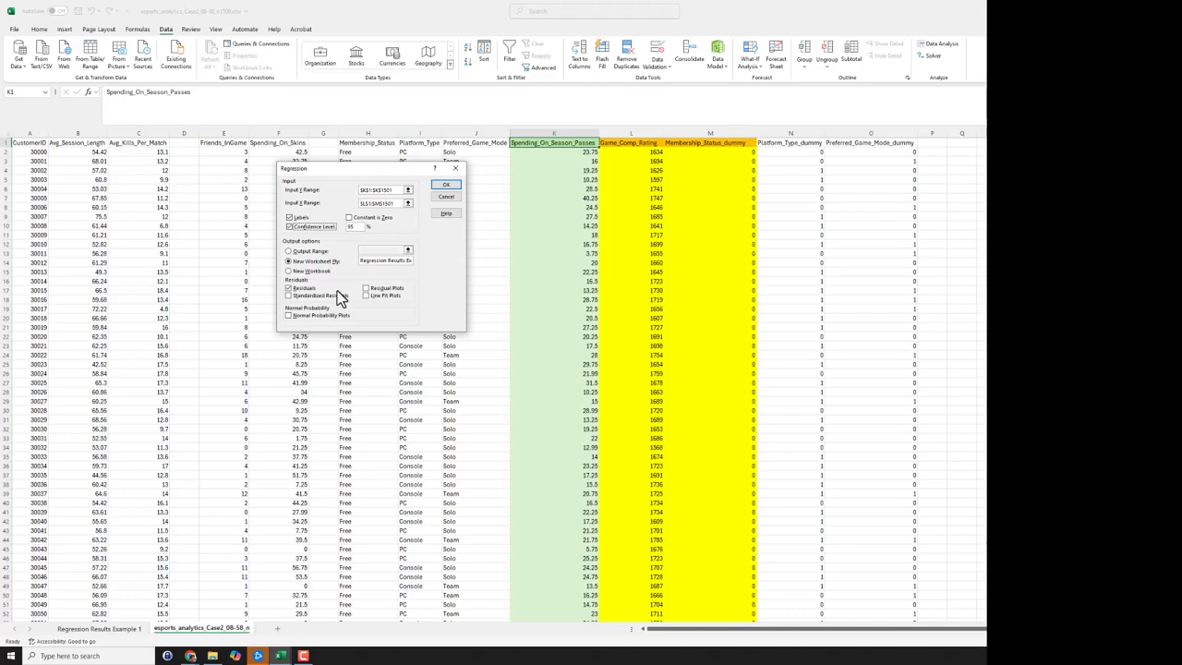
{"action": "mouse_move", "coordinate": [291, 294]}
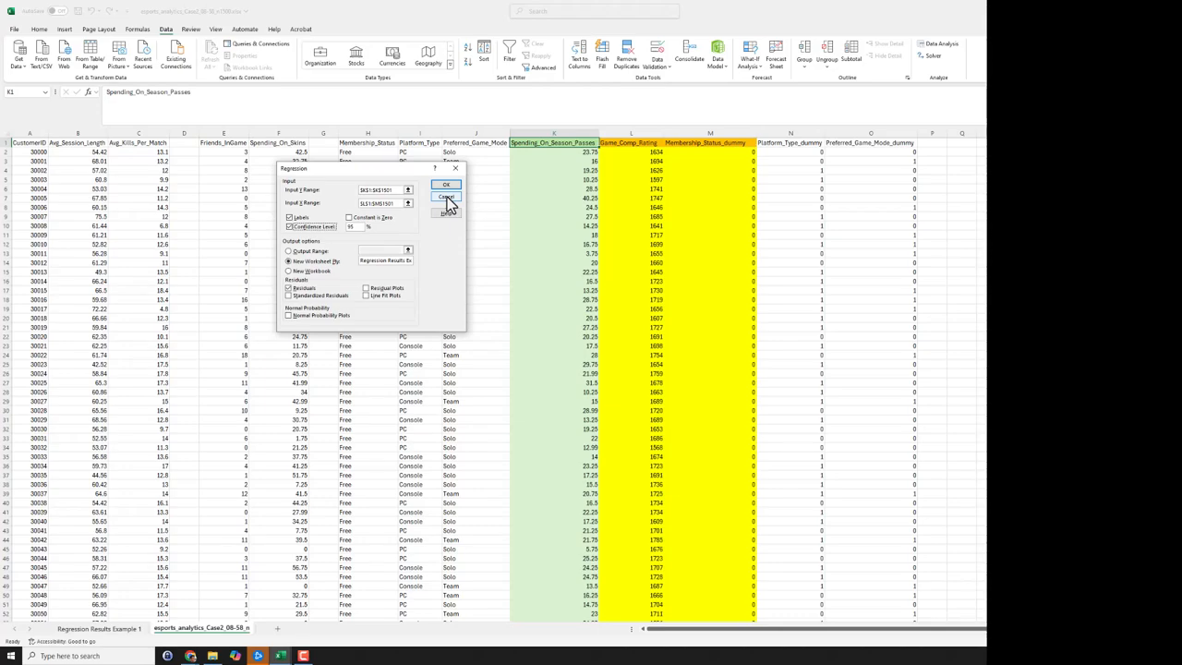
{"action": "left_click", "coordinate": [446, 197]}
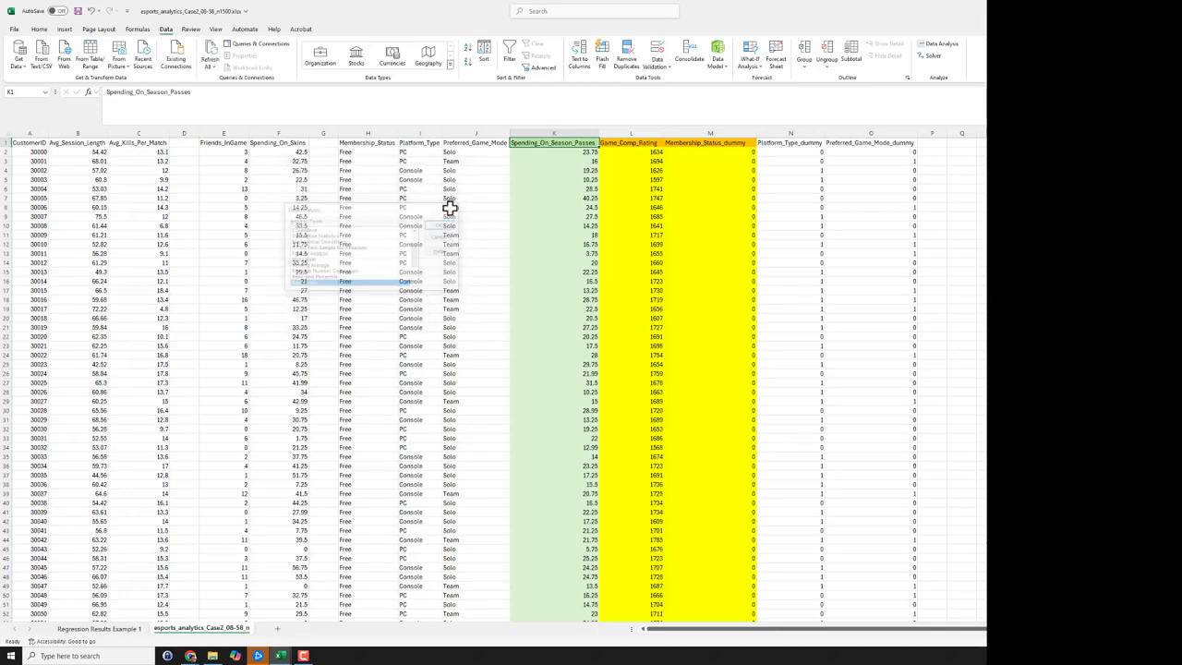
- On Regression Results Example 1, inspect R Square (about 0.77) and the 1500 observations
{"action": "left_click", "coordinate": [98, 628]}
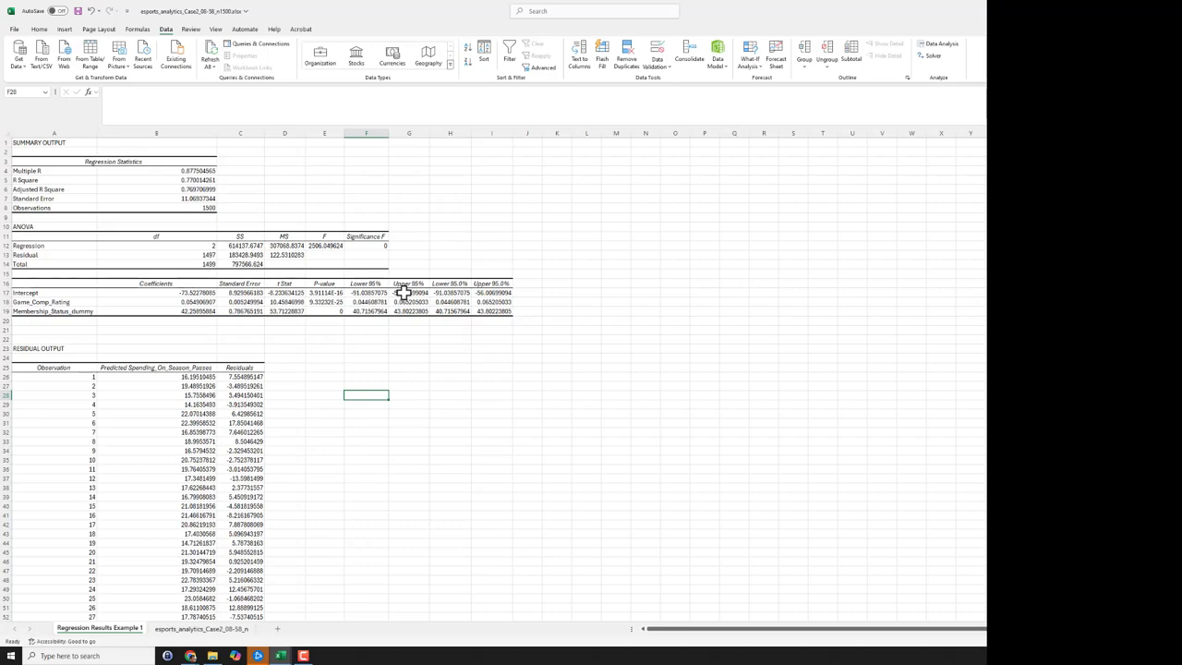
{"action": "mouse_move", "coordinate": [341, 253]}
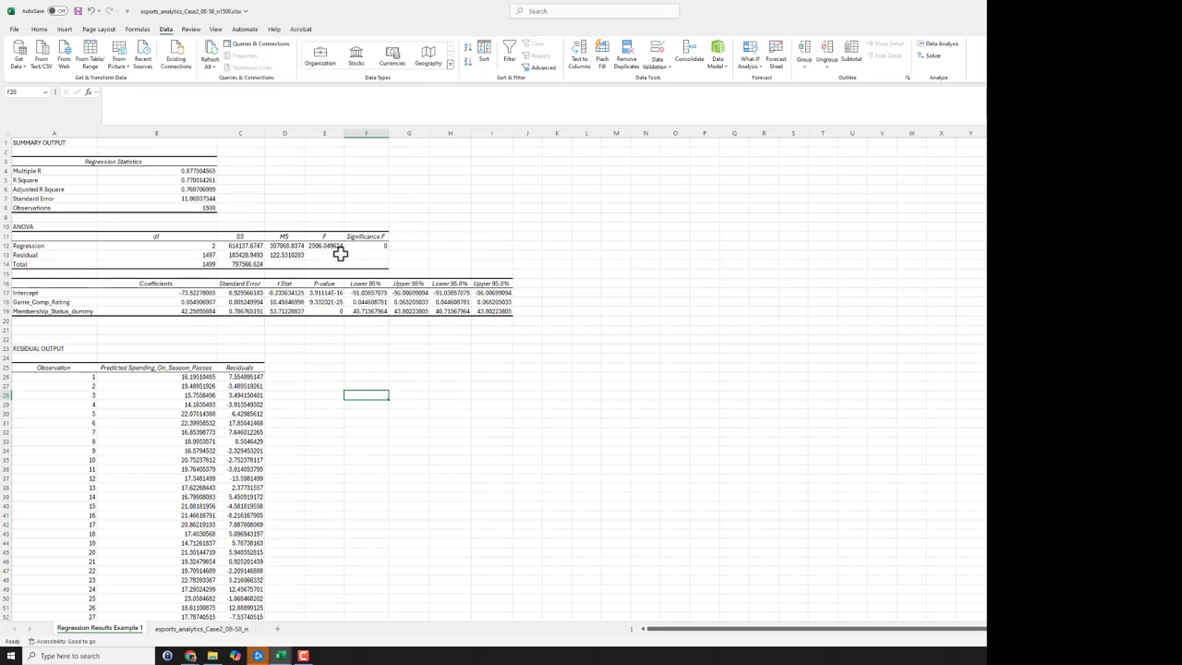
{"action": "mouse_move", "coordinate": [200, 169]}
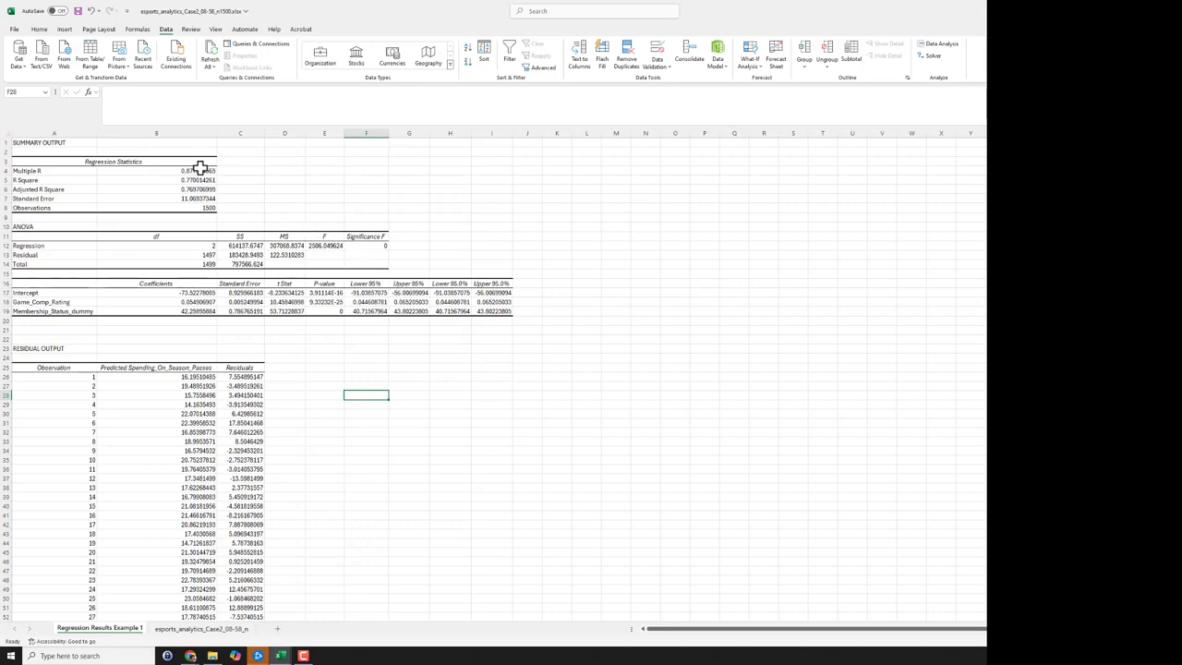
{"action": "mouse_move", "coordinate": [270, 151]}
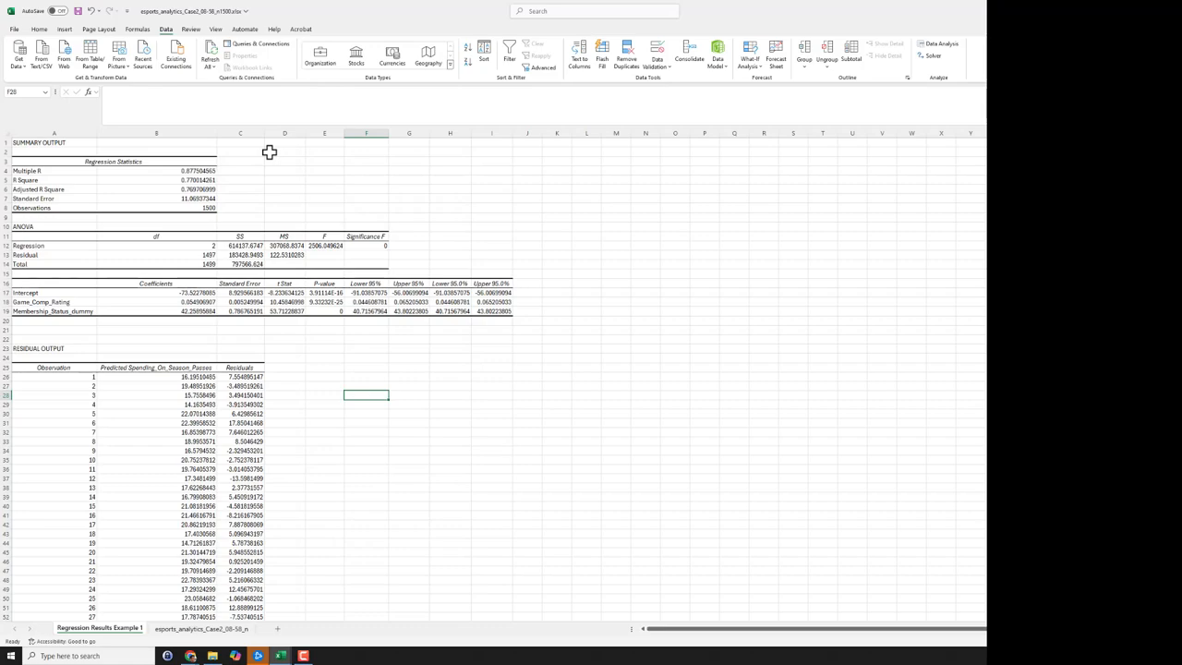
{"action": "mouse_move", "coordinate": [234, 160]}
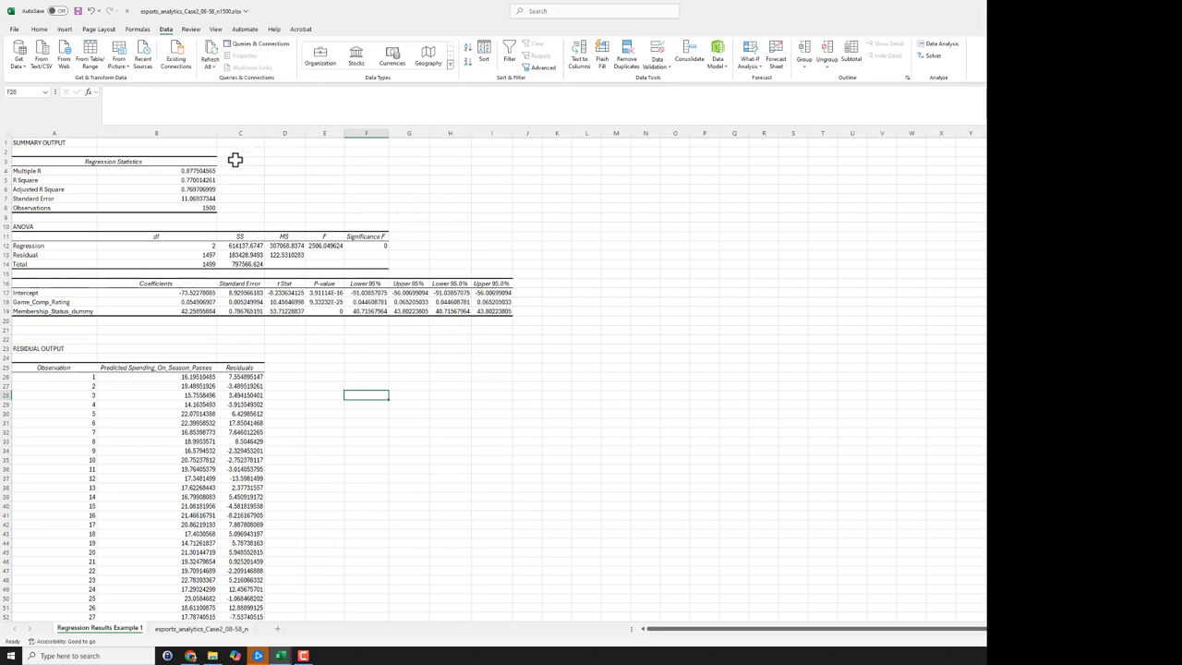
{"action": "mouse_move", "coordinate": [113, 186]}
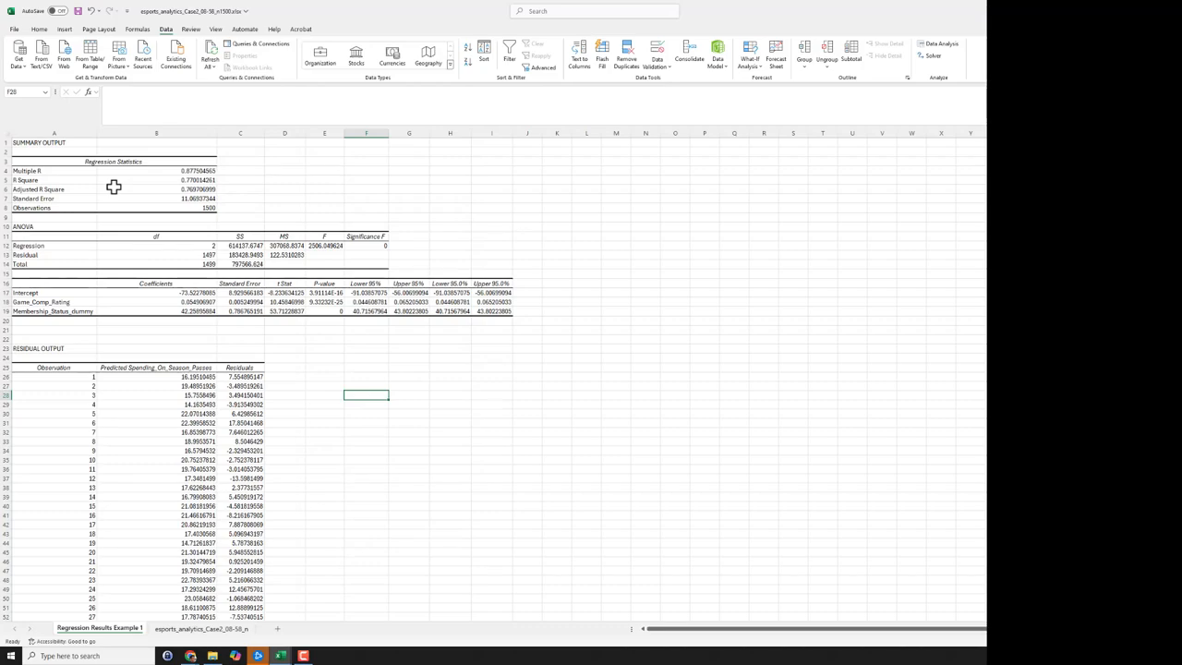
{"action": "left_click", "coordinate": [26, 180]}
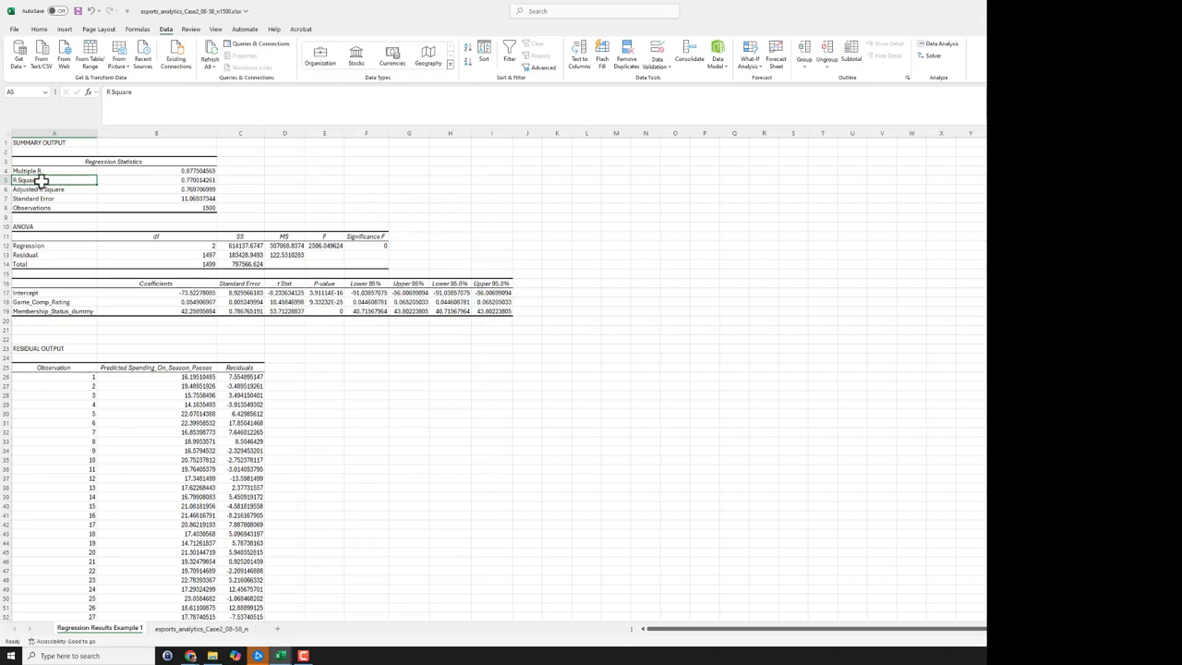
{"action": "left_click", "coordinate": [156, 180]}
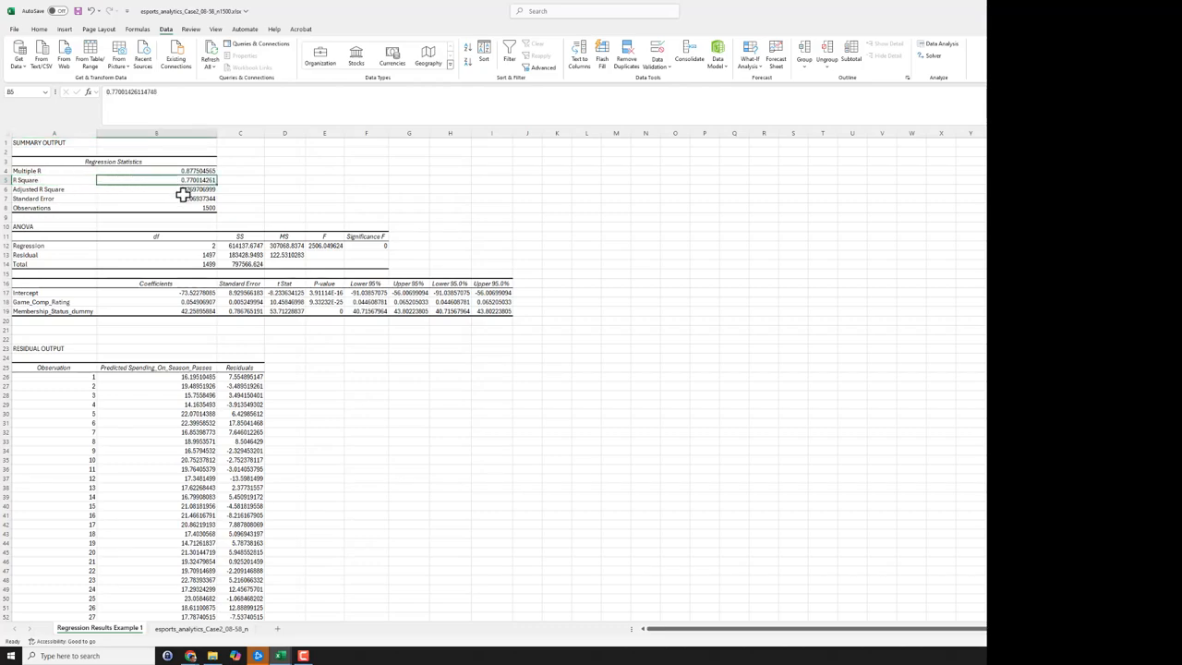
{"action": "mouse_move", "coordinate": [164, 193]}
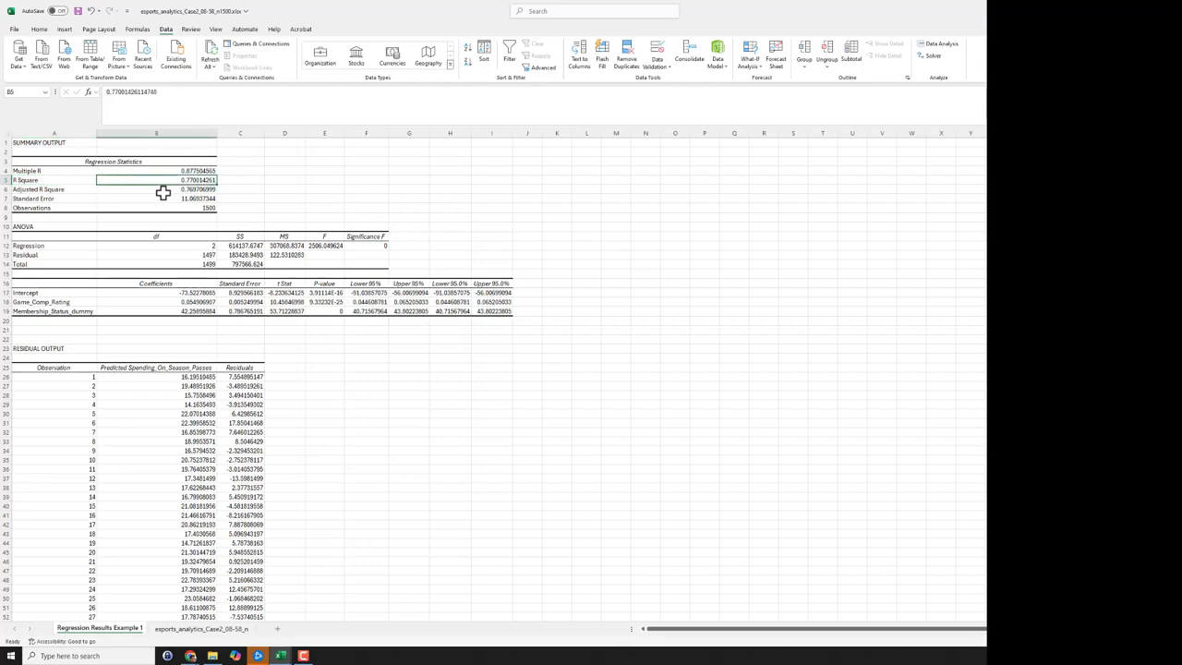
{"action": "mouse_move", "coordinate": [209, 197]}
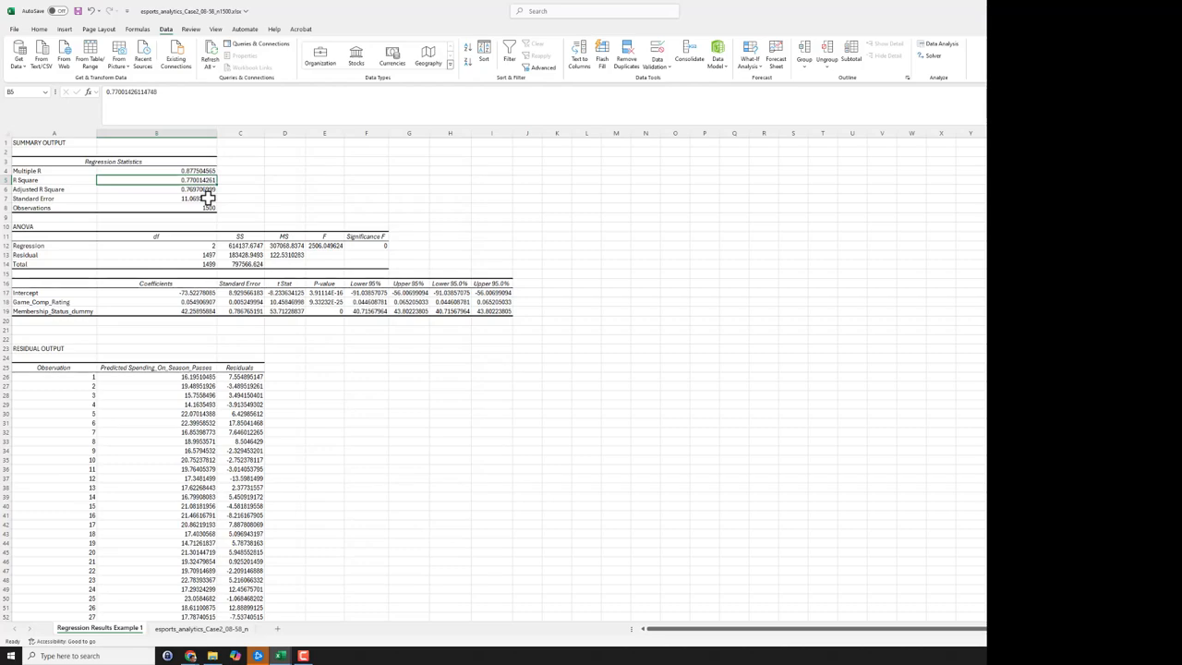
{"action": "left_click", "coordinate": [156, 207]}
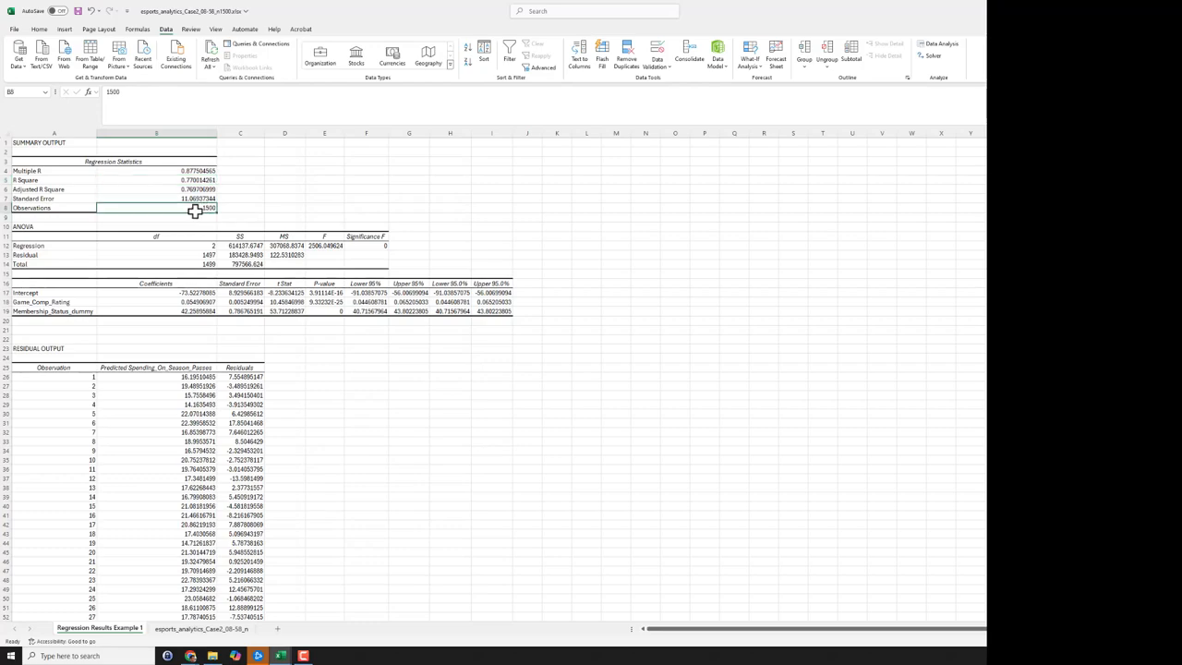
{"action": "left_click", "coordinate": [53, 227]}
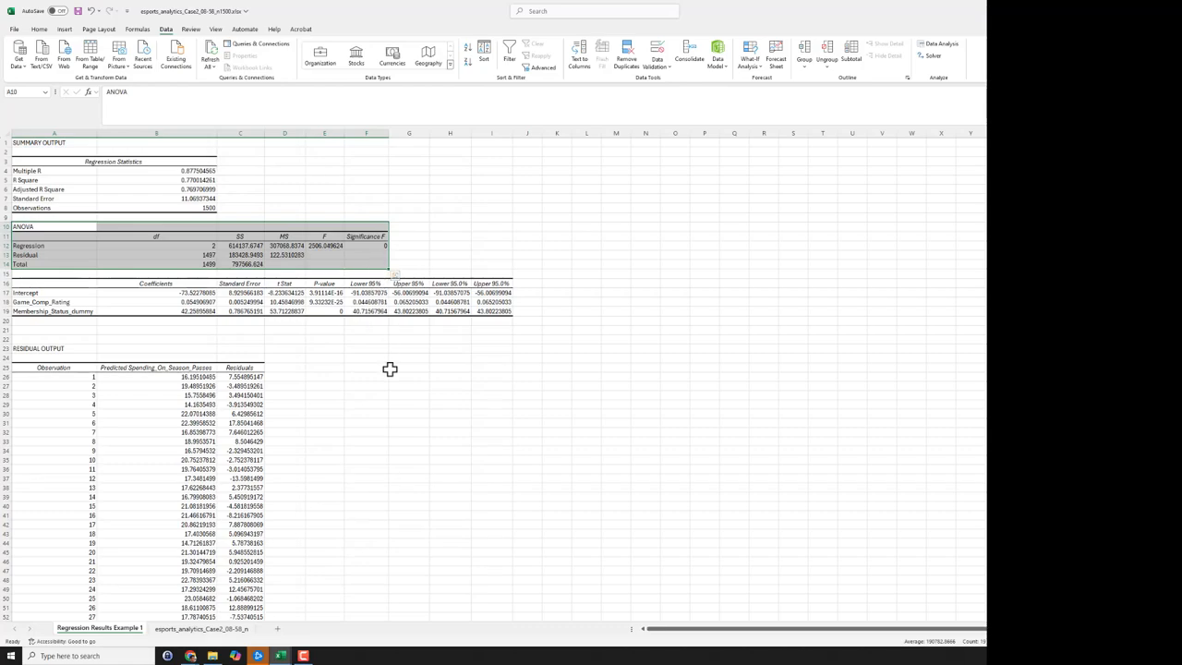
{"action": "mouse_move", "coordinate": [372, 375]}
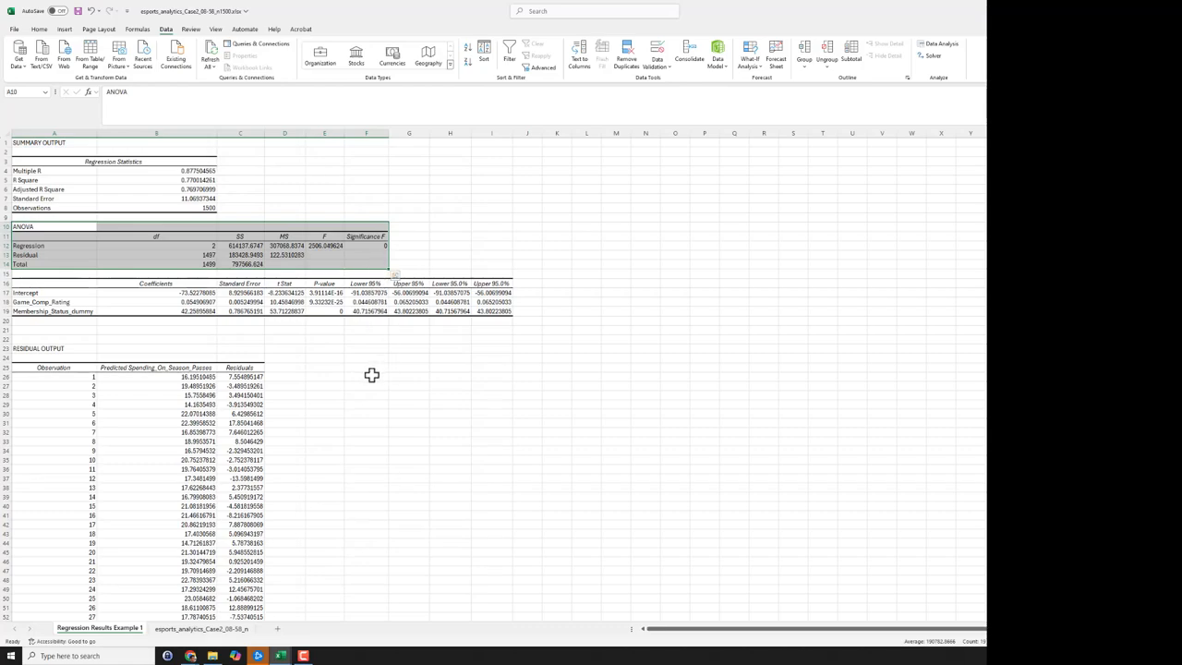
{"action": "mouse_move", "coordinate": [263, 298]}
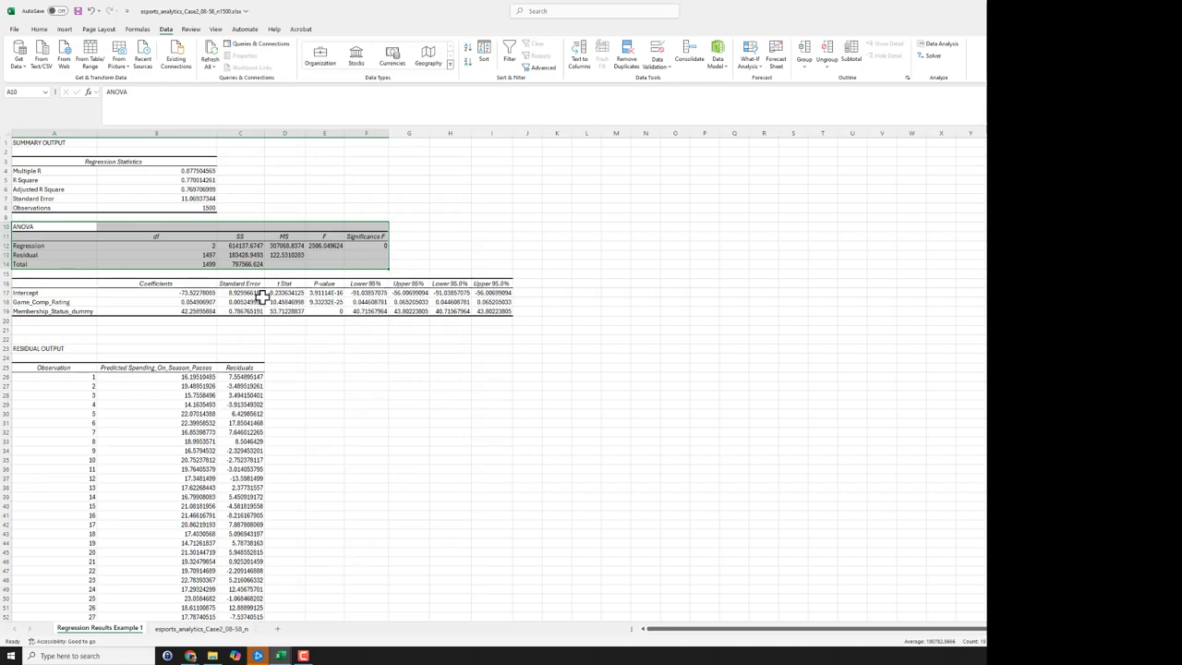
{"action": "left_click", "coordinate": [156, 245]}
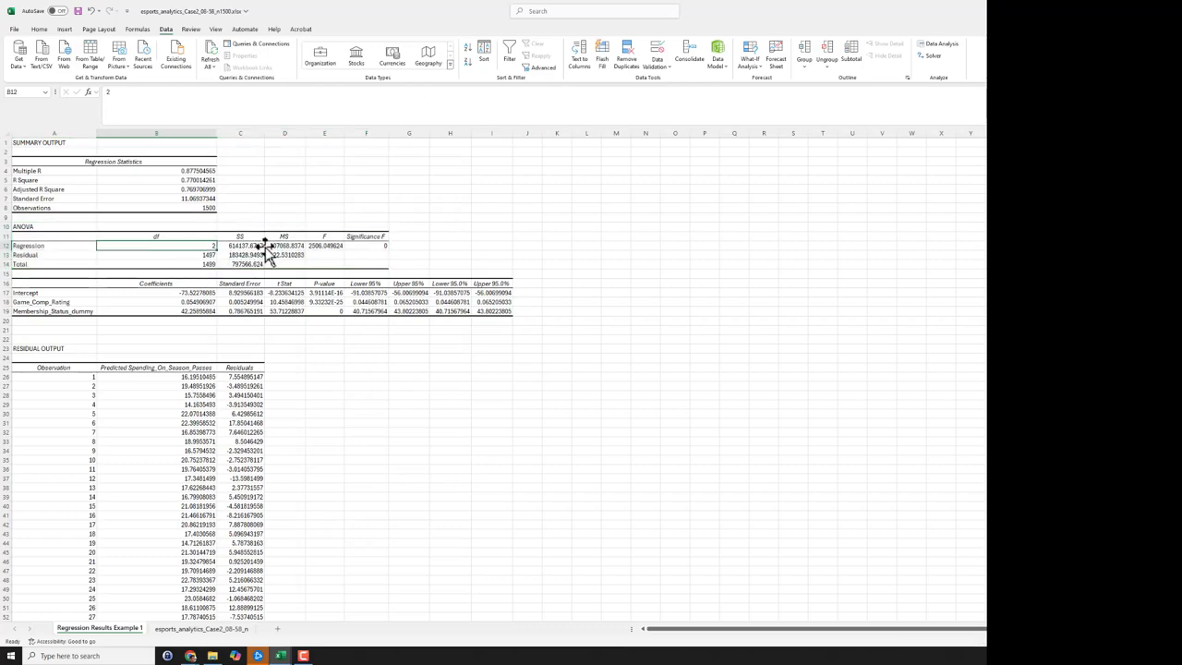
{"action": "left_click", "coordinate": [366, 245]}
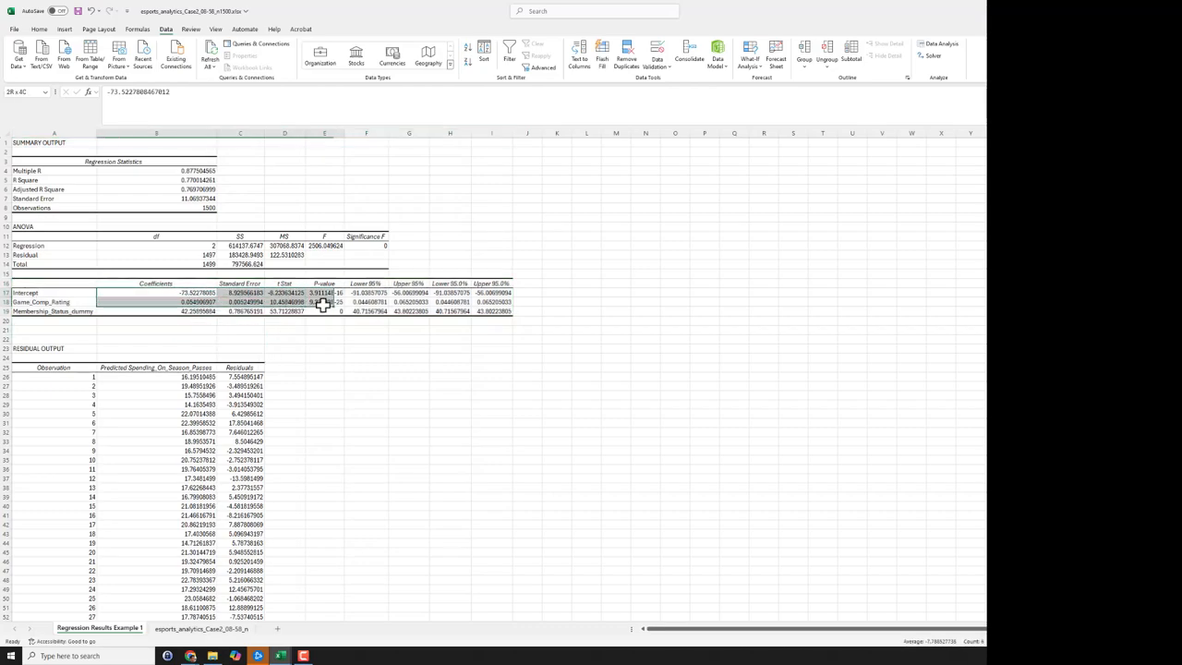
- Show the coefficients table values to three decimals, e.g. −73.523 and 42.259
{"action": "left_click", "coordinate": [157, 293]}
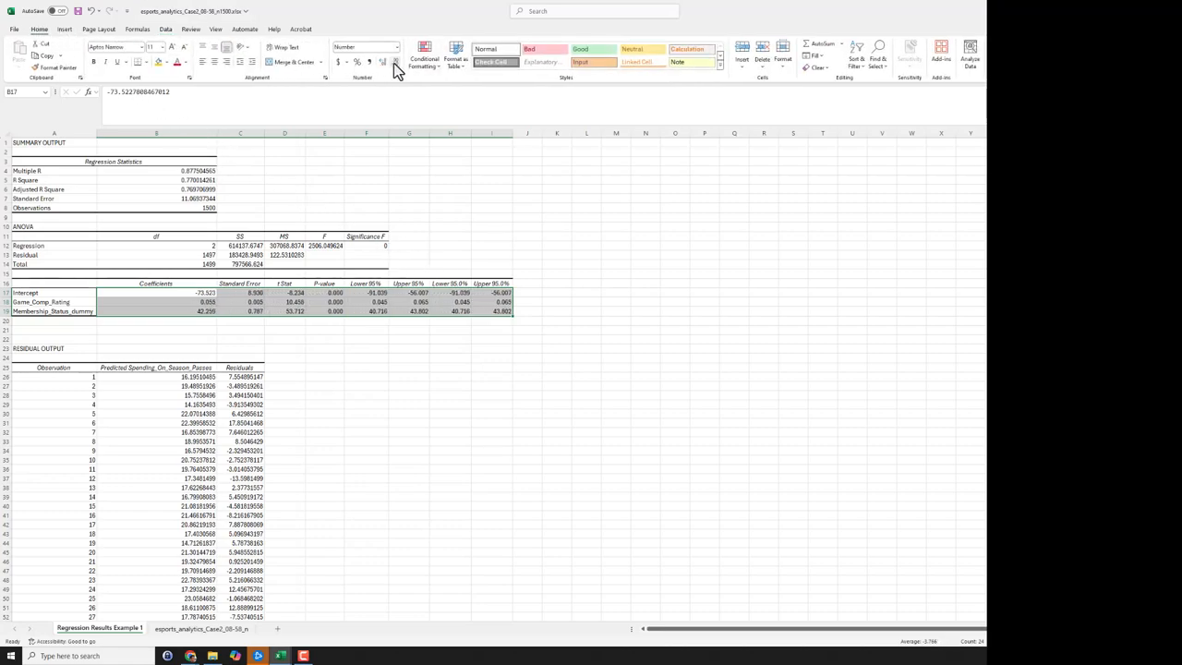
{"action": "left_click", "coordinate": [366, 349]}
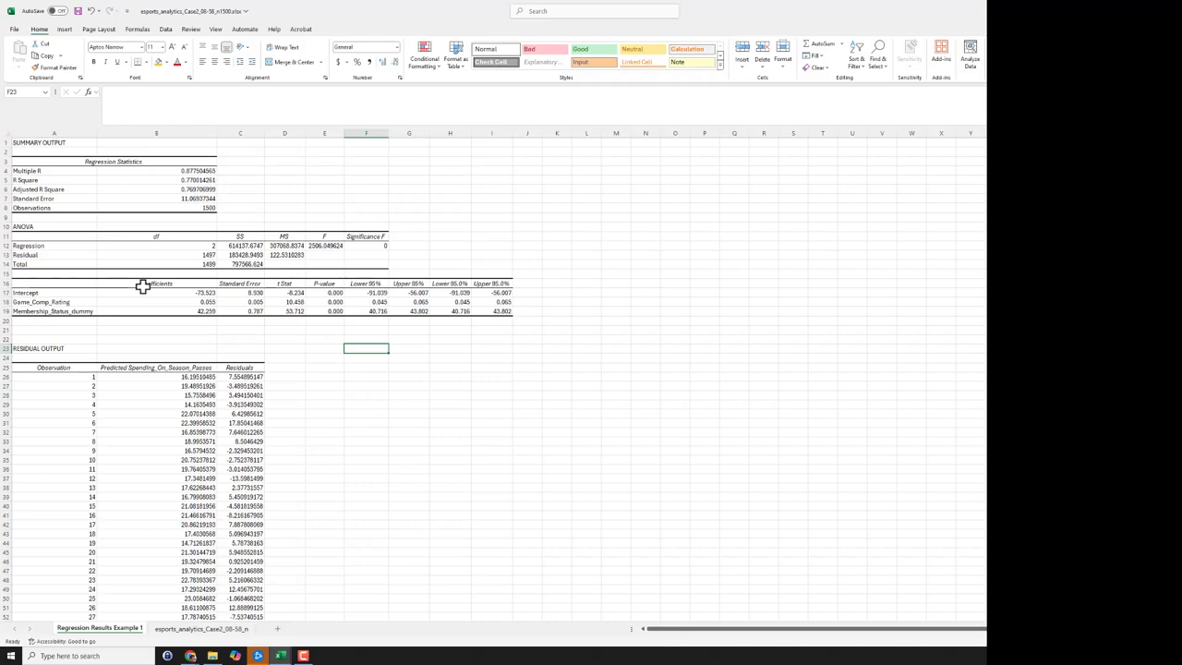
{"action": "mouse_move", "coordinate": [148, 300]}
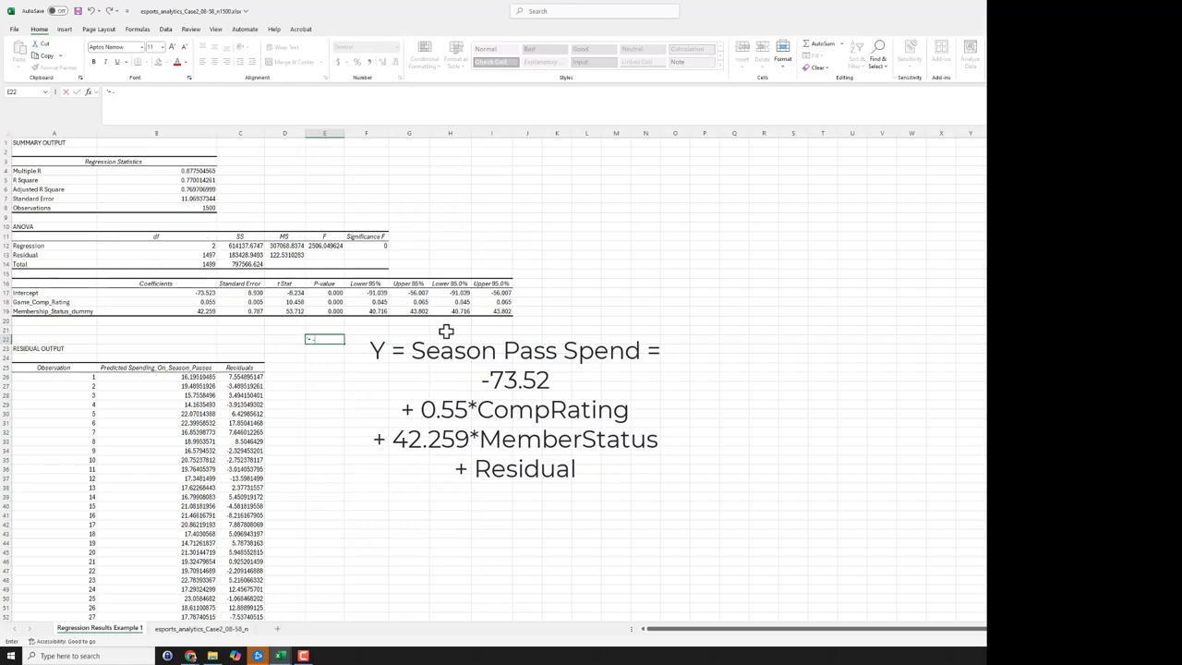
- Write the equation '-73 + .055*COMPRATIN + 42.259*MEMBERSH' in E22 and finish editing
{"action": "type", "text": "-73.52"}
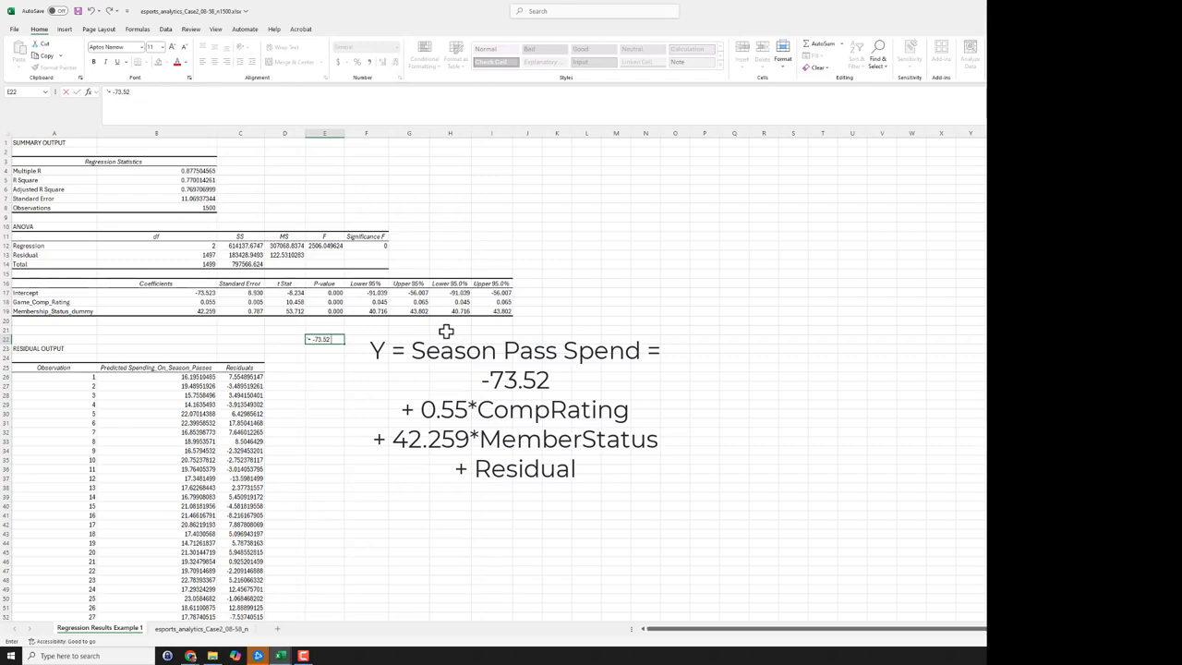
{"action": "type", "text": "+"}
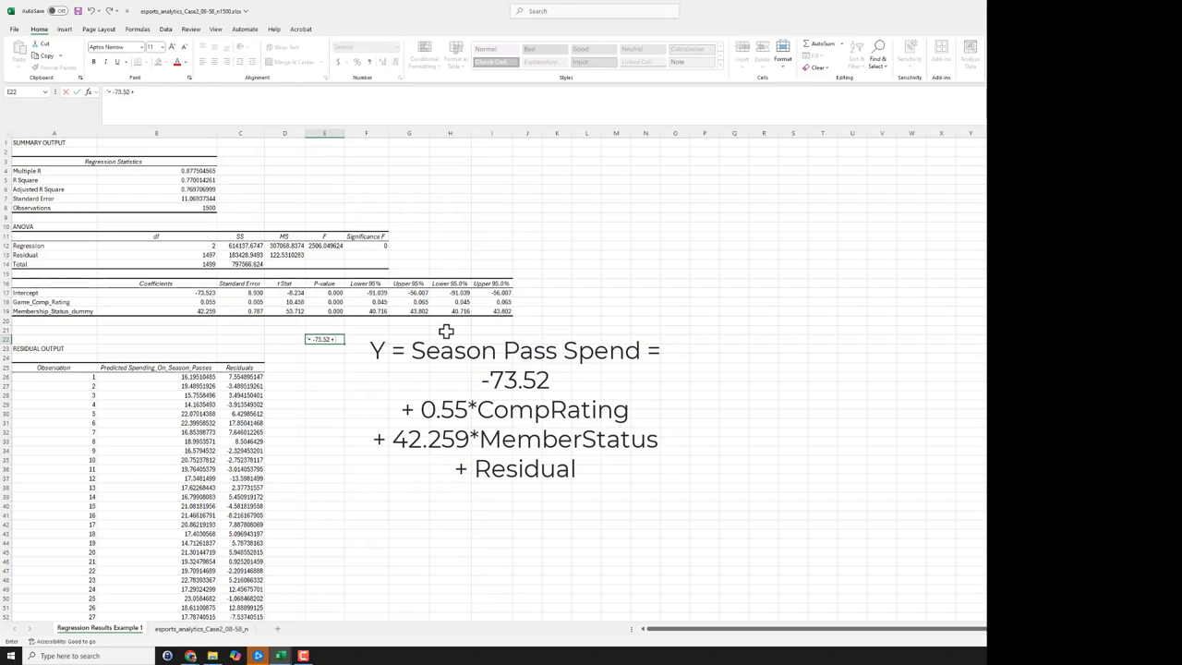
{"action": "type", "text": ".055"}
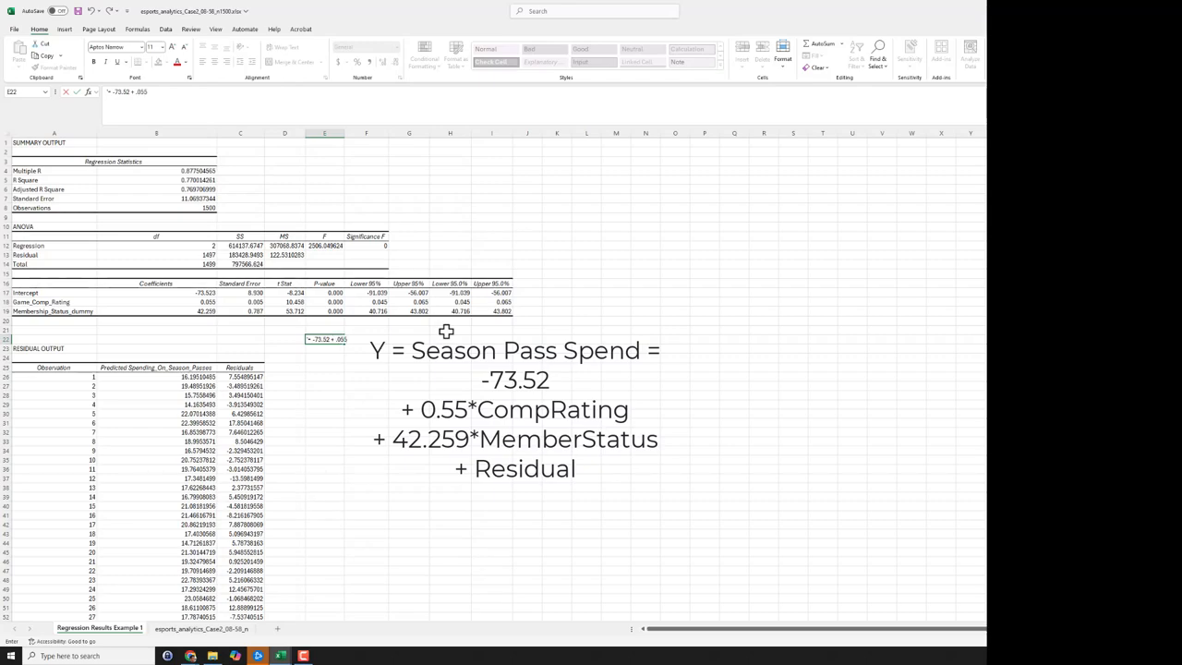
{"action": "type", "text": "*COMPRATING"}
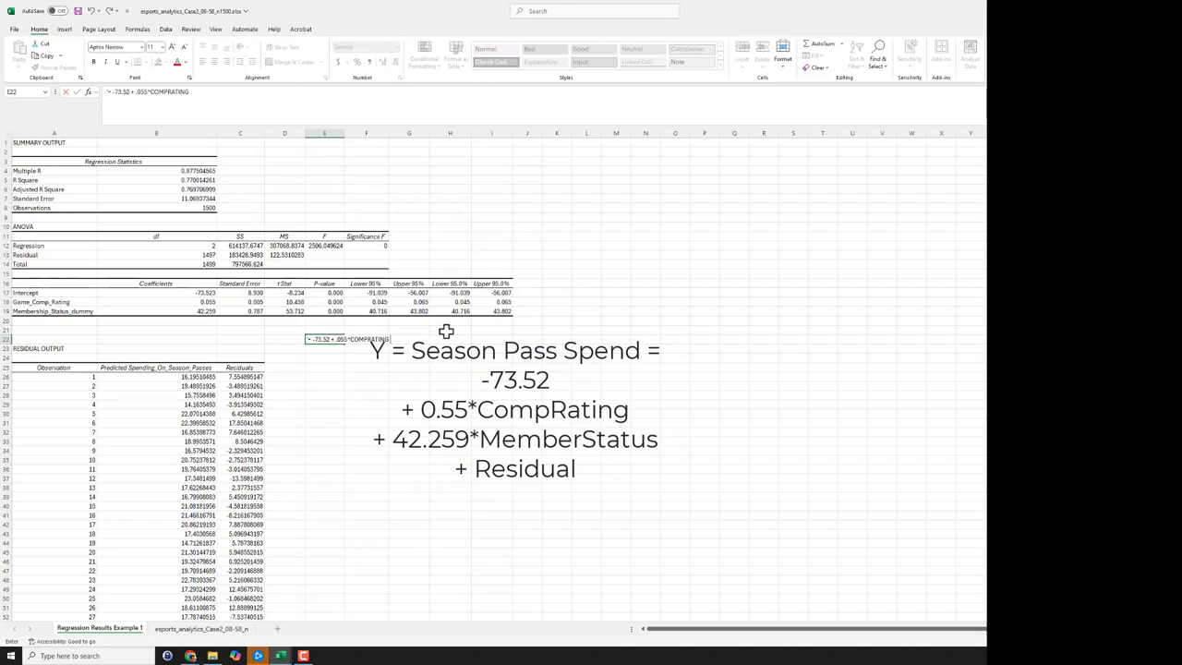
{"action": "type", "text": "+"}
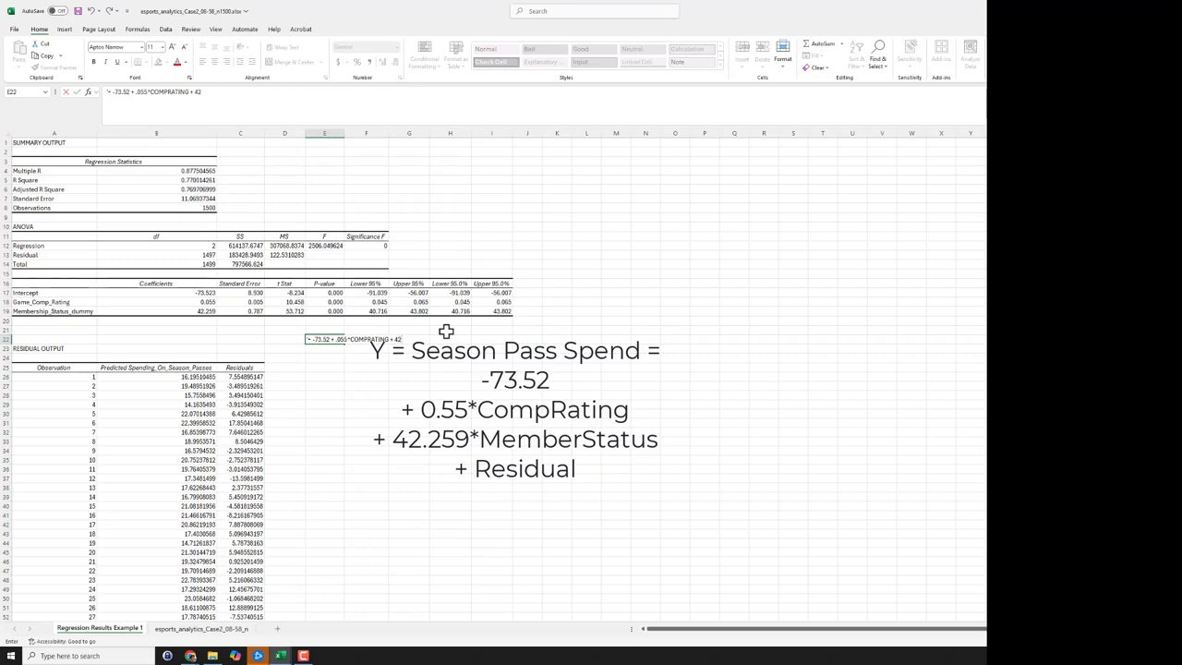
{"action": "type", "text": "42.259"}
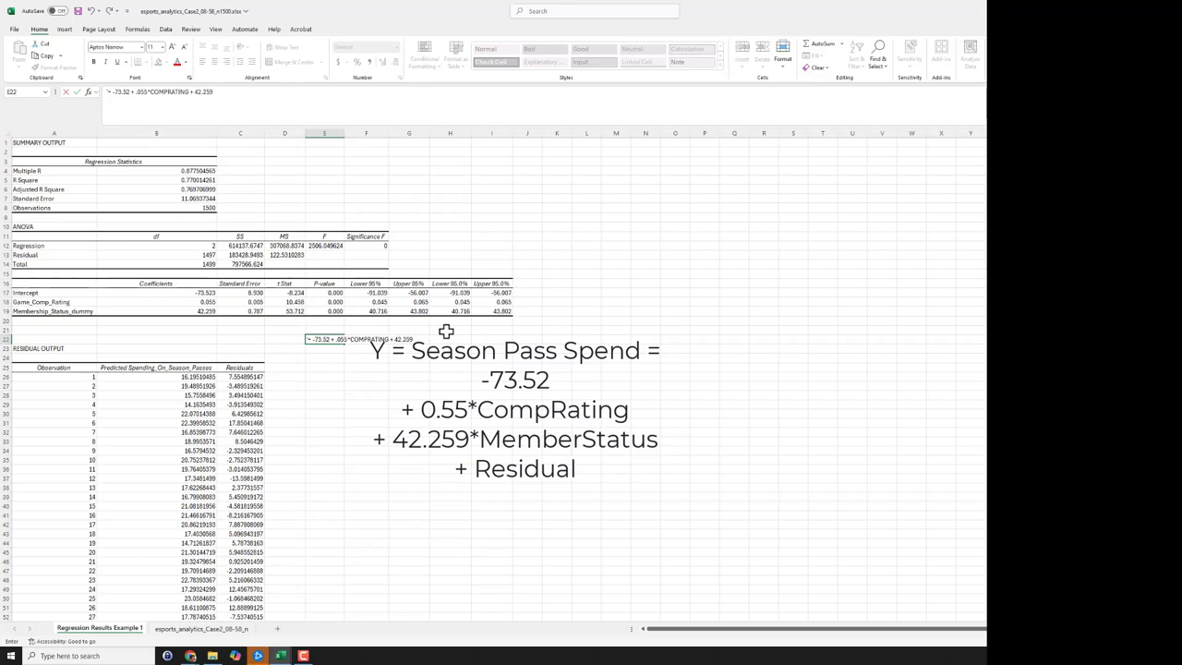
{"action": "type", "text": "*MEMBERSHIP"}
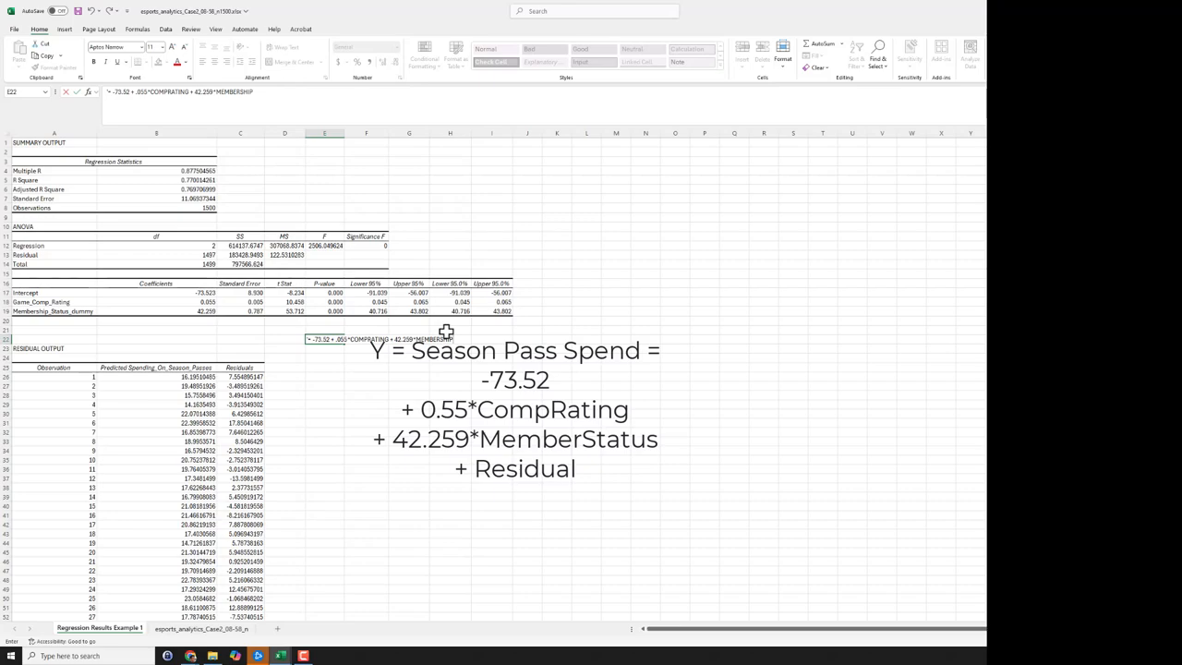
{"action": "mouse_move", "coordinate": [415, 385]}
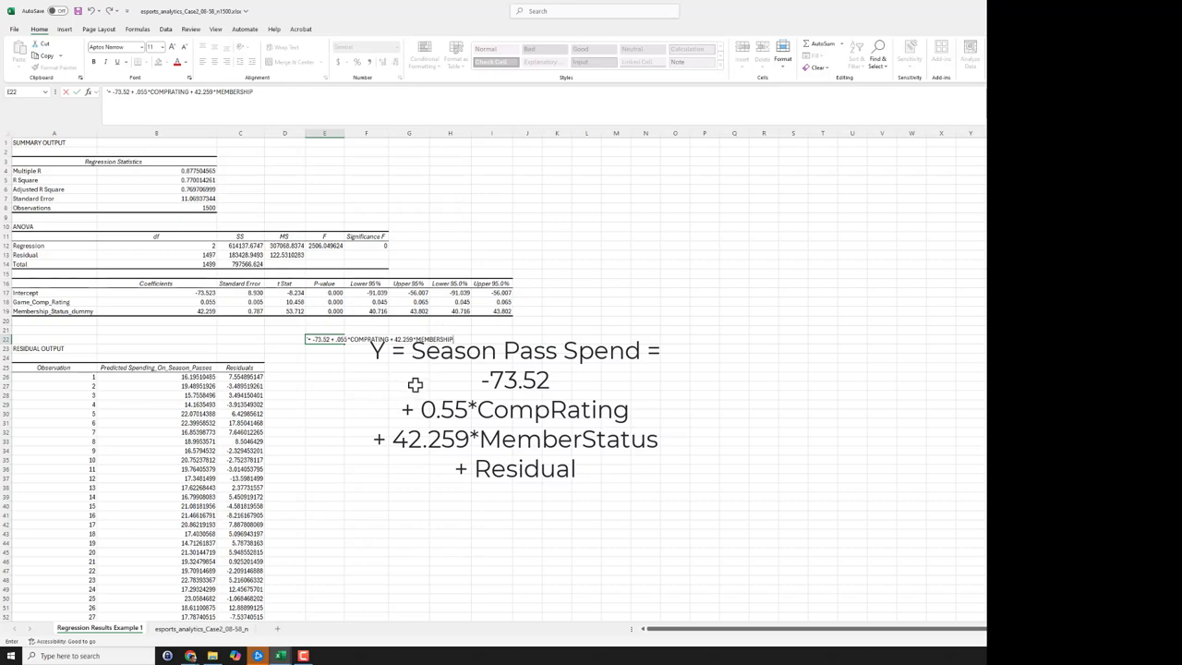
{"action": "mouse_move", "coordinate": [422, 363]}
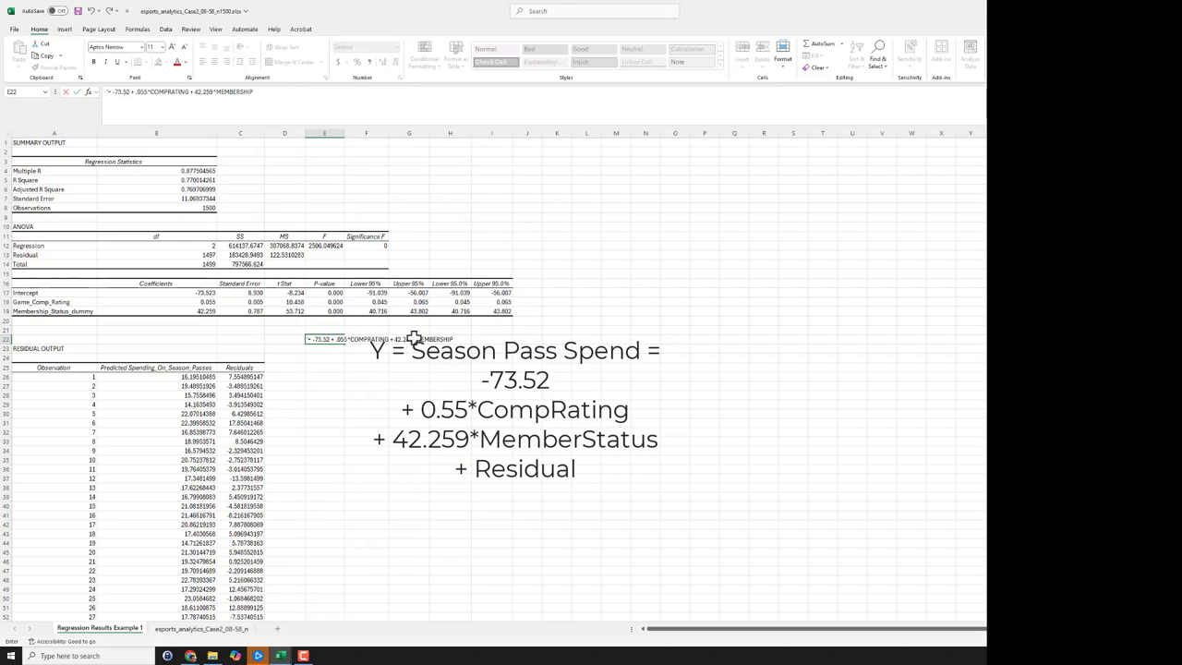
{"action": "mouse_move", "coordinate": [435, 360]}
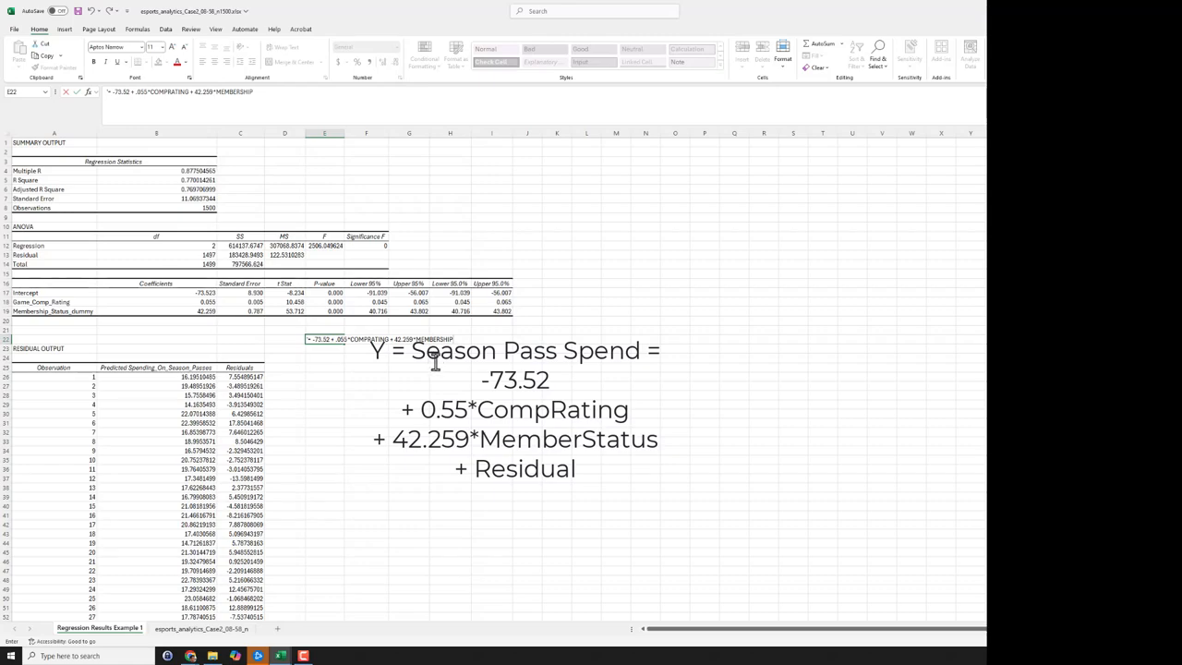
{"action": "mouse_move", "coordinate": [436, 361]}
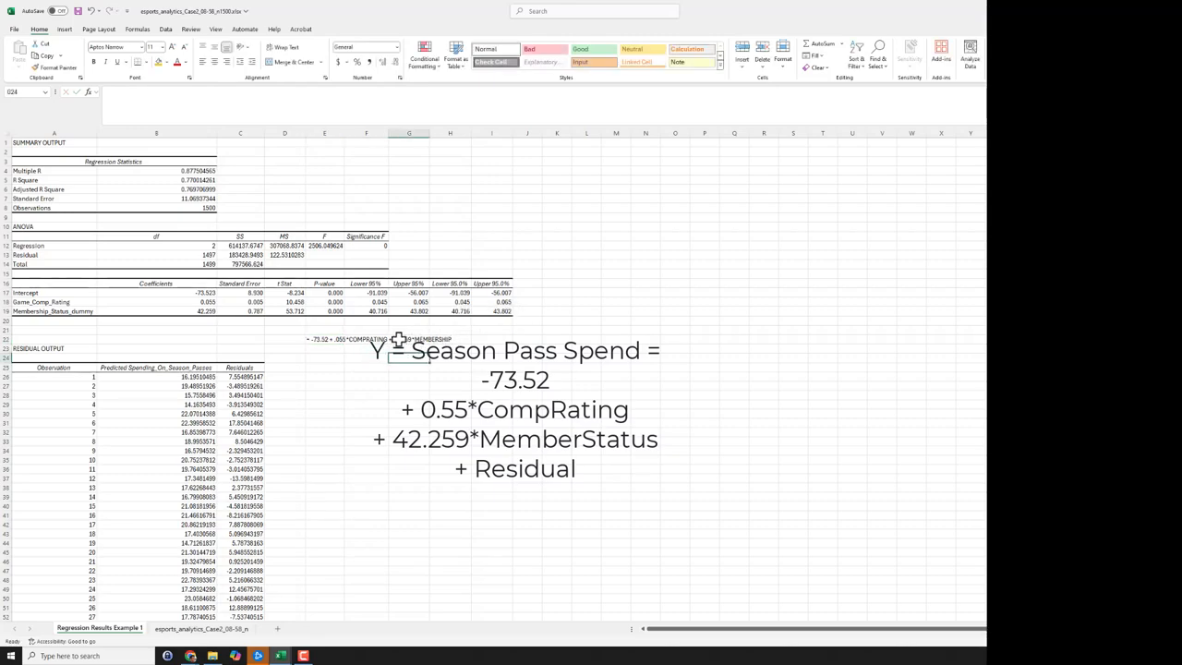
{"action": "mouse_move", "coordinate": [402, 339]}
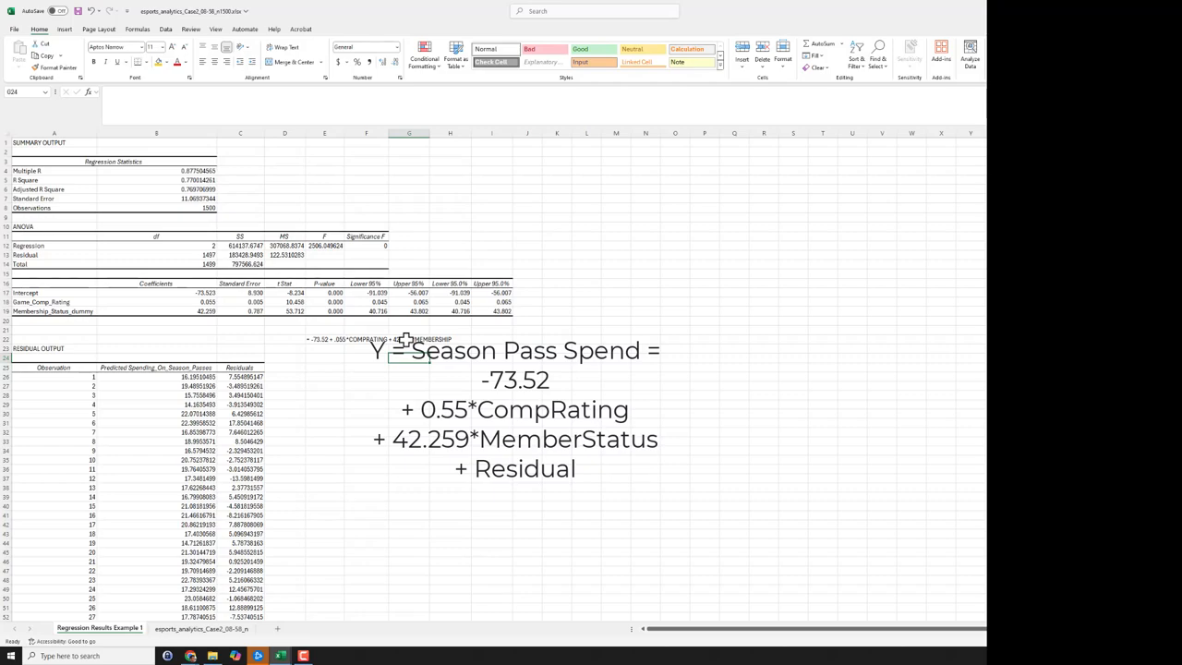
{"action": "mouse_move", "coordinate": [438, 387]}
{"action": "type", "text": " +"}
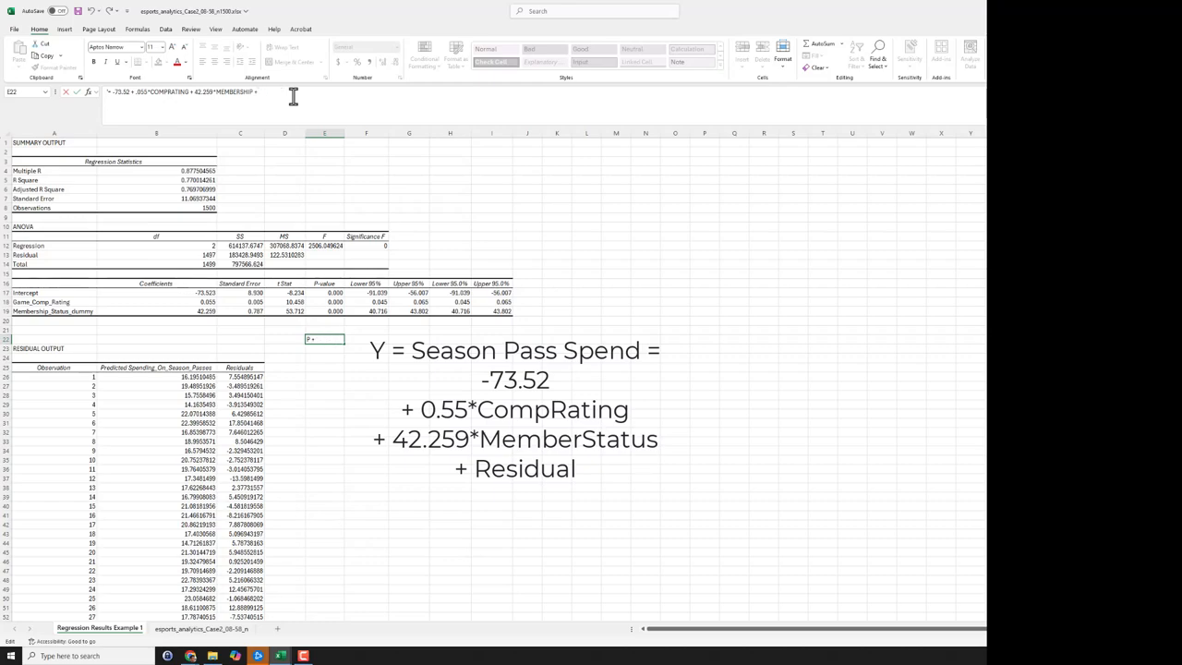
{"action": "key", "text": "enter"}
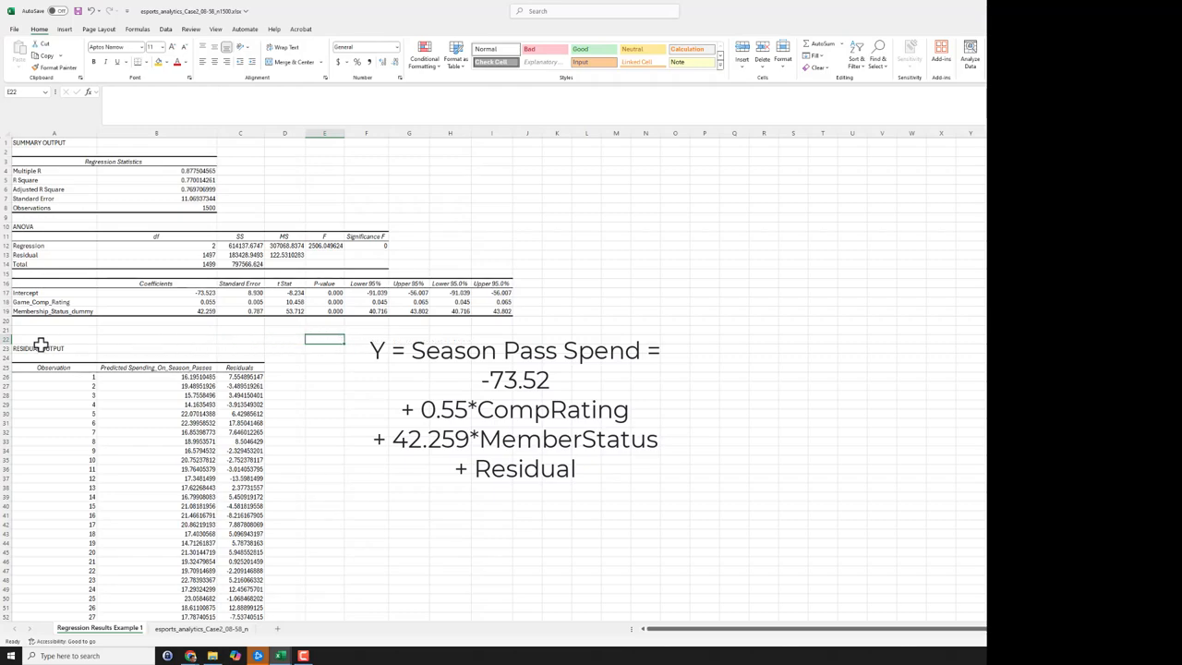
{"action": "left_click", "coordinate": [37, 348]}
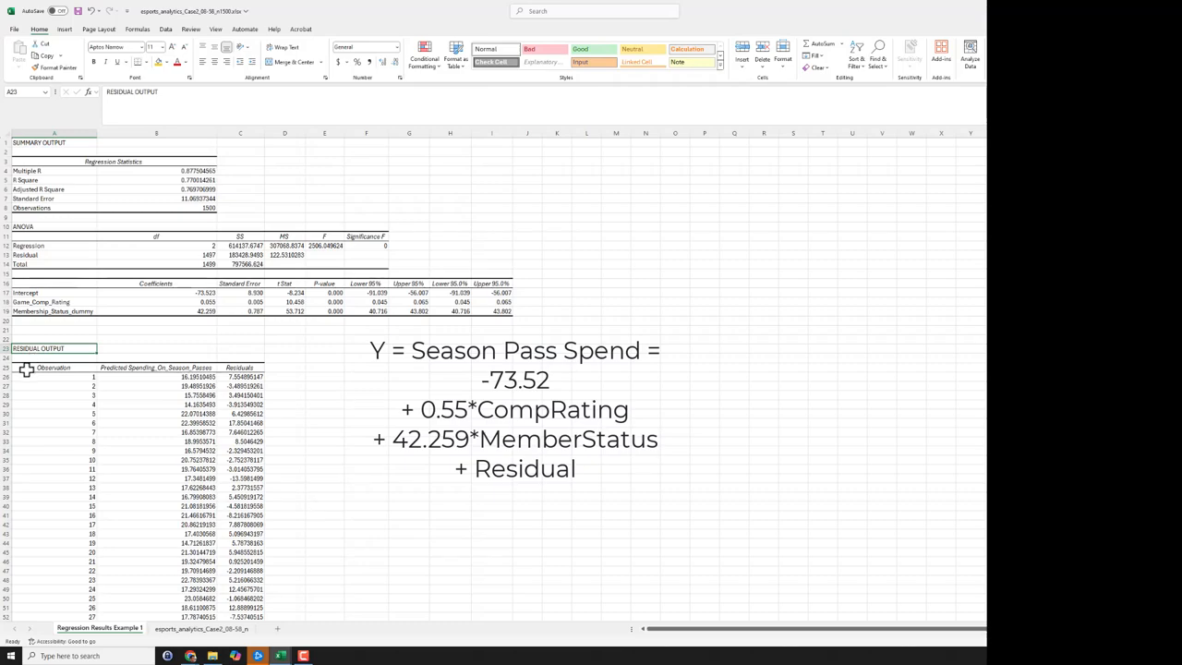
{"action": "left_click", "coordinate": [53, 368]}
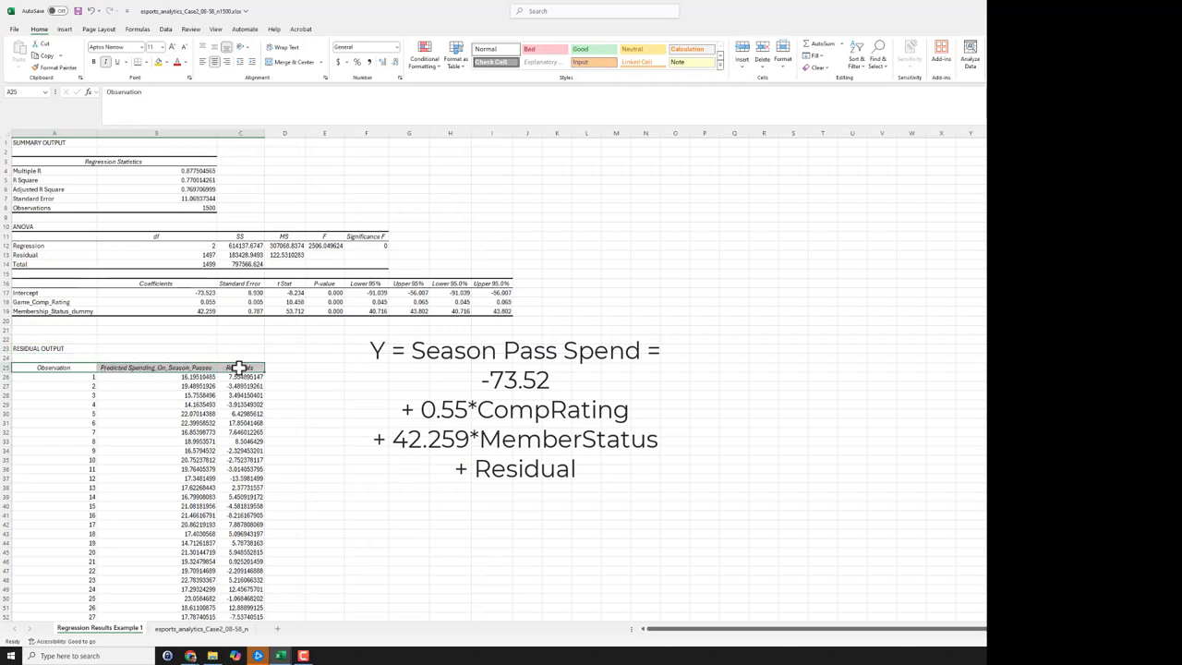
{"action": "scroll", "scroll_direction": "down", "scroll_amount": 3}
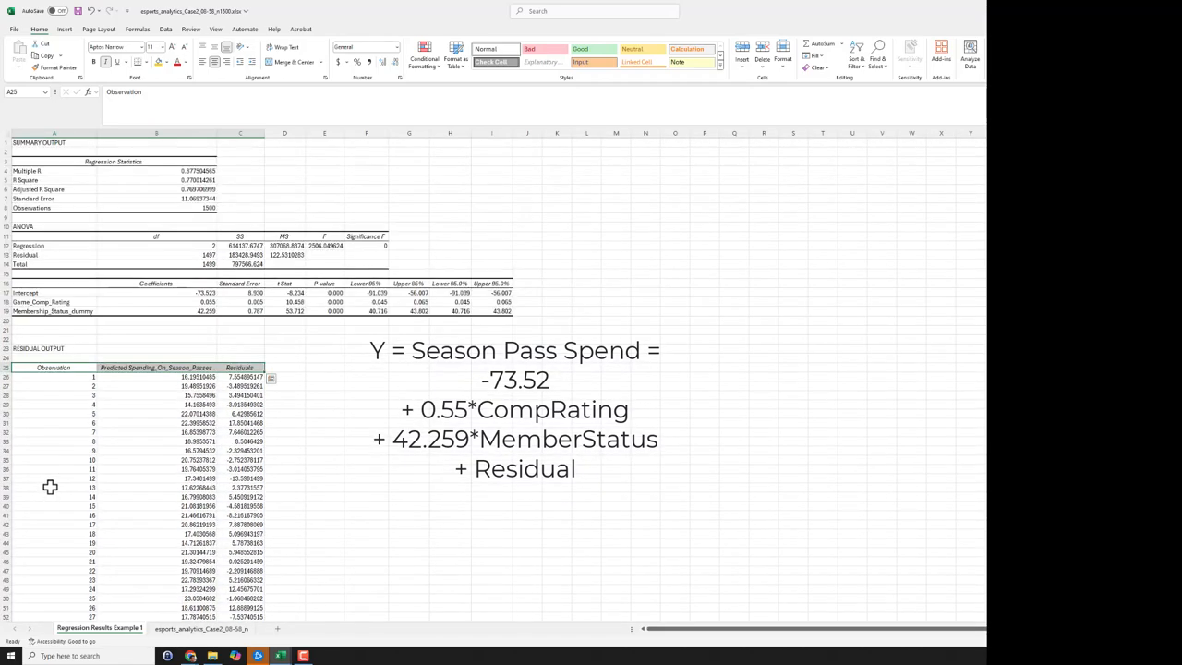
{"action": "mouse_move", "coordinate": [123, 412]}
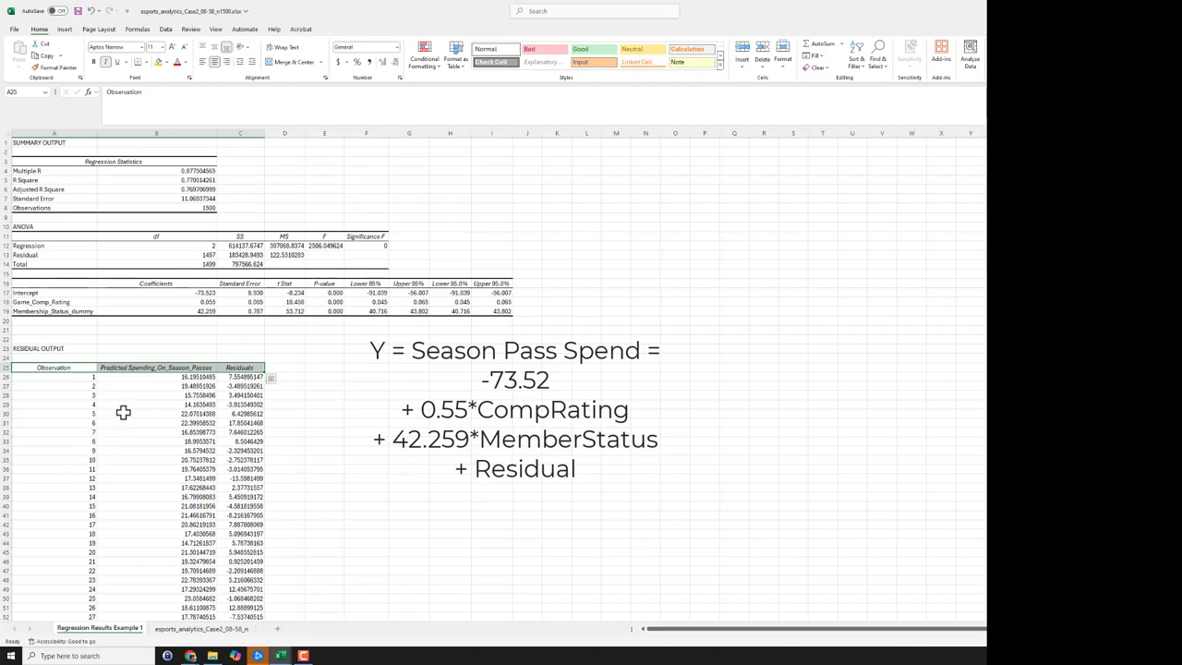
{"action": "left_click", "coordinate": [175, 377]}
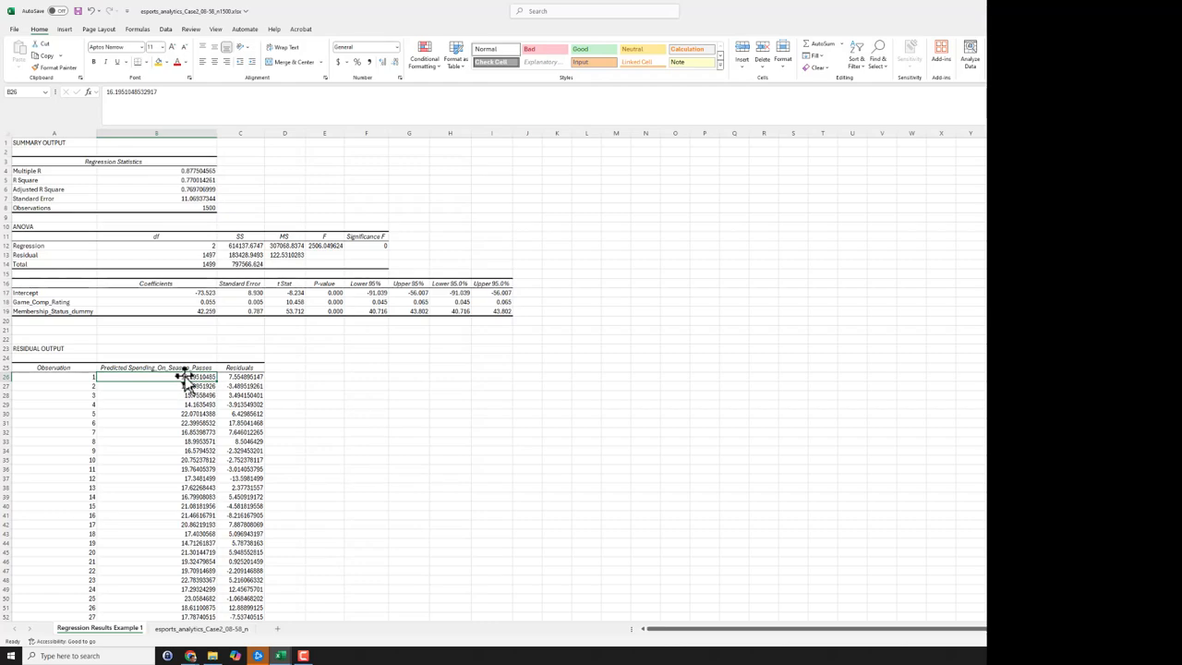
{"action": "left_click_drag", "start_coordinate": [184, 377], "coordinate": [189, 562]}
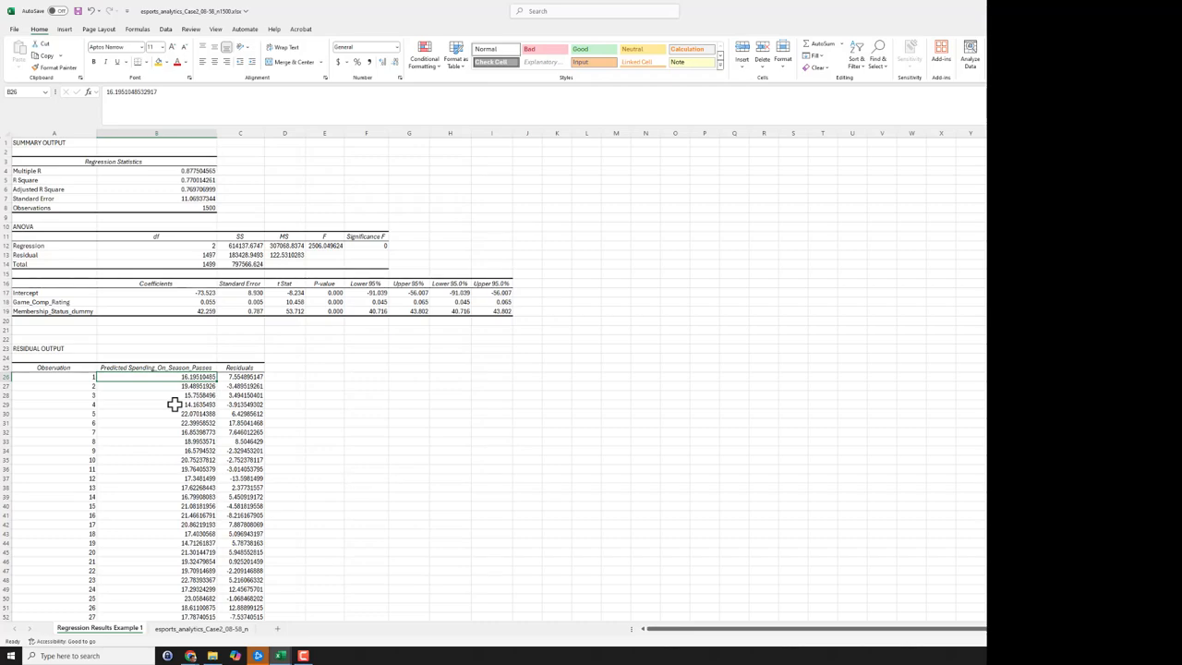
{"action": "mouse_move", "coordinate": [197, 378]}
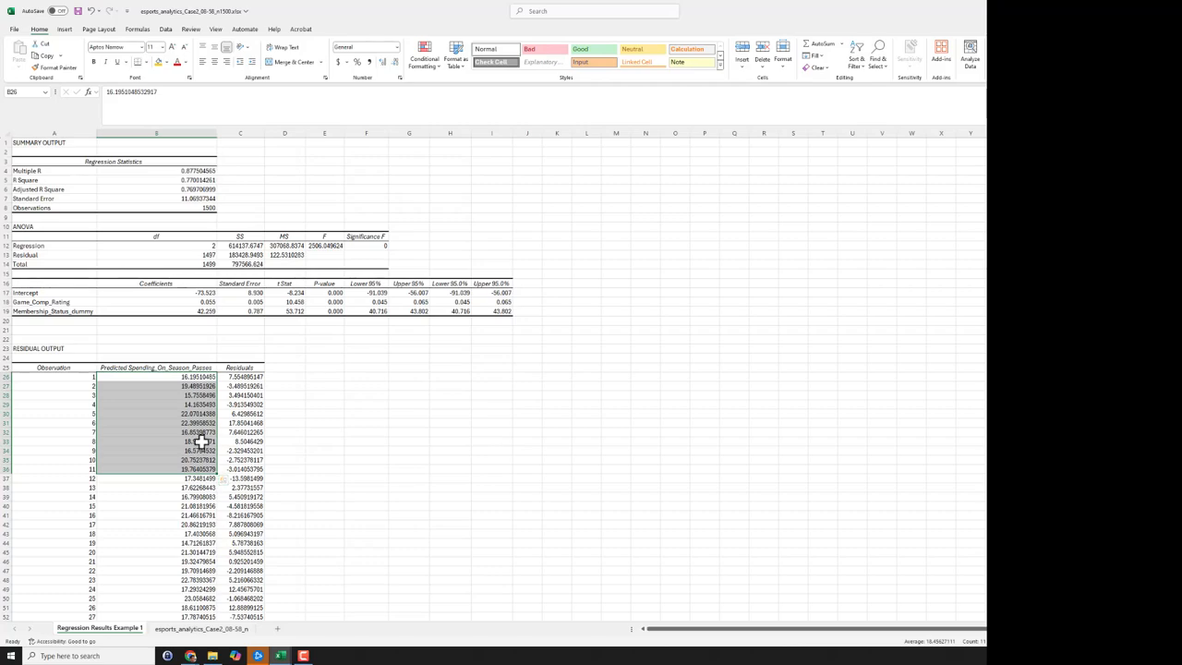
{"action": "left_click", "coordinate": [155, 377]}
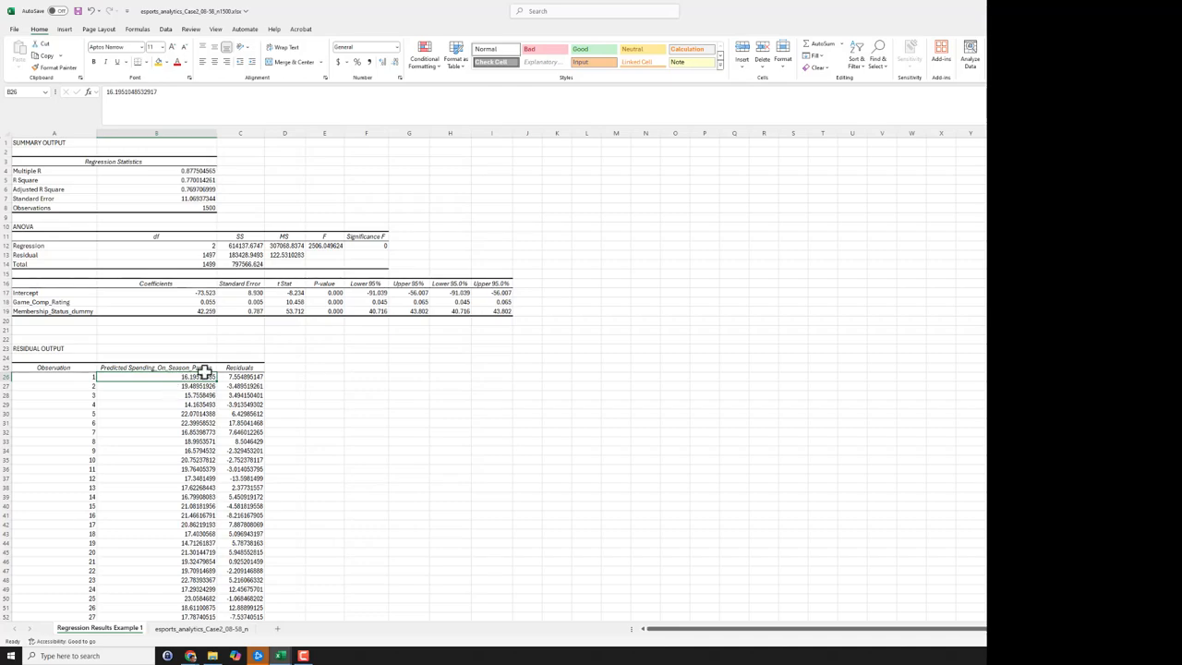
{"action": "left_click", "coordinate": [240, 368]}
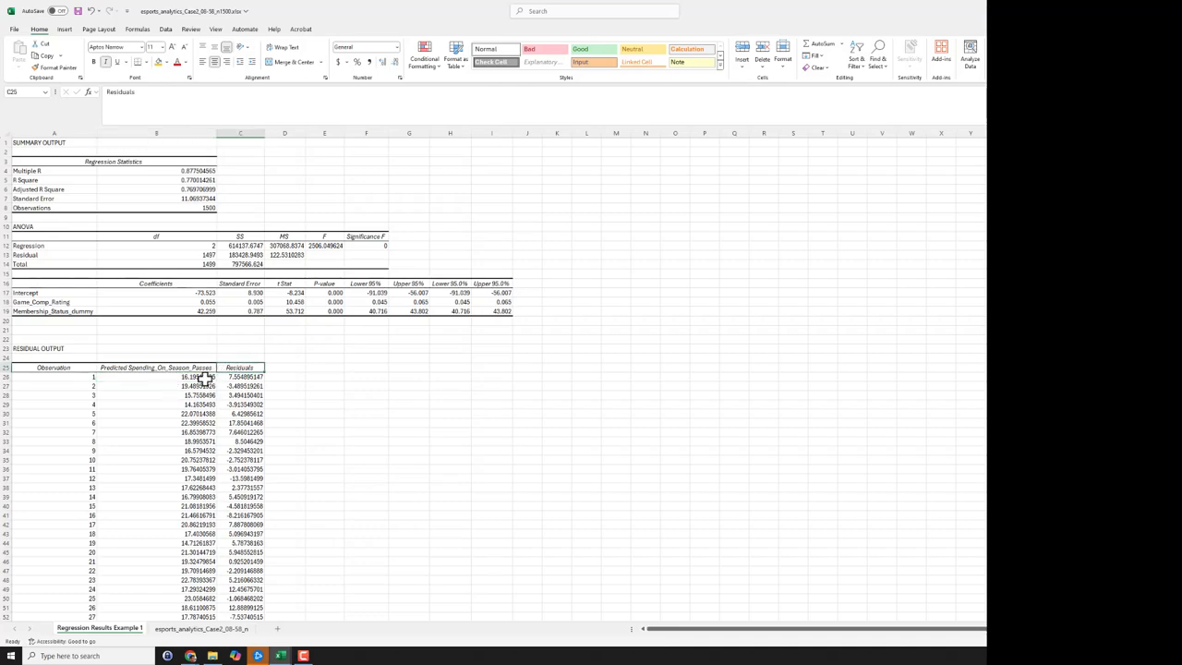
{"action": "left_click", "coordinate": [157, 377]}
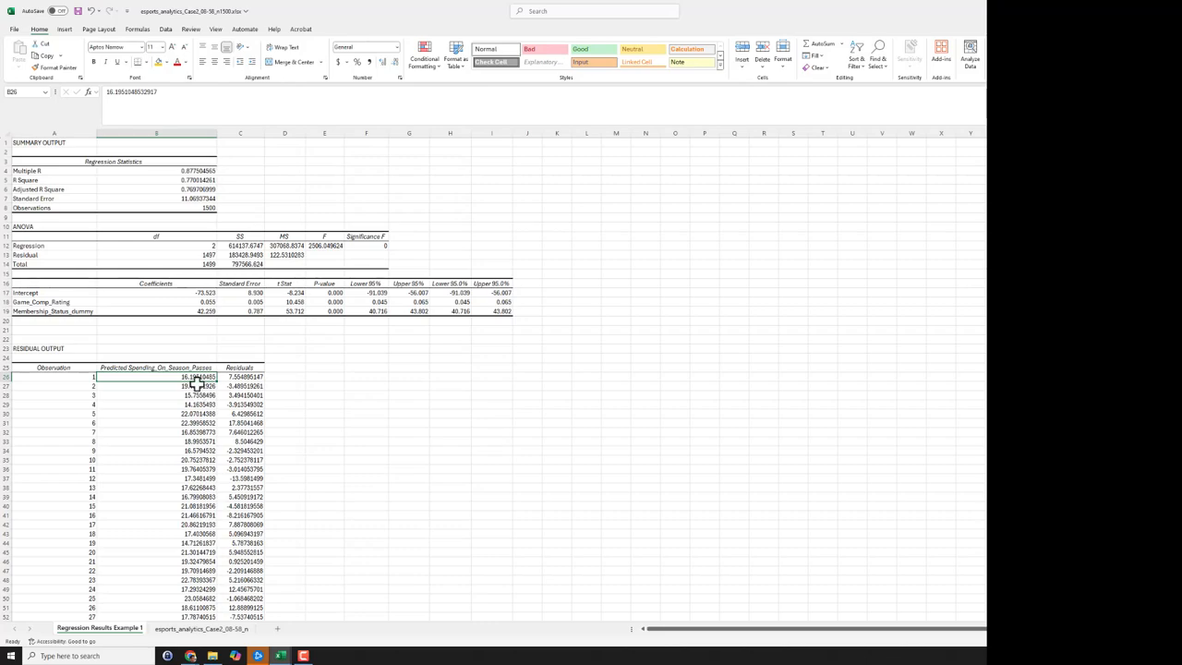
{"action": "left_click", "coordinate": [240, 377]}
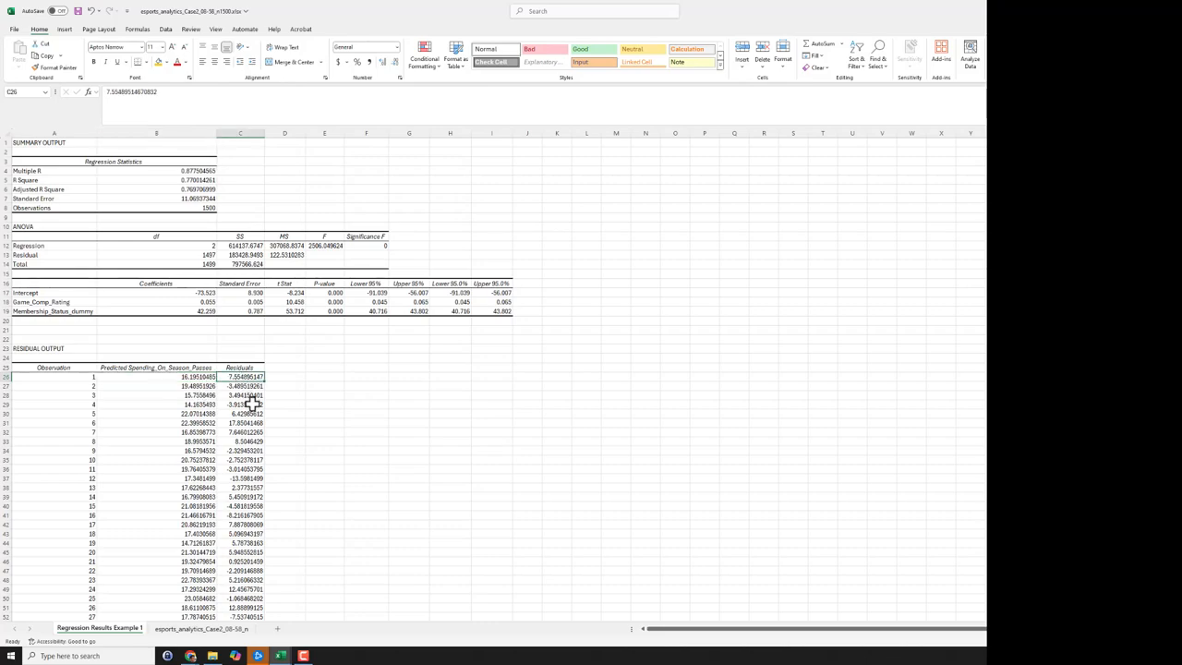
{"action": "mouse_move", "coordinate": [239, 399]}
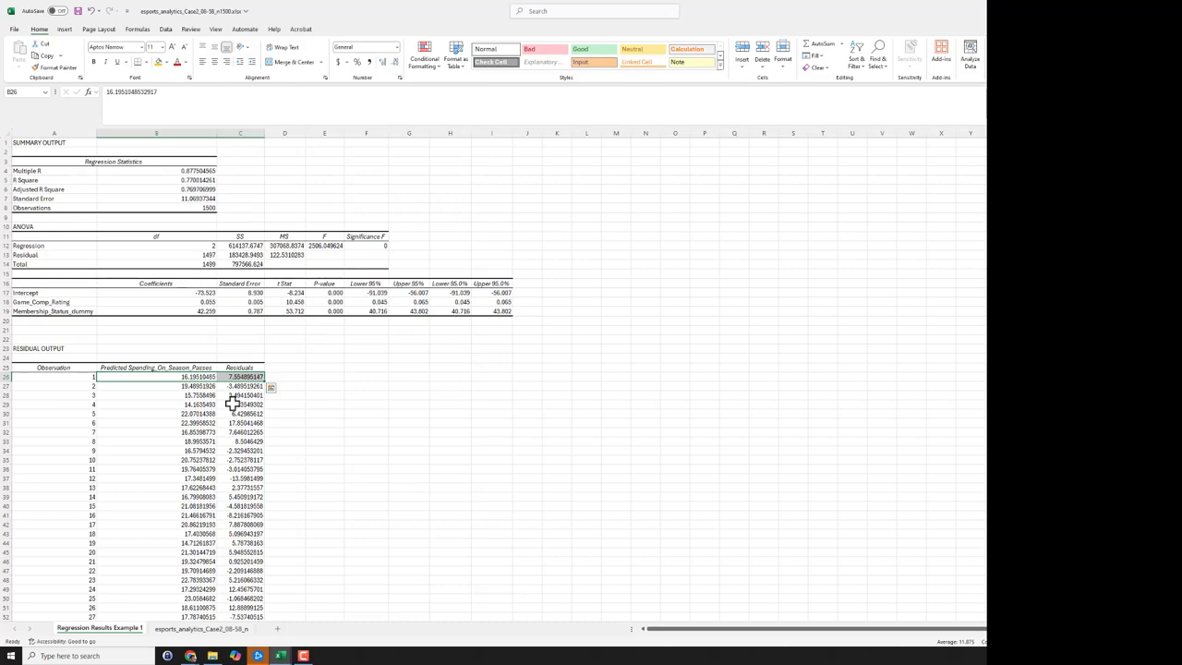
{"action": "left_click", "coordinate": [200, 628]}
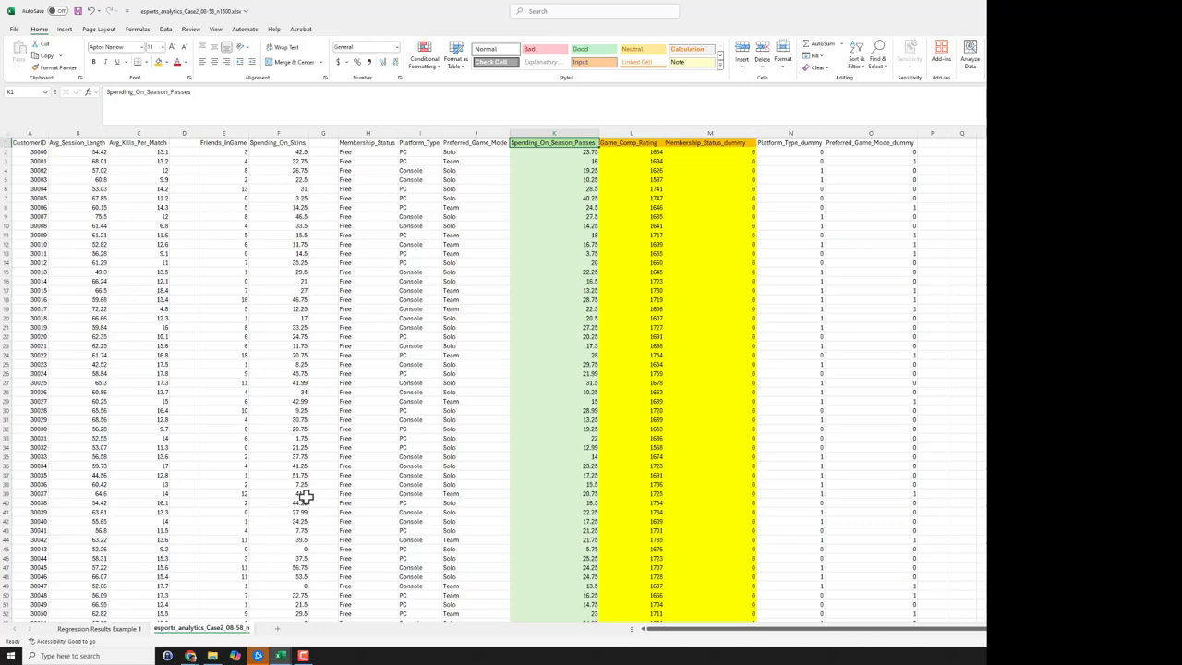
{"action": "left_click", "coordinate": [554, 151]}
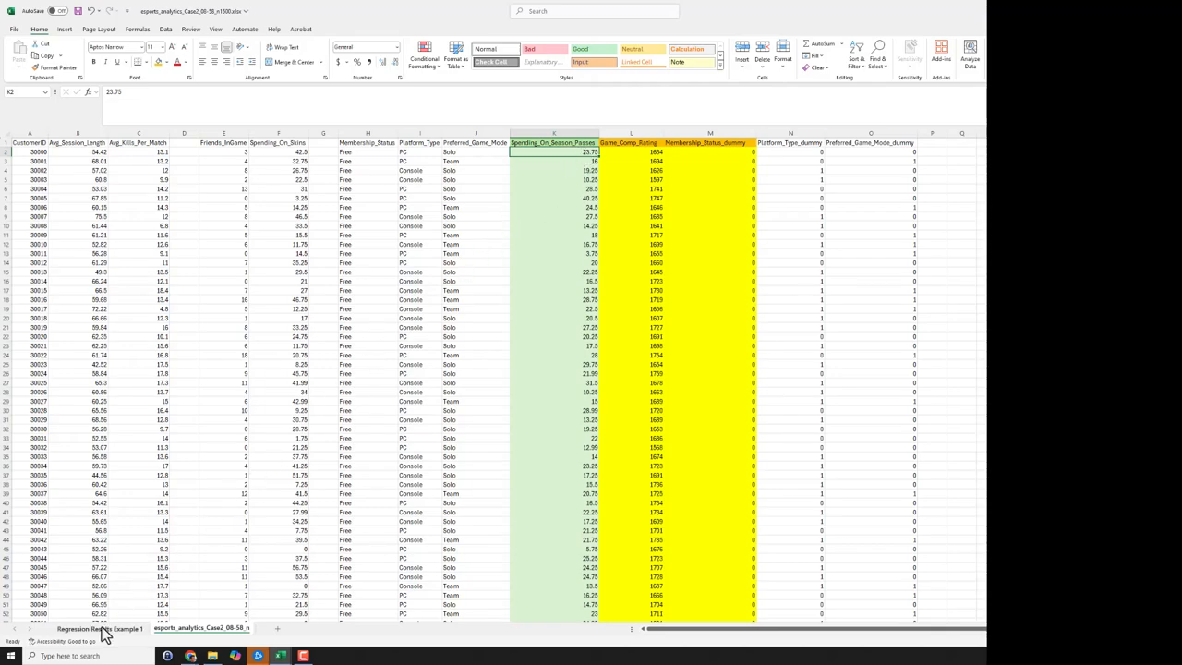
{"action": "left_click", "coordinate": [99, 629]}
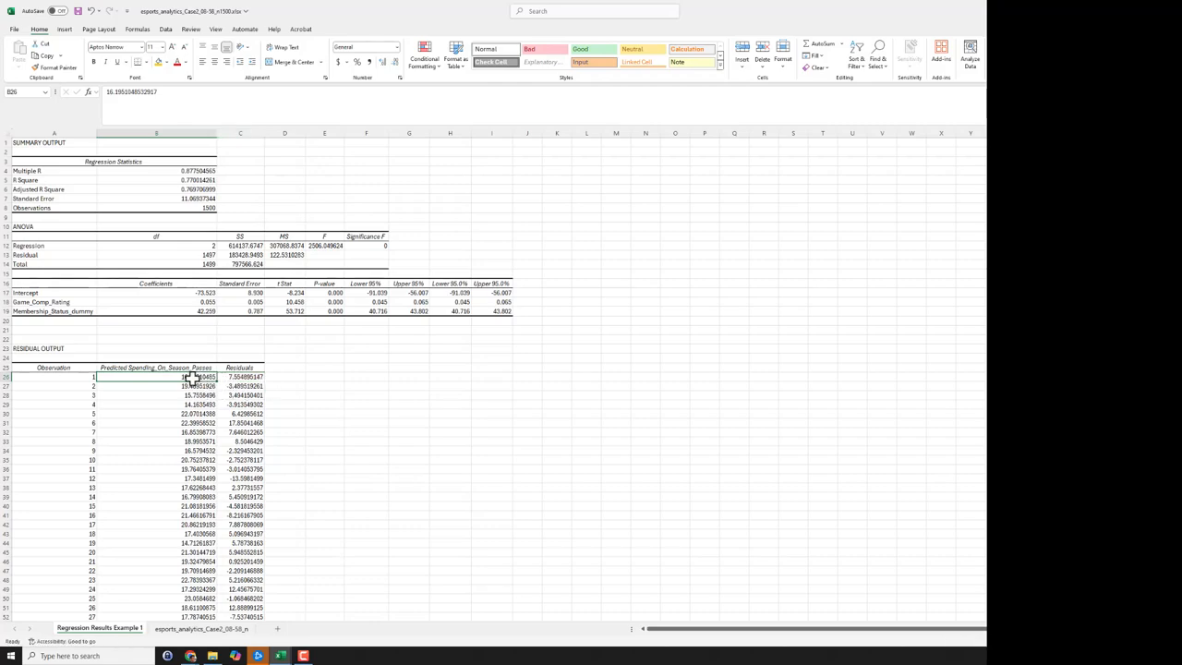
{"action": "left_click", "coordinate": [240, 377]}
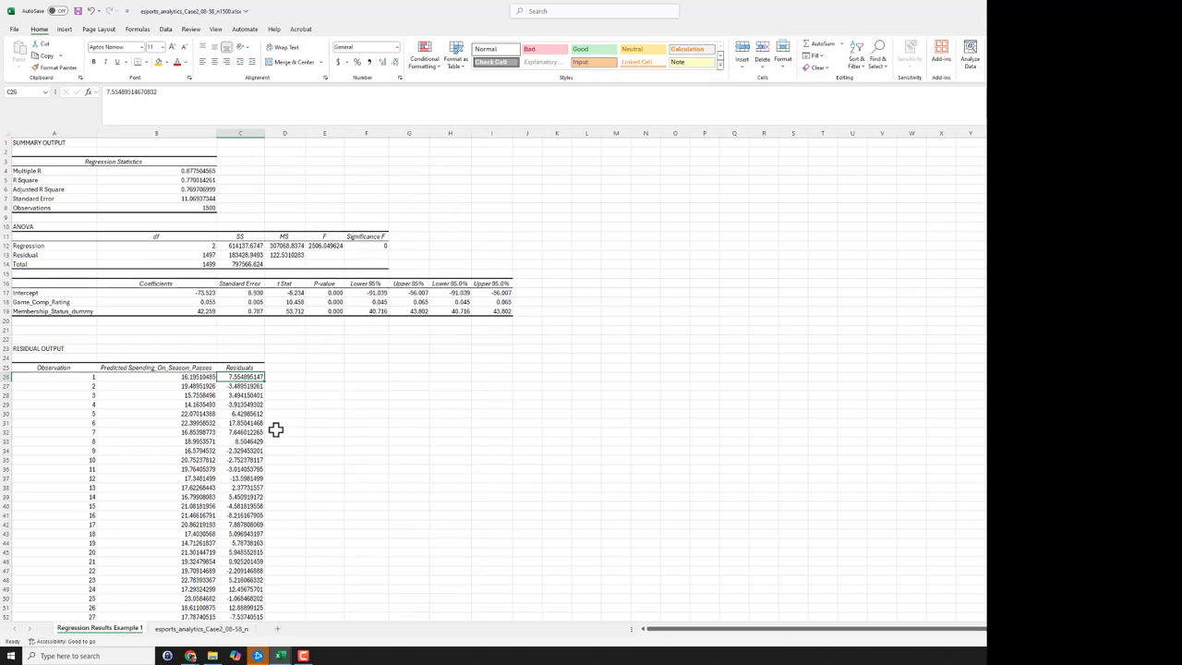
{"action": "mouse_move", "coordinate": [238, 451]}
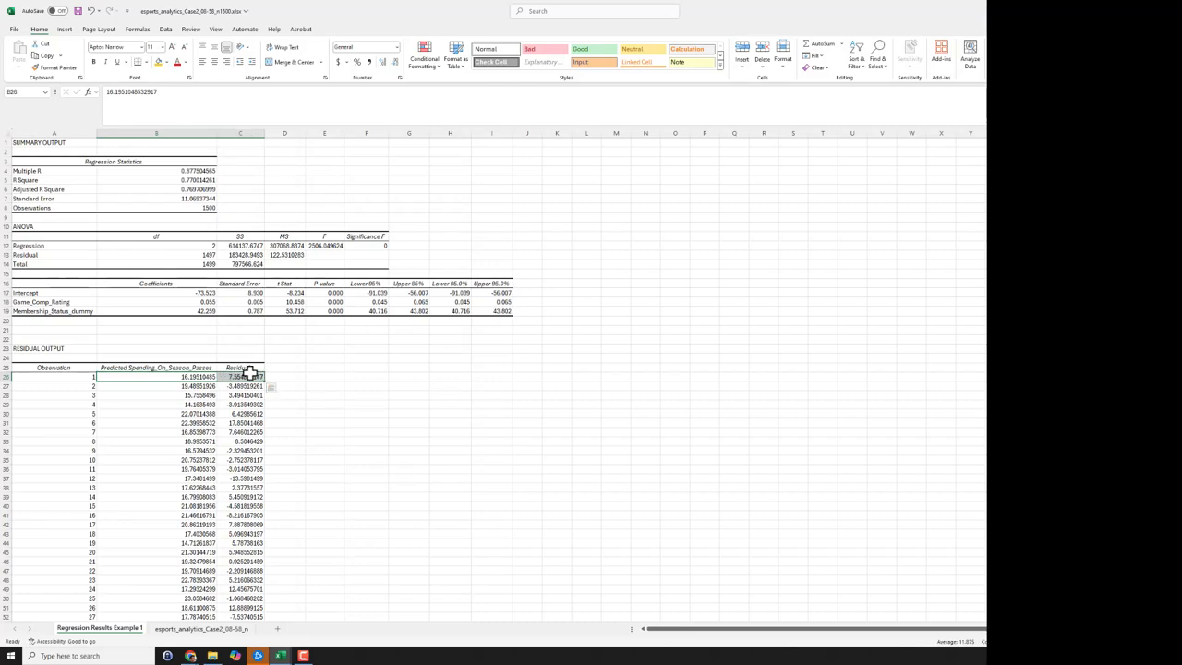
{"action": "left_click", "coordinate": [241, 376]}
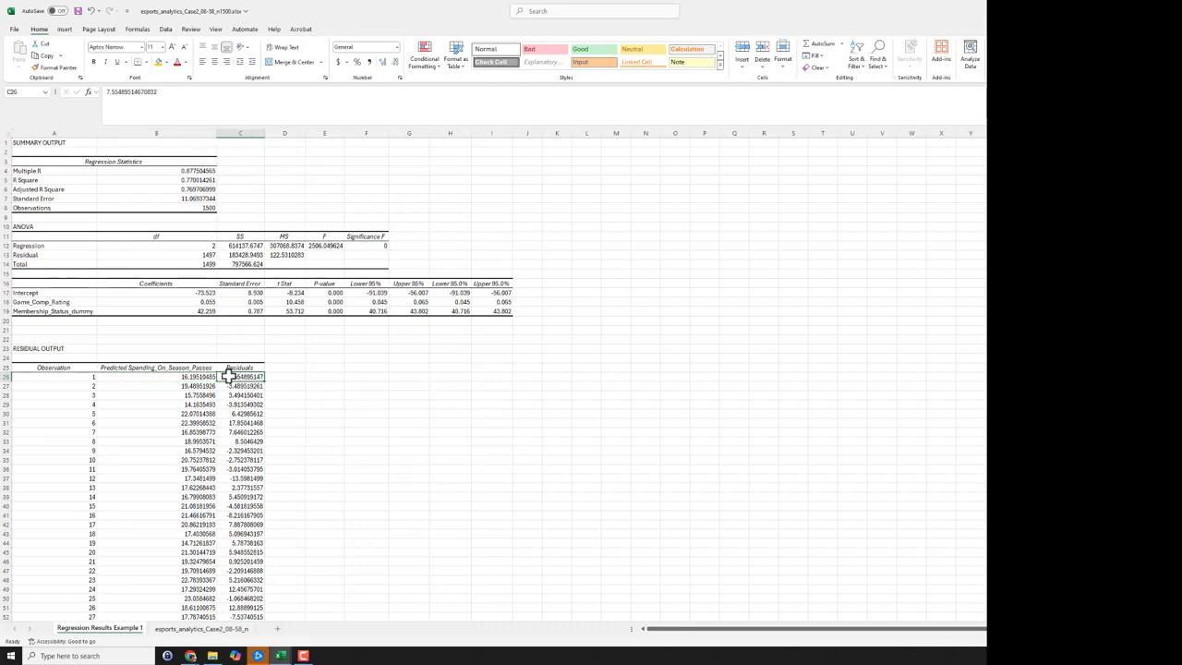
{"action": "left_click", "coordinate": [156, 376]}
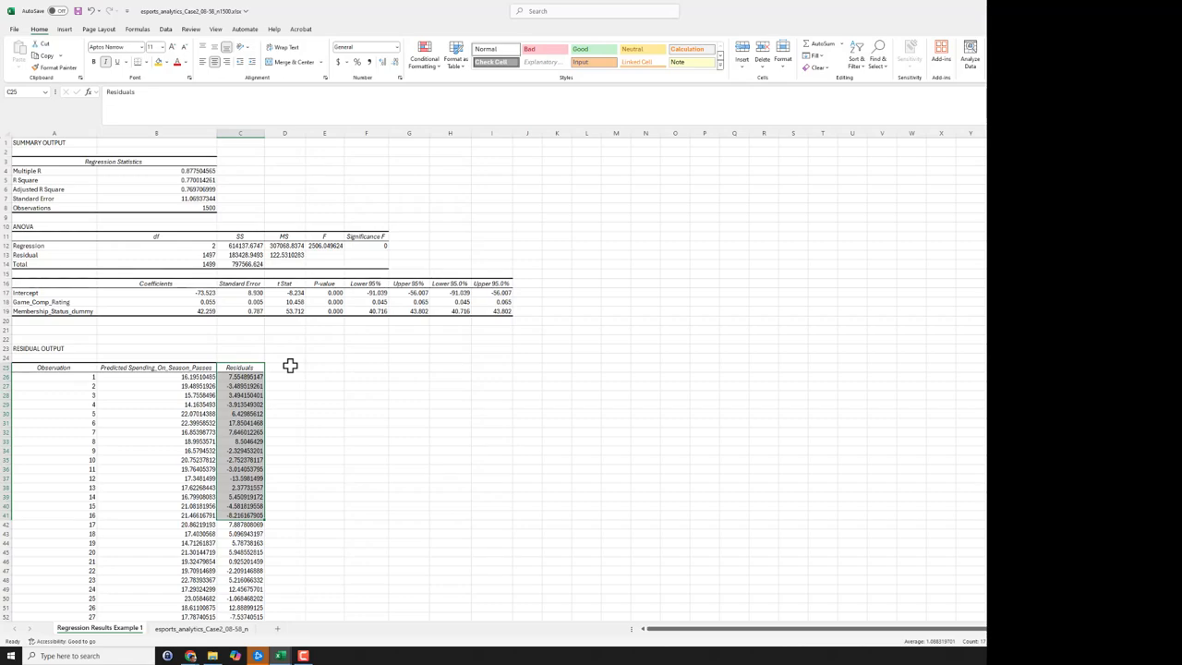
{"action": "left_click", "coordinate": [25, 293]}
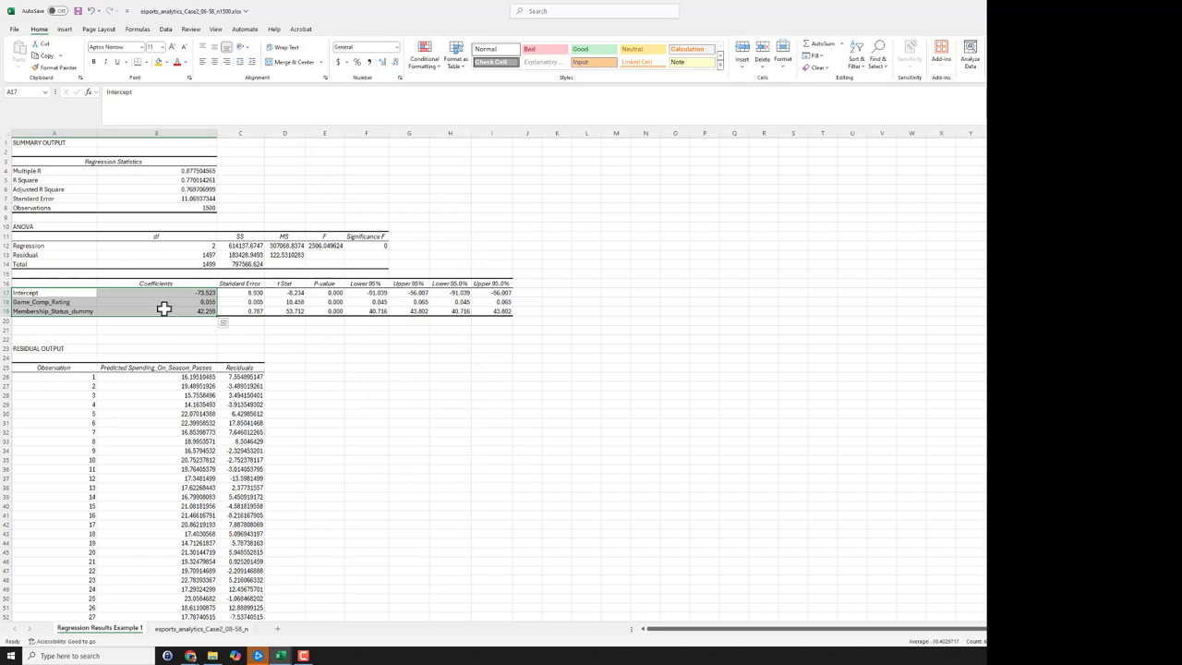
{"action": "mouse_move", "coordinate": [313, 408]}
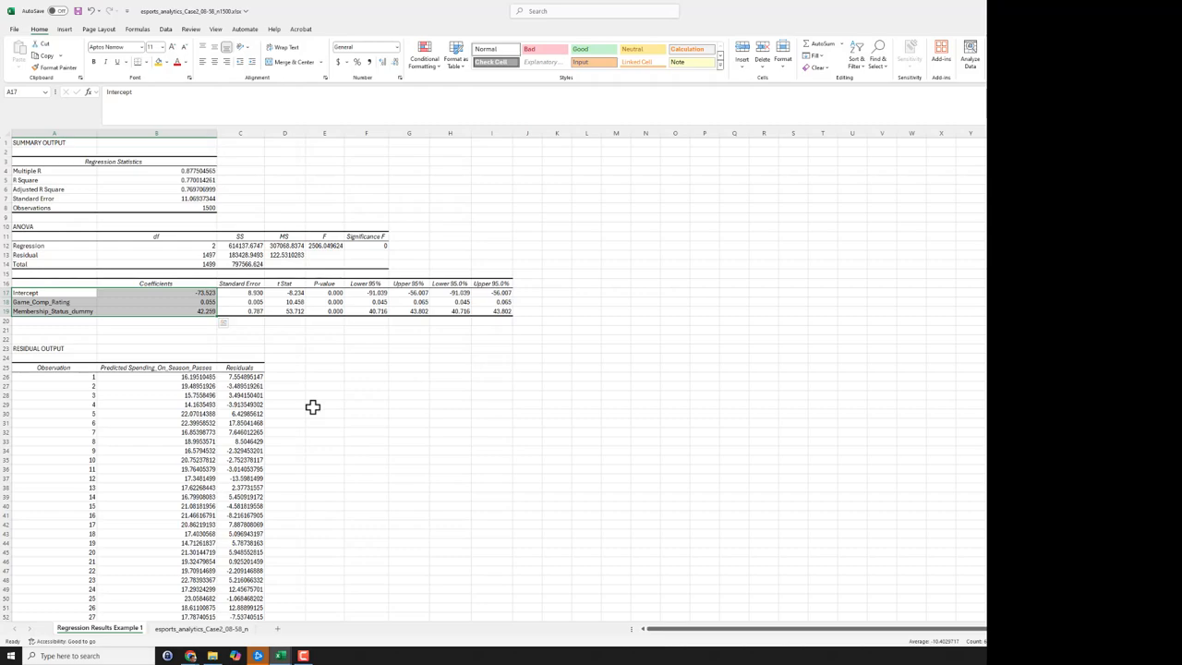
{"action": "mouse_move", "coordinate": [341, 368]}
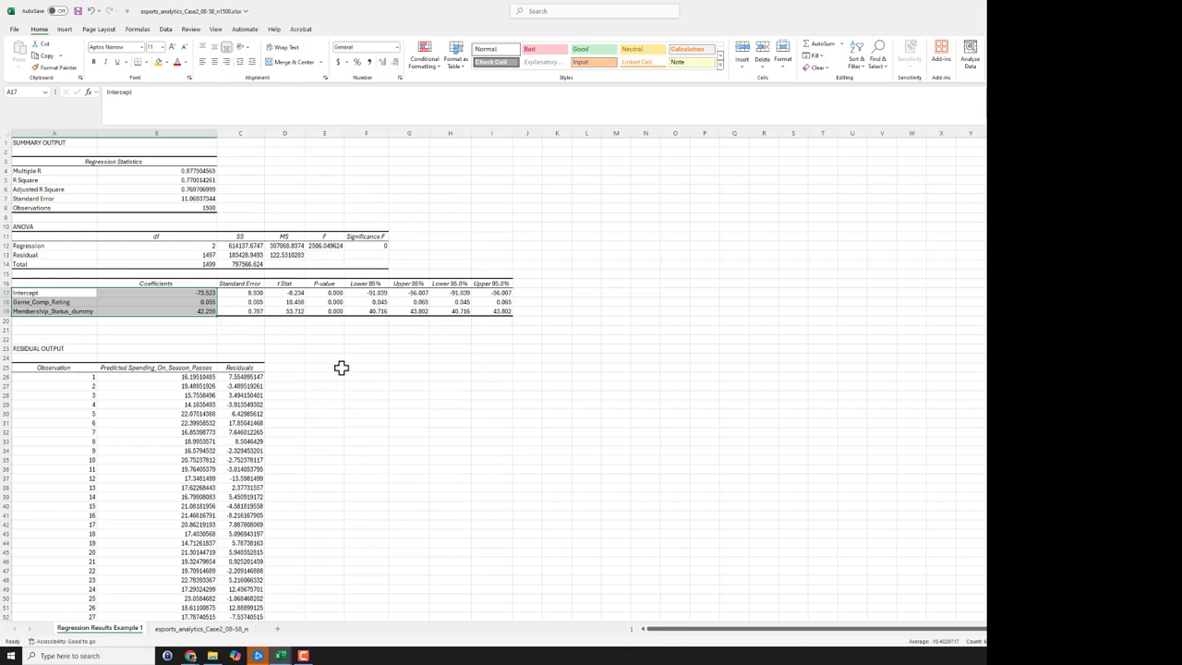
{"action": "mouse_move", "coordinate": [350, 370]}
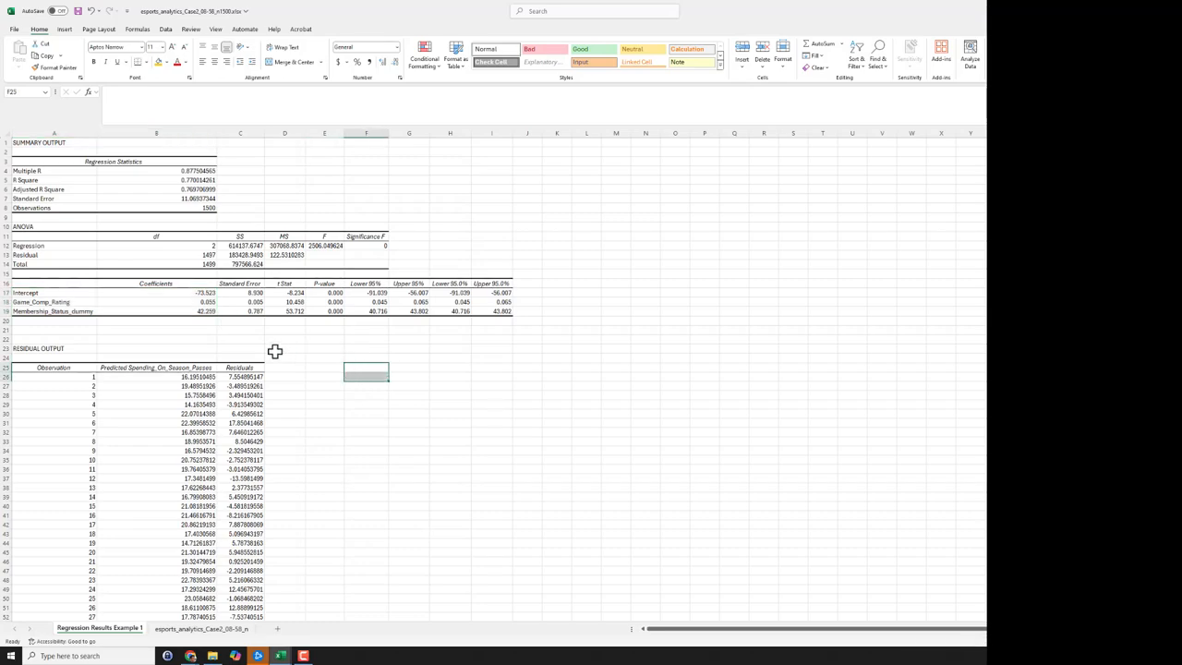
{"action": "left_click_drag", "start_coordinate": [23, 292], "coordinate": [503, 311]}
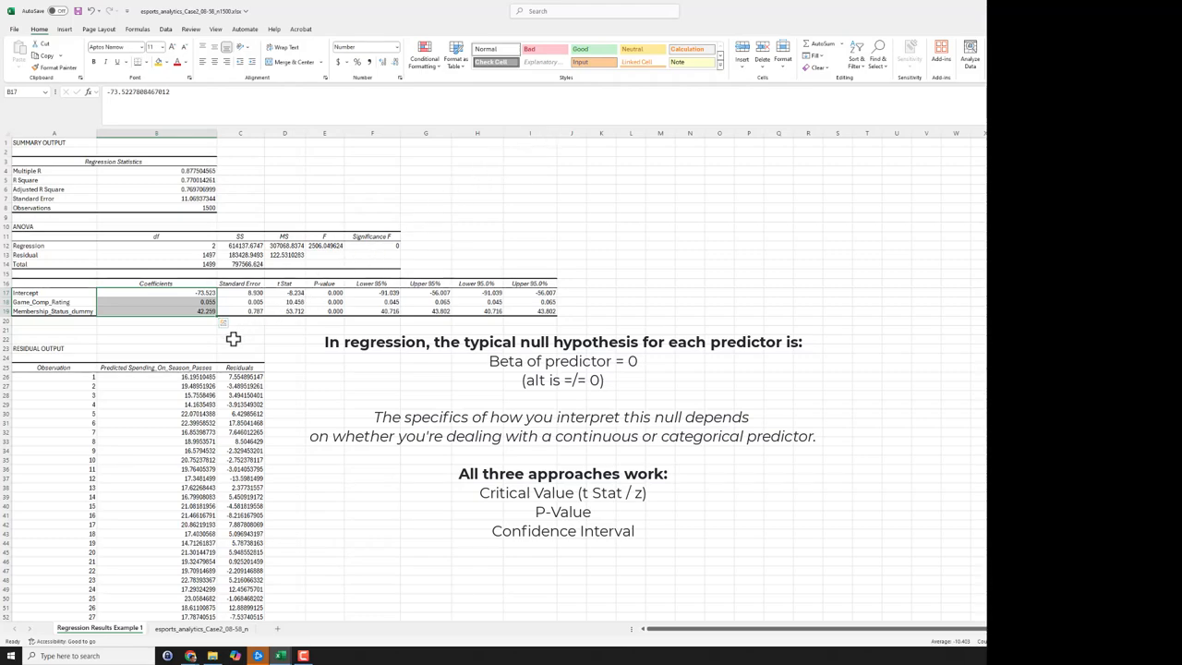
{"action": "mouse_move", "coordinate": [228, 342]}
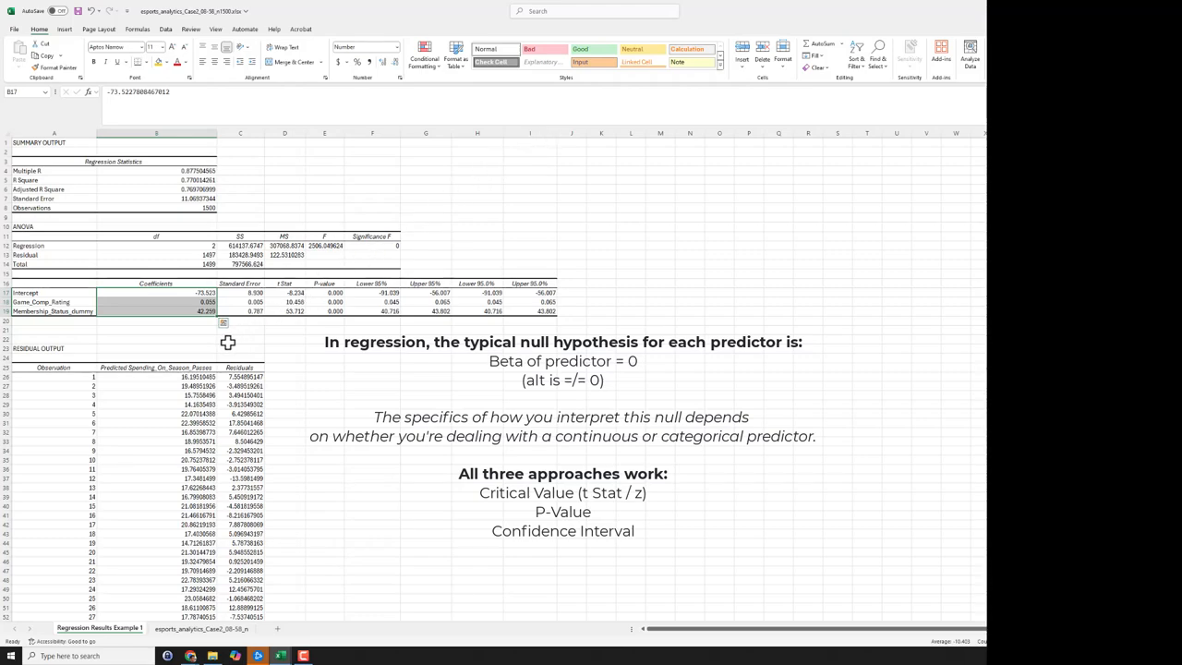
{"action": "mouse_move", "coordinate": [185, 324]}
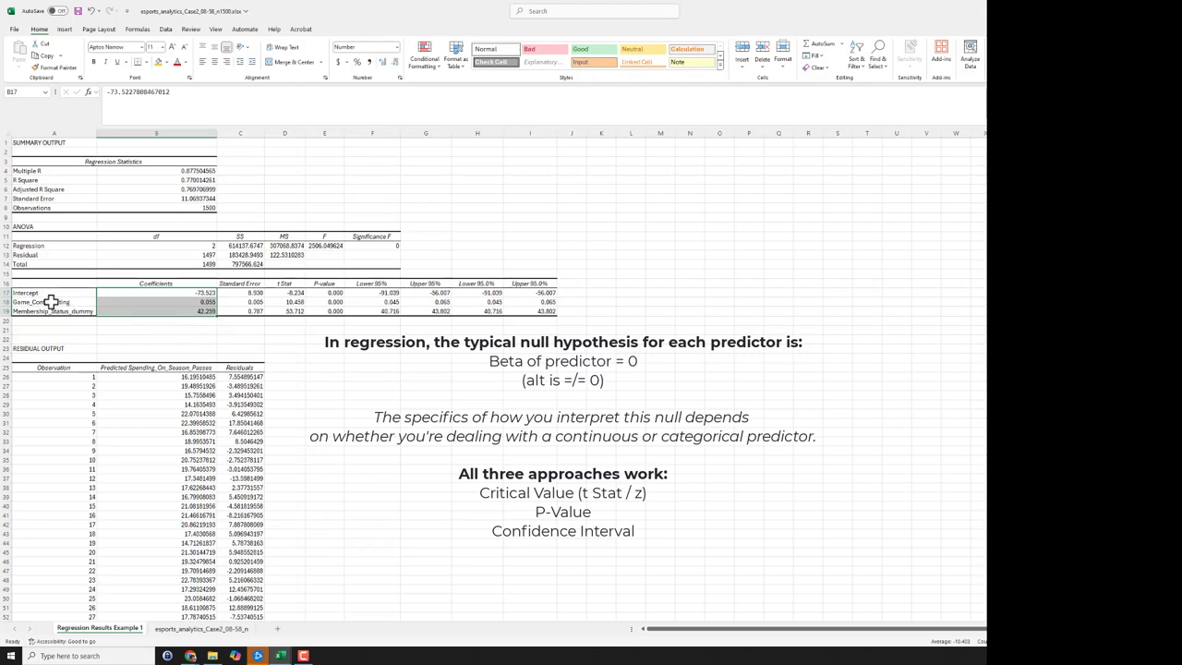
{"action": "left_click", "coordinate": [40, 302]}
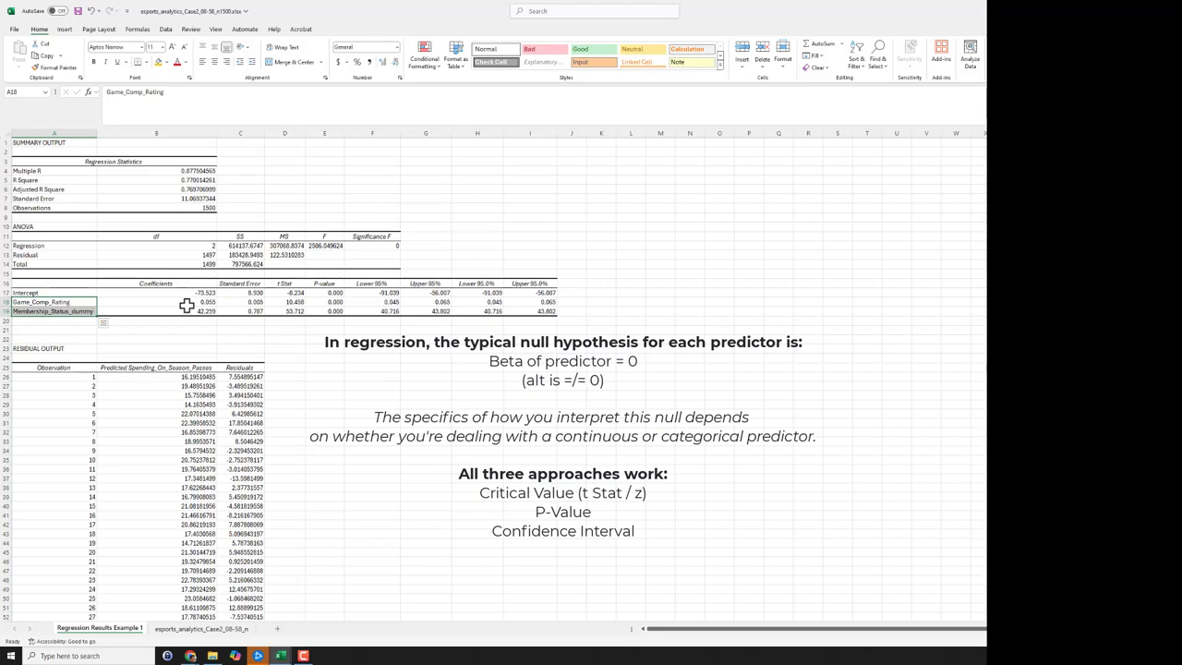
{"action": "left_click", "coordinate": [76, 302]}
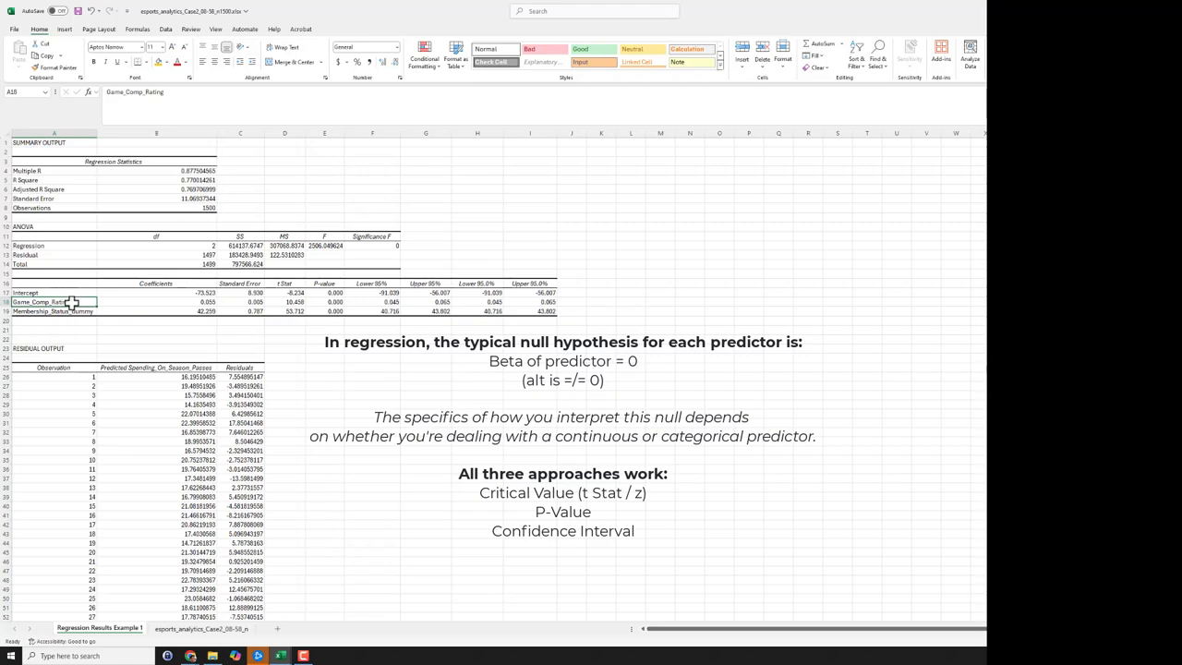
{"action": "left_click", "coordinate": [52, 311]}
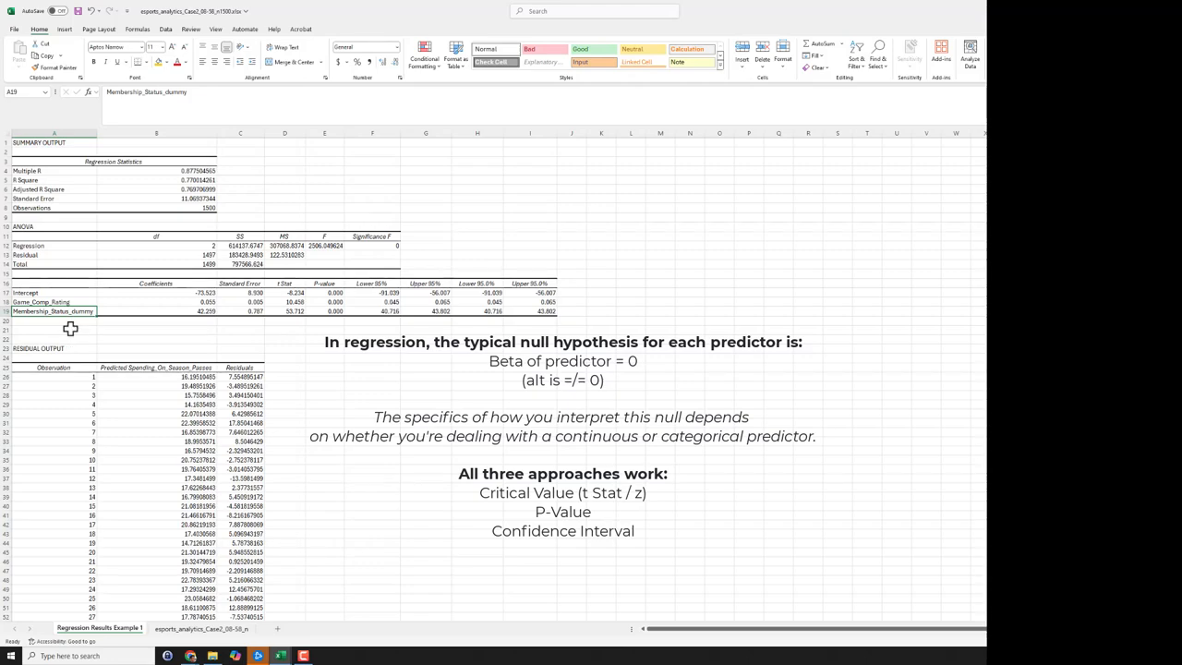
{"action": "mouse_move", "coordinate": [200, 305]}
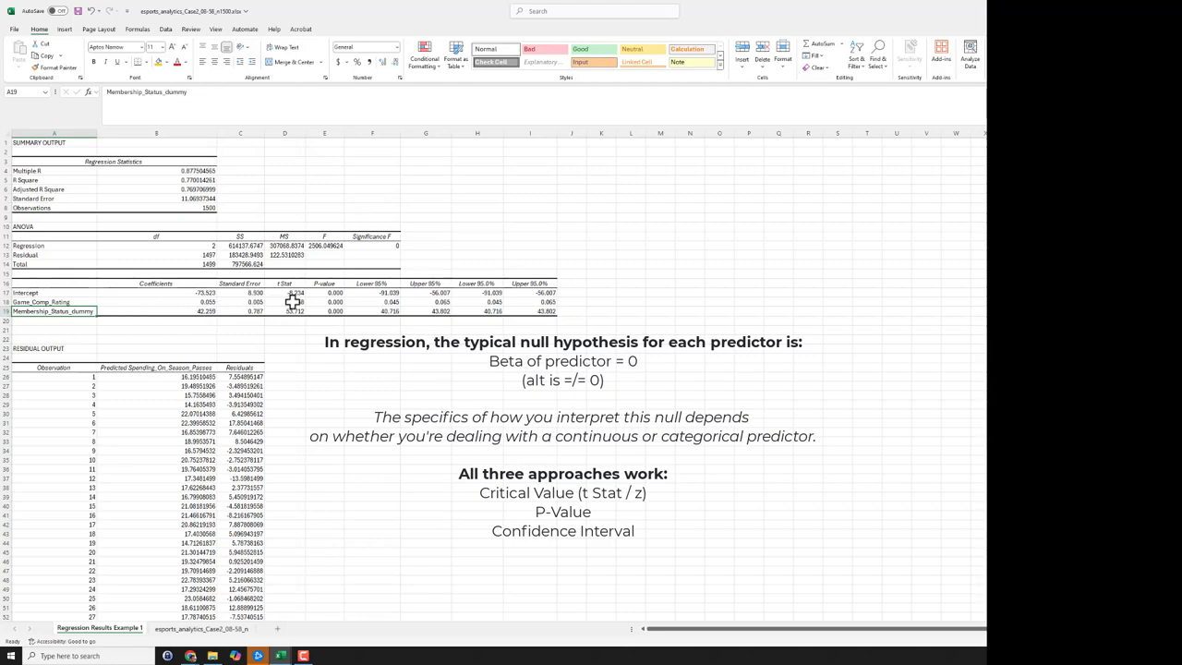
{"action": "left_click", "coordinate": [284, 302]}
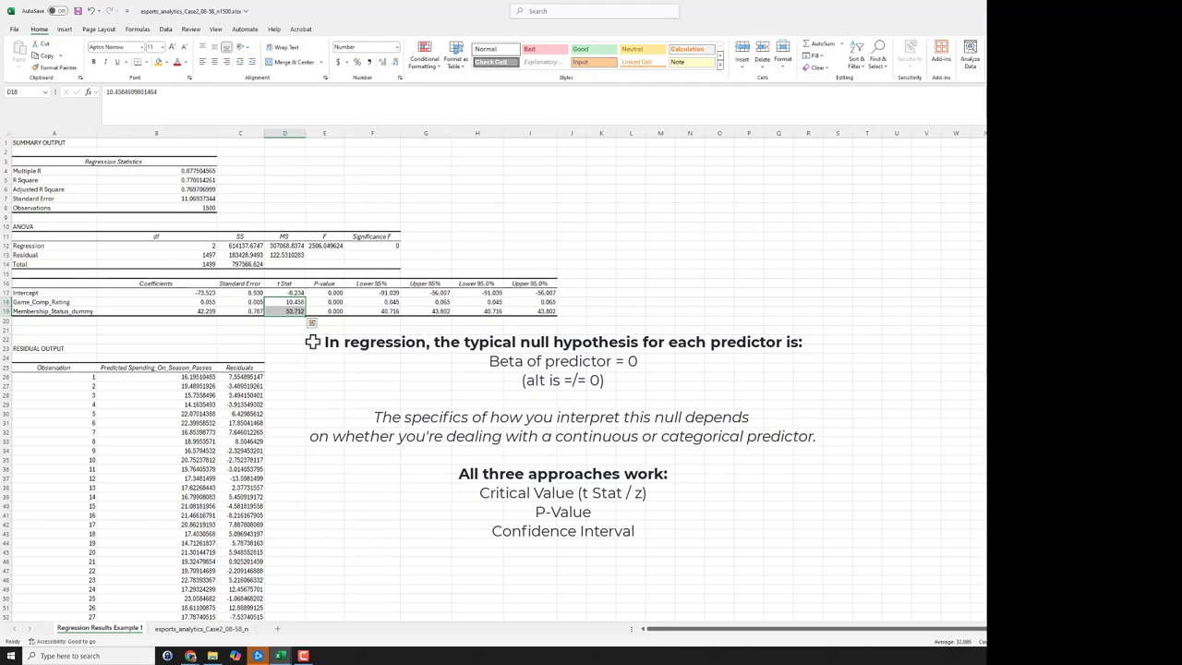
{"action": "mouse_move", "coordinate": [328, 309]}
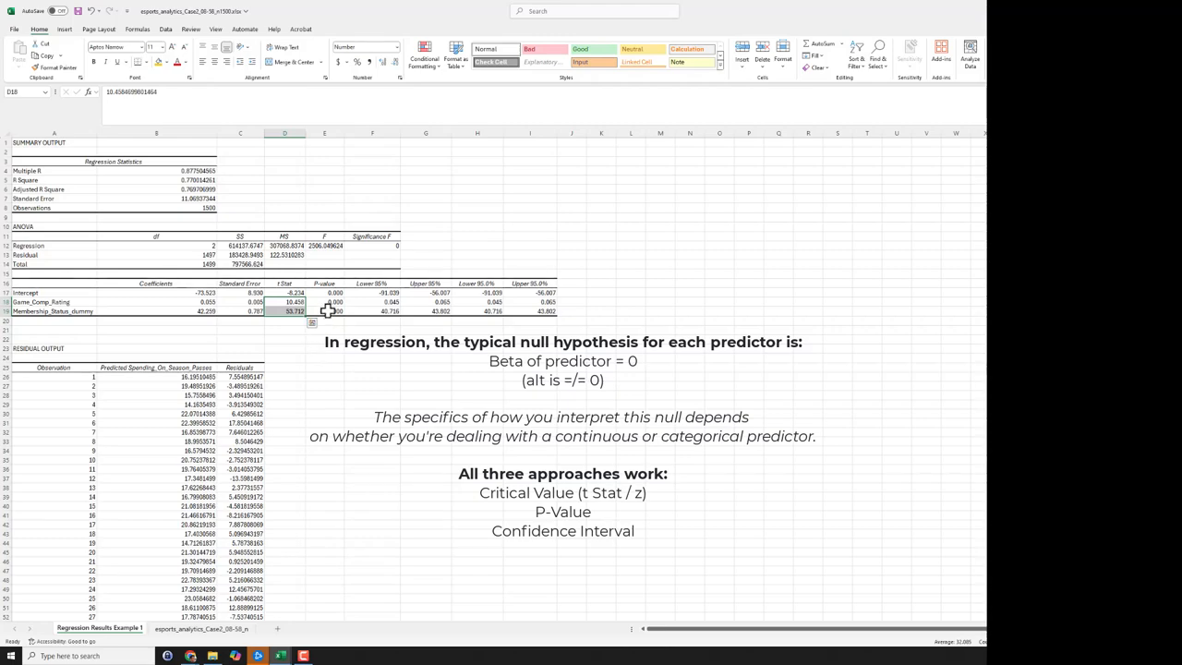
{"action": "left_click", "coordinate": [324, 311]}
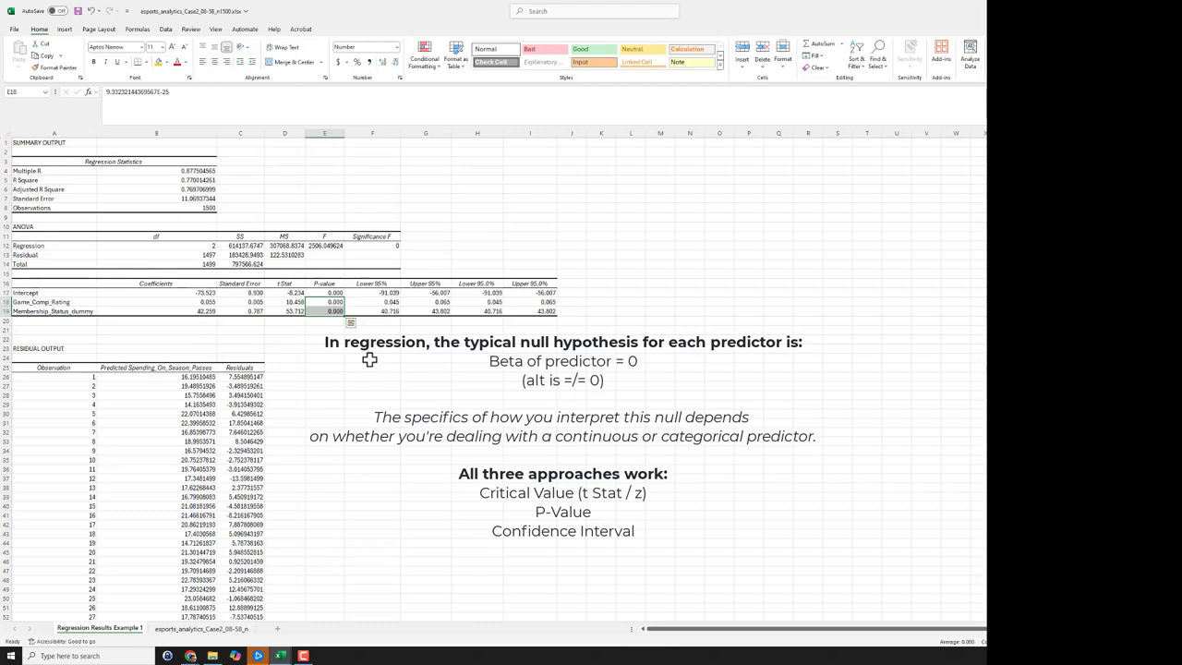
{"action": "left_click", "coordinate": [372, 302]}
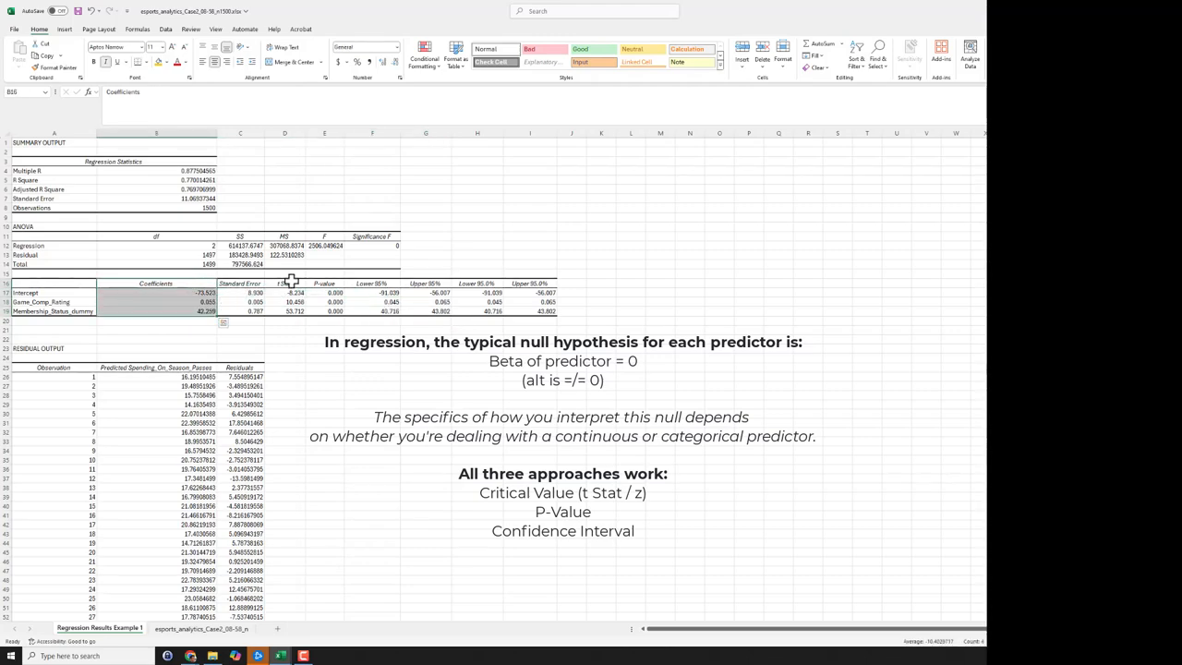
{"action": "left_click", "coordinate": [324, 284]}
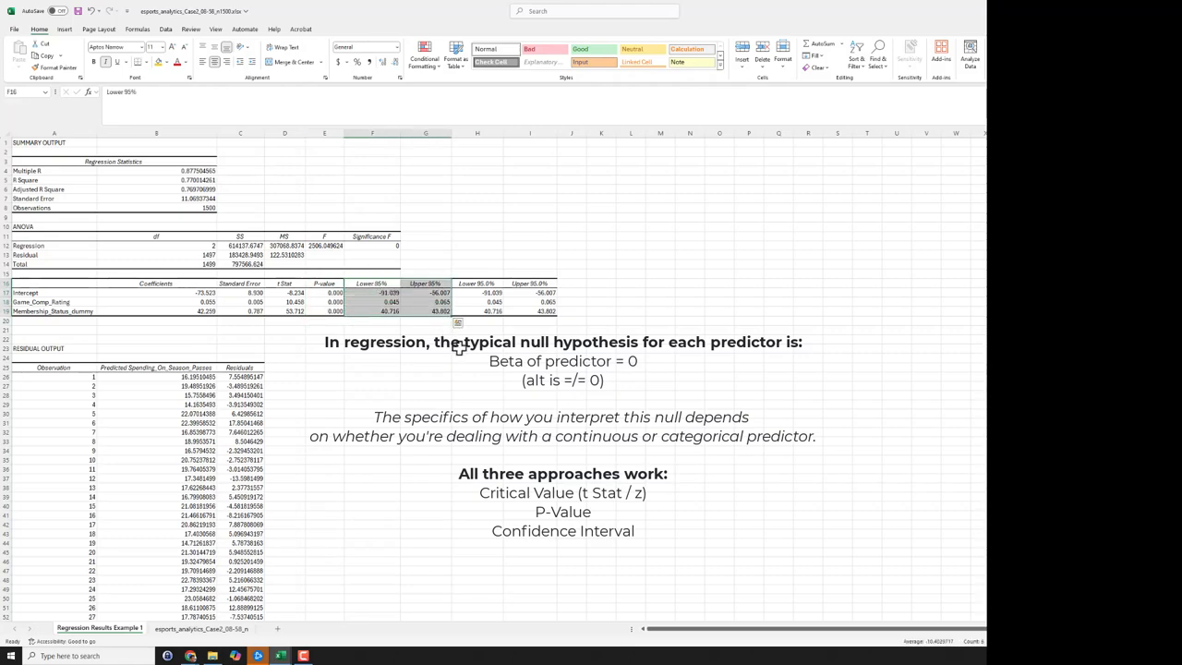
{"action": "mouse_move", "coordinate": [370, 321]}
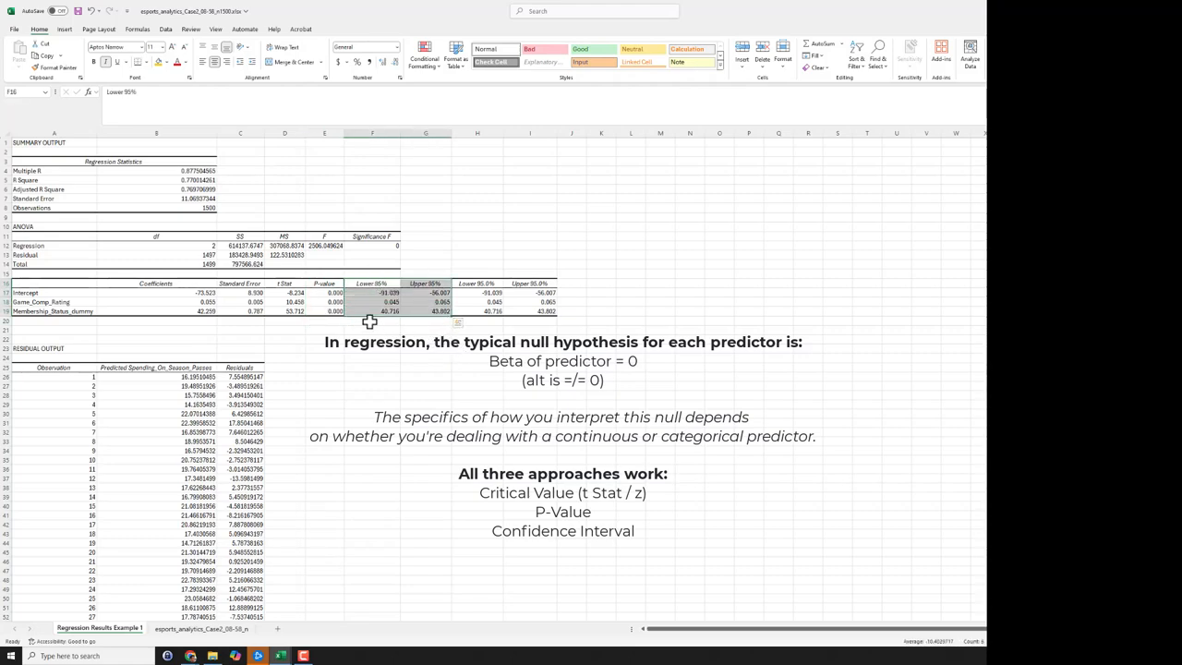
{"action": "left_click", "coordinate": [372, 321]}
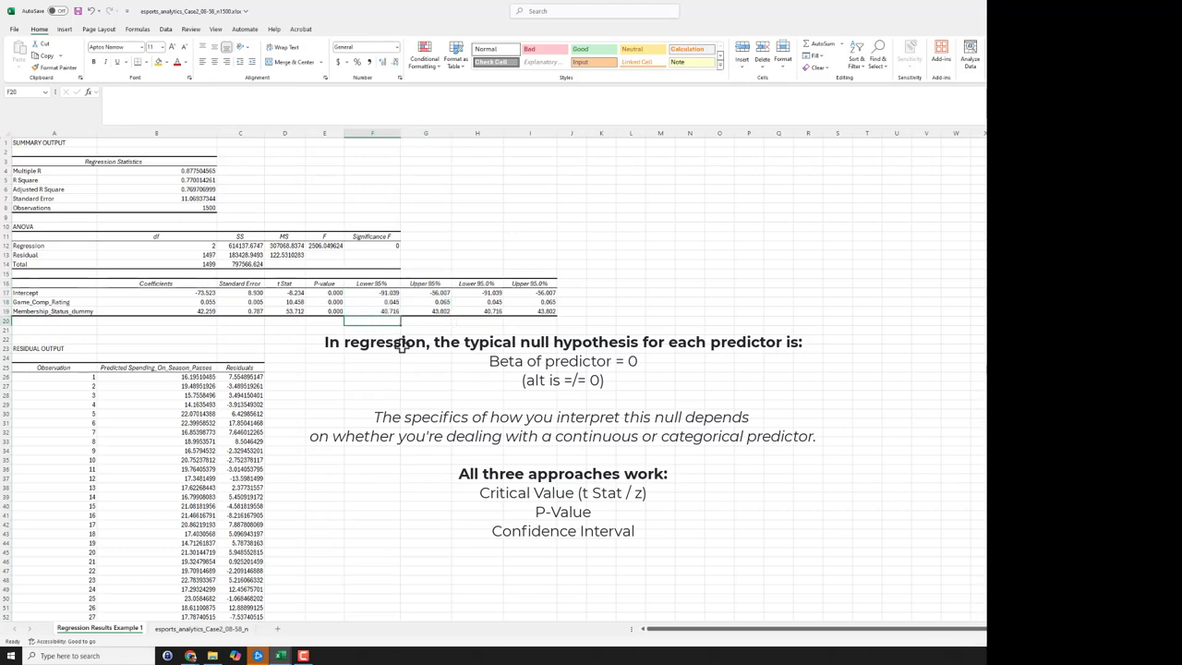
{"action": "mouse_move", "coordinate": [136, 302]}
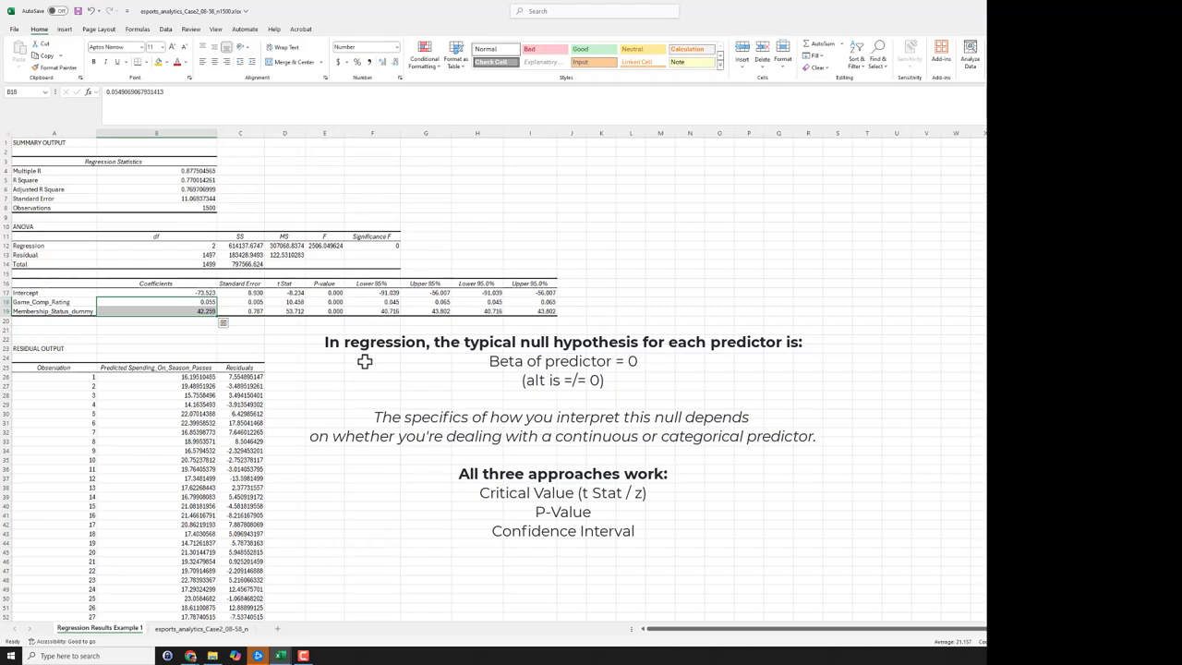
{"action": "mouse_move", "coordinate": [362, 339]}
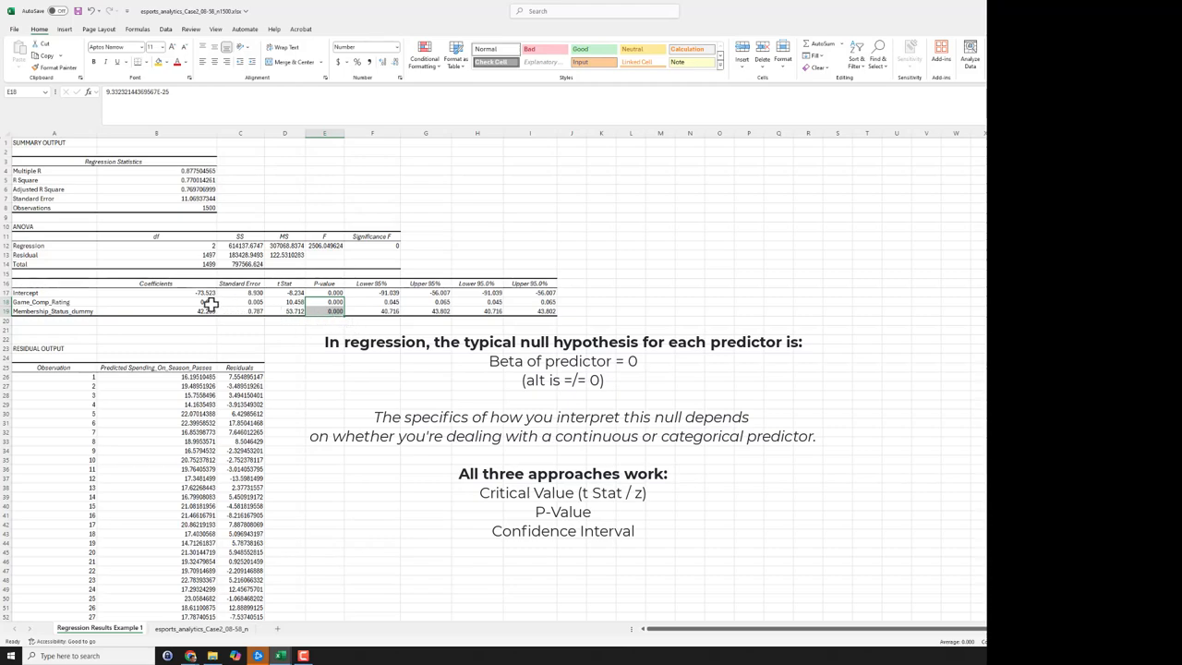
{"action": "left_click", "coordinate": [155, 302]}
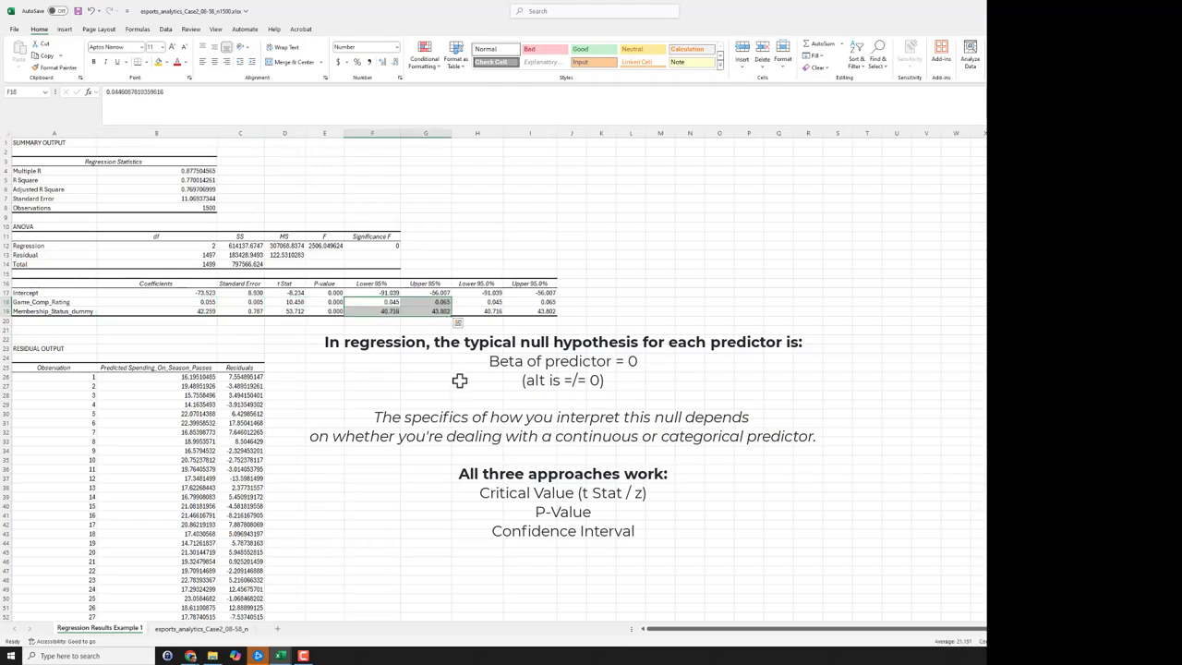
{"action": "mouse_move", "coordinate": [461, 388]}
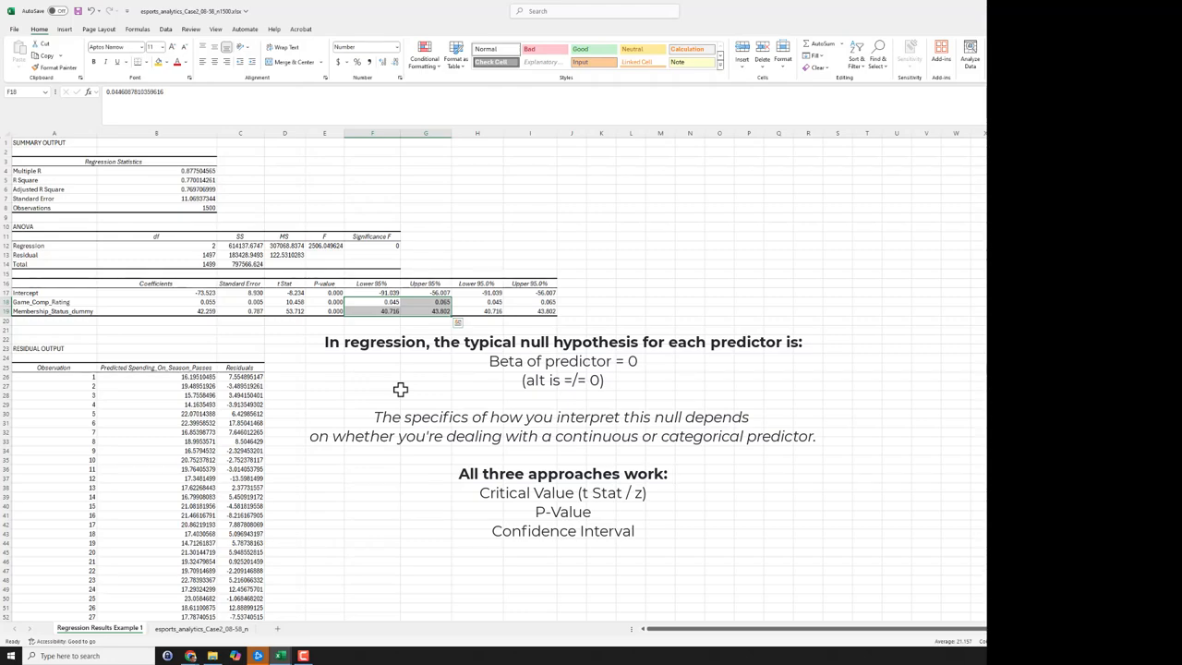
{"action": "mouse_move", "coordinate": [386, 387]}
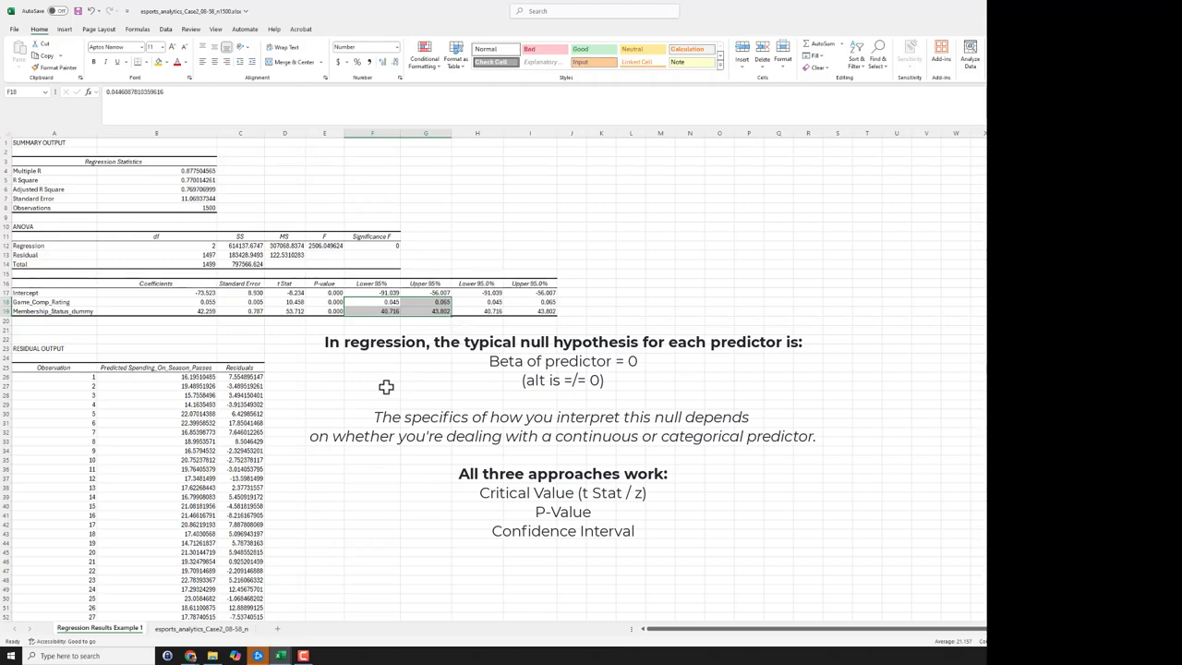
{"action": "mouse_move", "coordinate": [319, 375]}
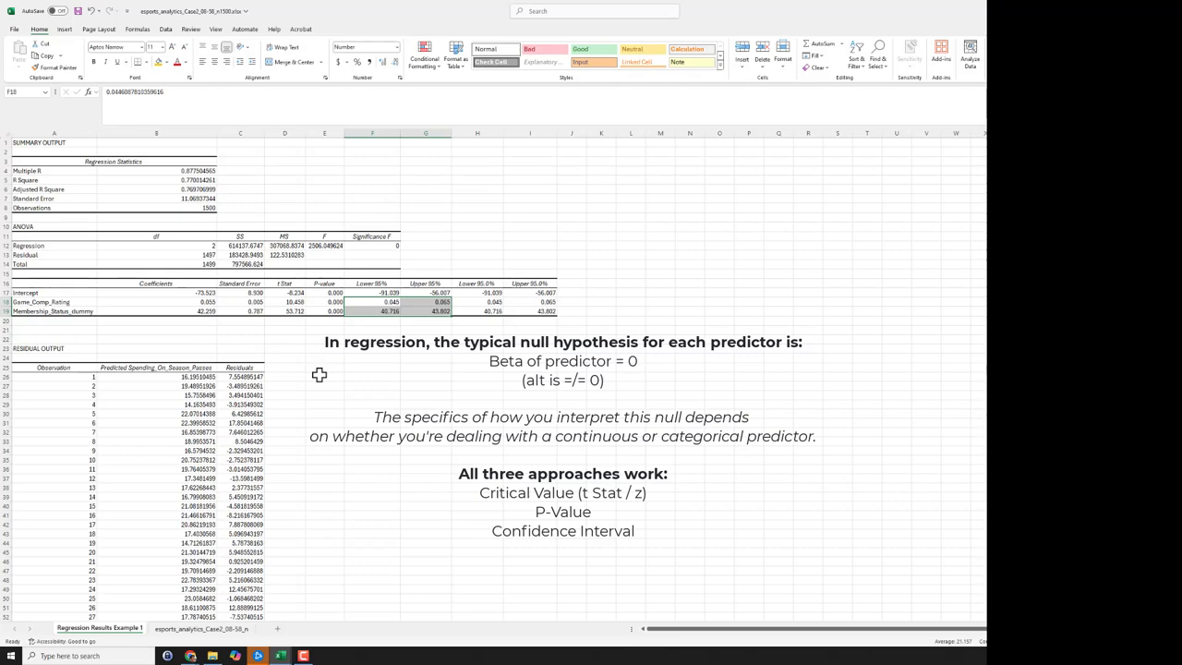
{"action": "mouse_move", "coordinate": [260, 348]}
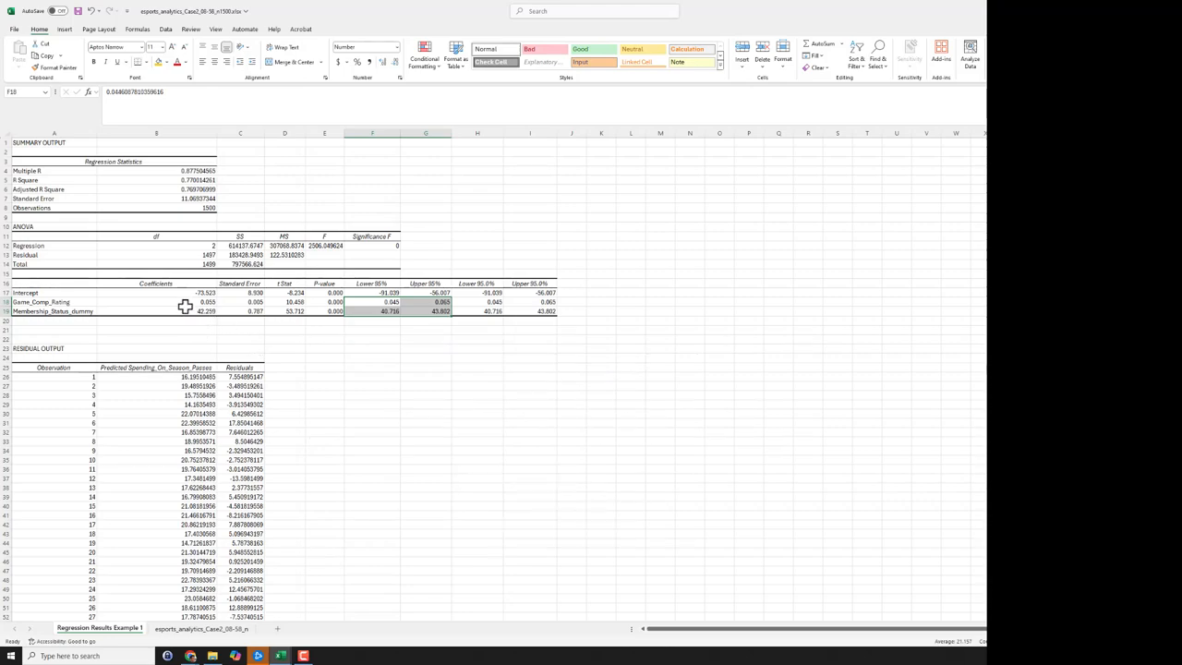
{"action": "left_click", "coordinate": [157, 302]}
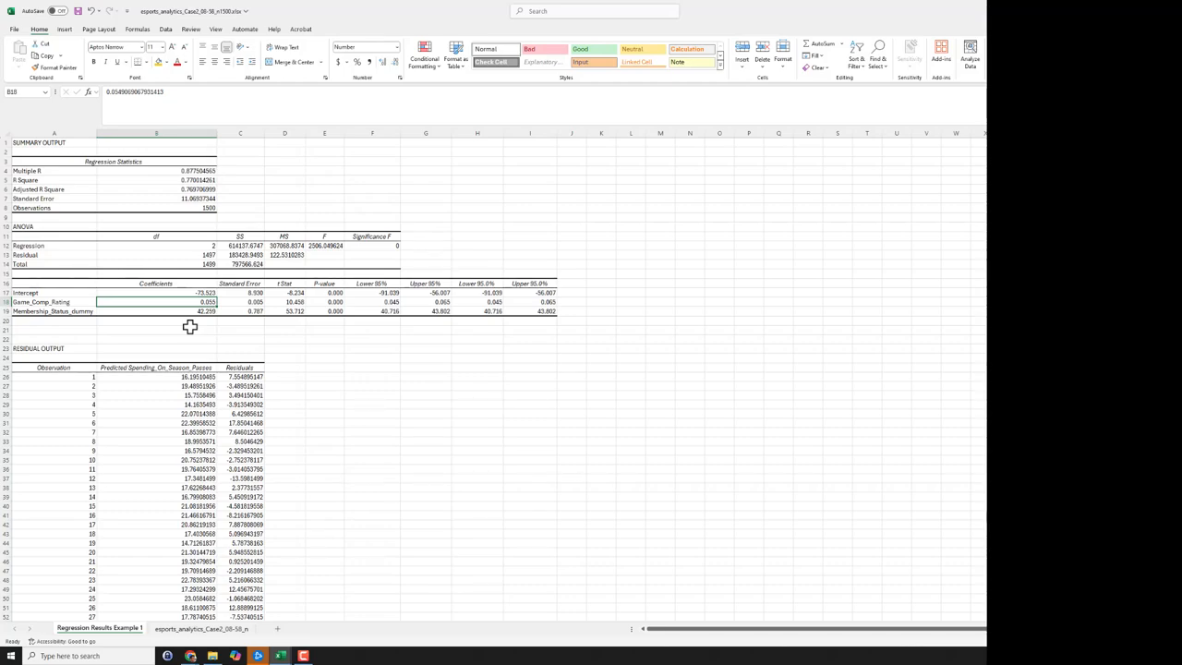
{"action": "left_click", "coordinate": [156, 312]}
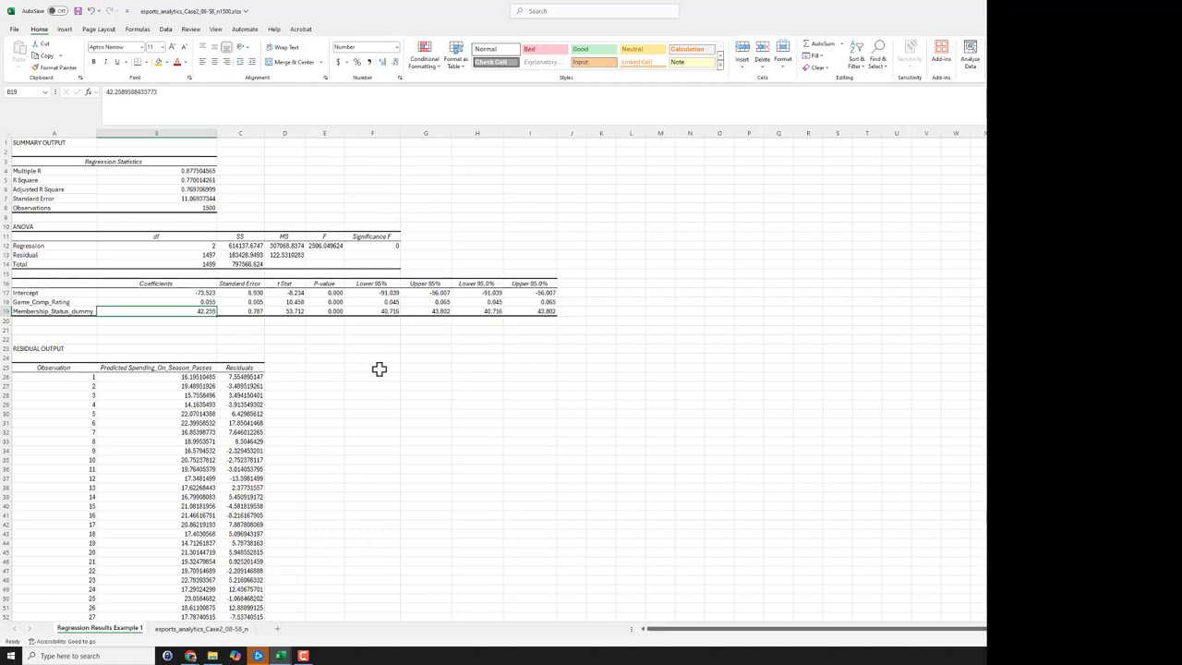
{"action": "mouse_move", "coordinate": [382, 370]}
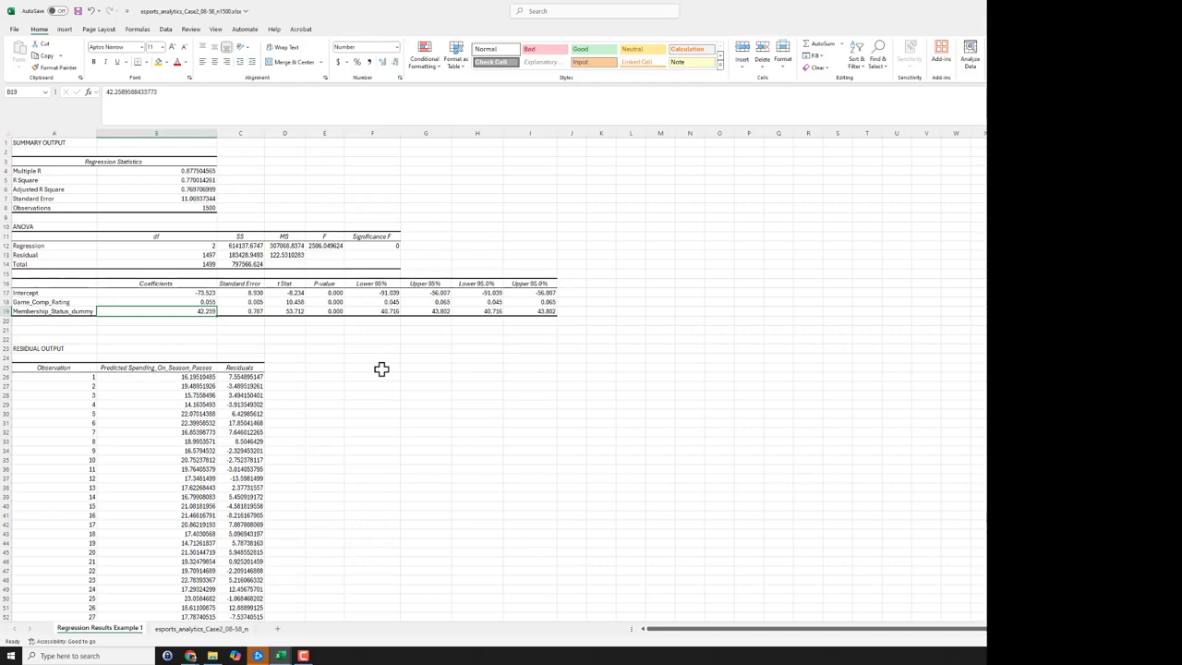
{"action": "left_click", "coordinate": [53, 311]}
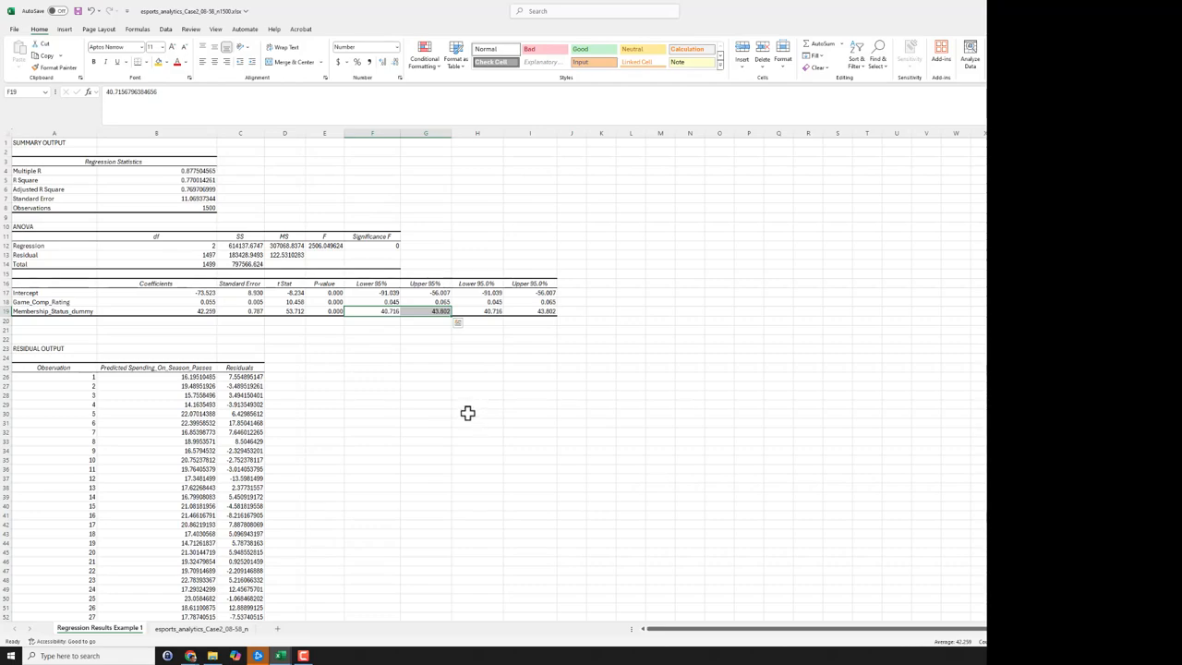
{"action": "mouse_move", "coordinate": [426, 389]}
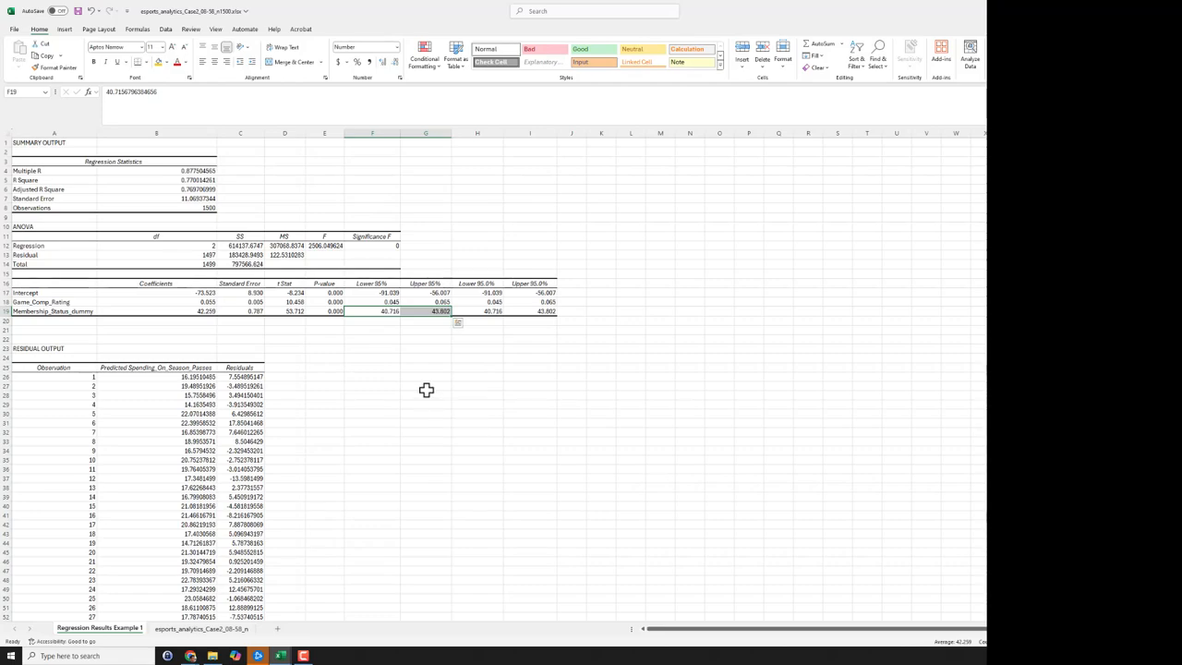
{"action": "mouse_move", "coordinate": [235, 333]}
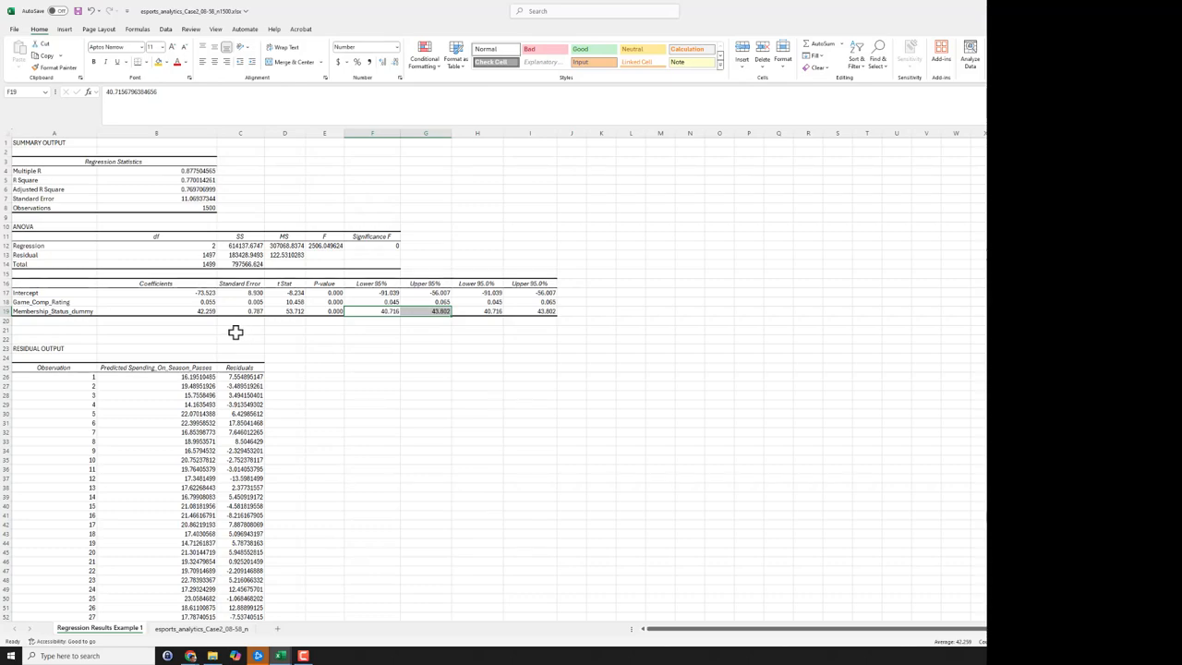
{"action": "mouse_move", "coordinate": [356, 357]}
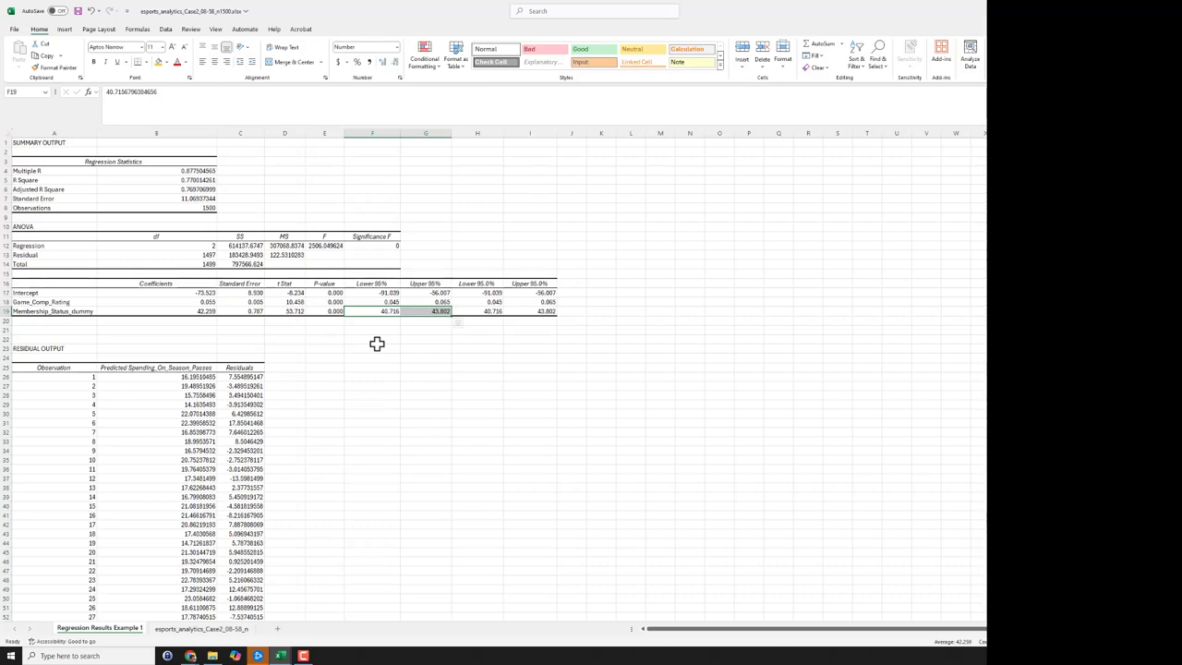
{"action": "mouse_move", "coordinate": [494, 464]}
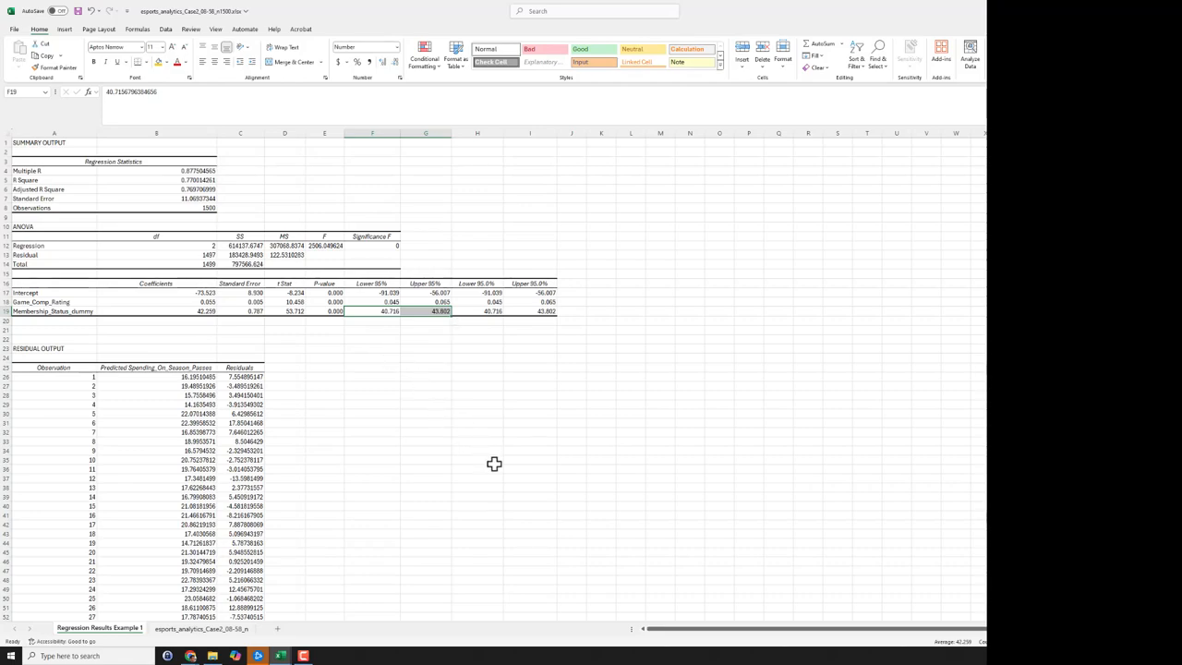
{"action": "mouse_move", "coordinate": [438, 435]}
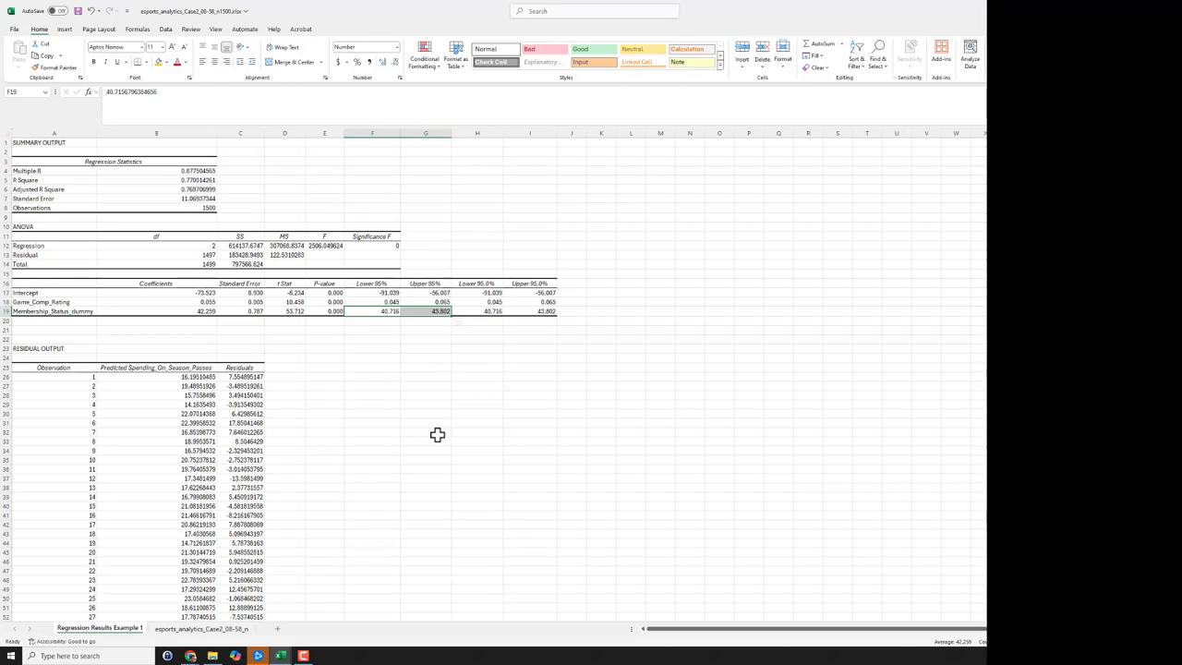
{"action": "mouse_move", "coordinate": [448, 416]}
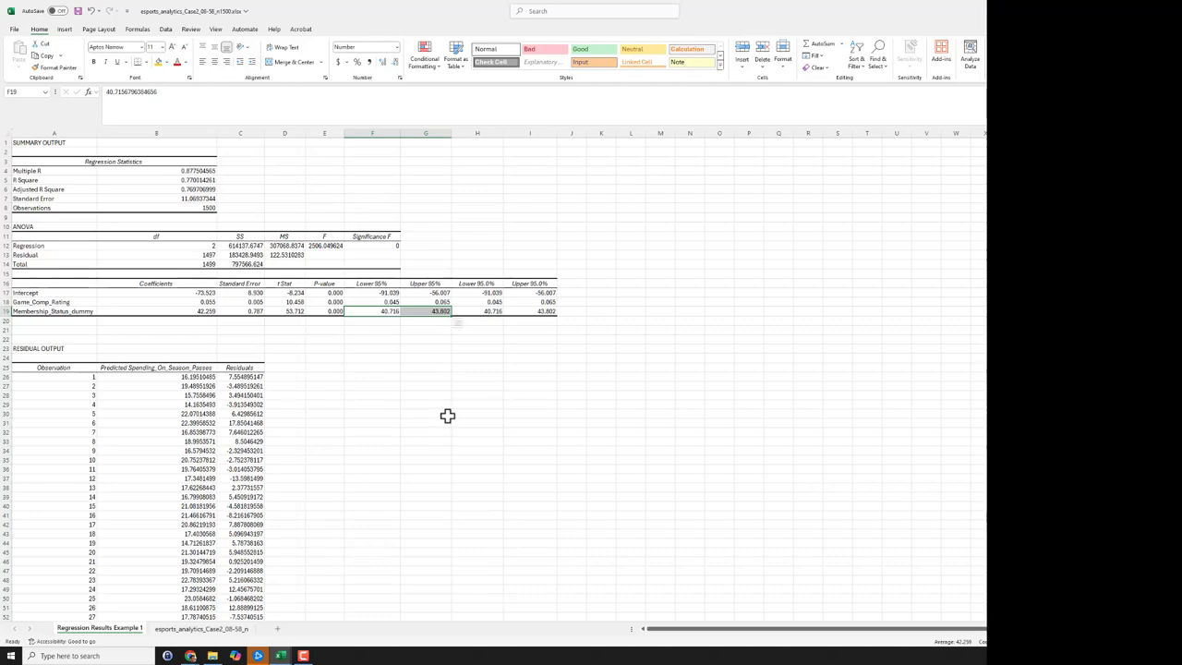